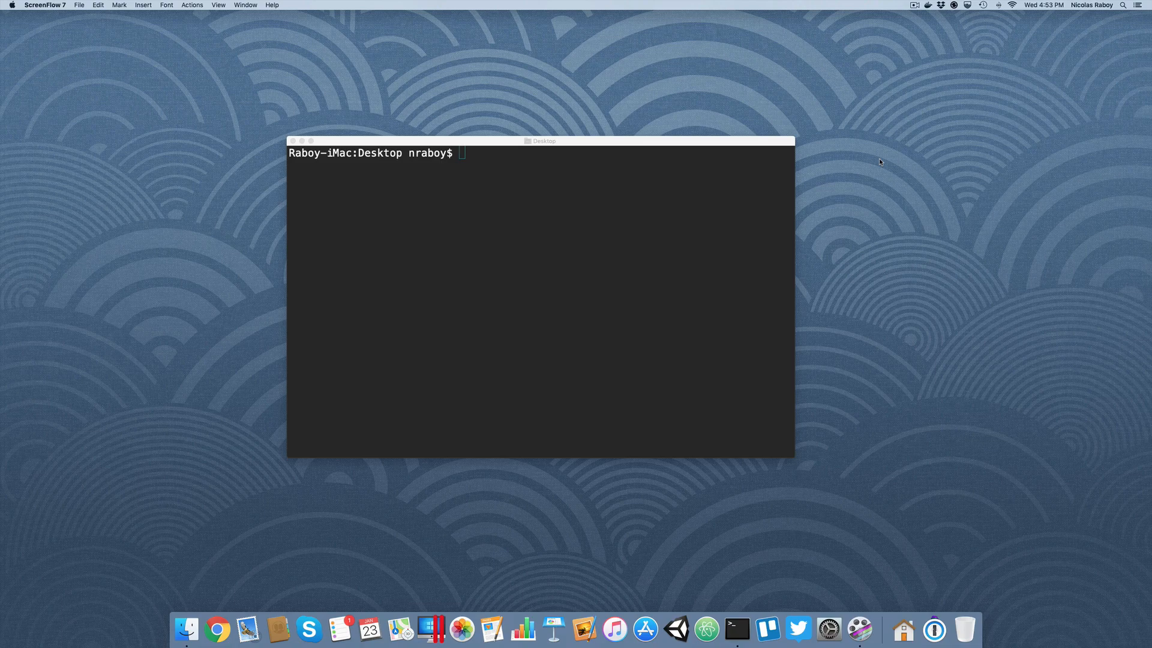
{"action": "mouse_move", "coordinate": [710, 204]}
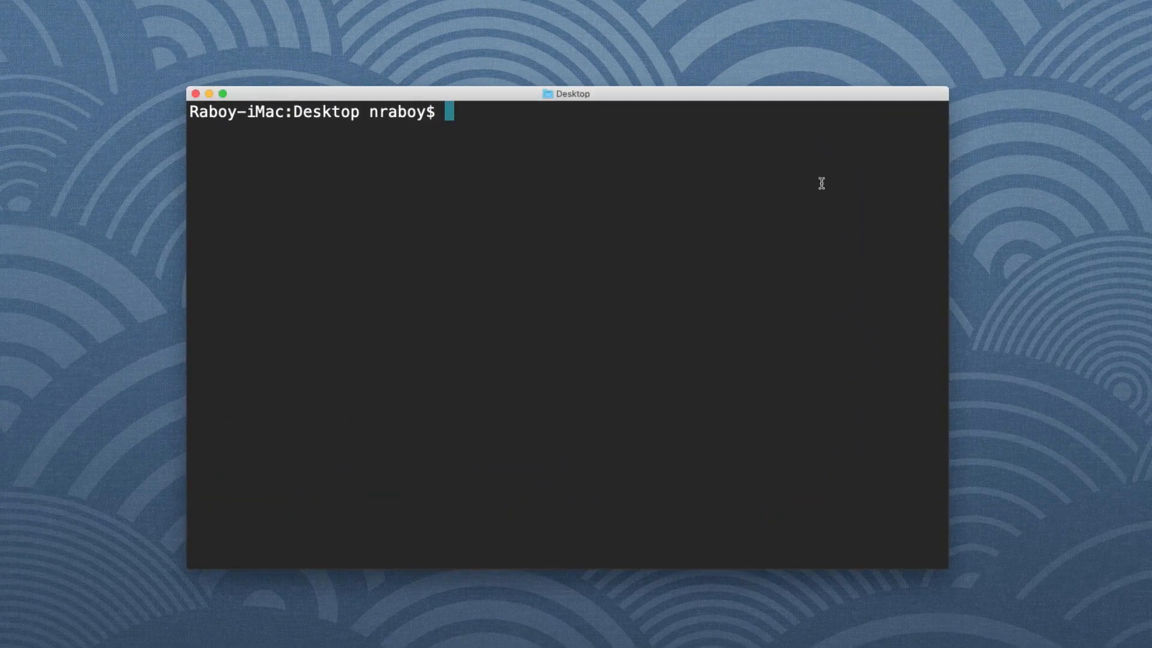
Step: Pull the mongo image with docker pull mongo, noting the default latest tag
{"action": "type", "text": "docker pull mon"}
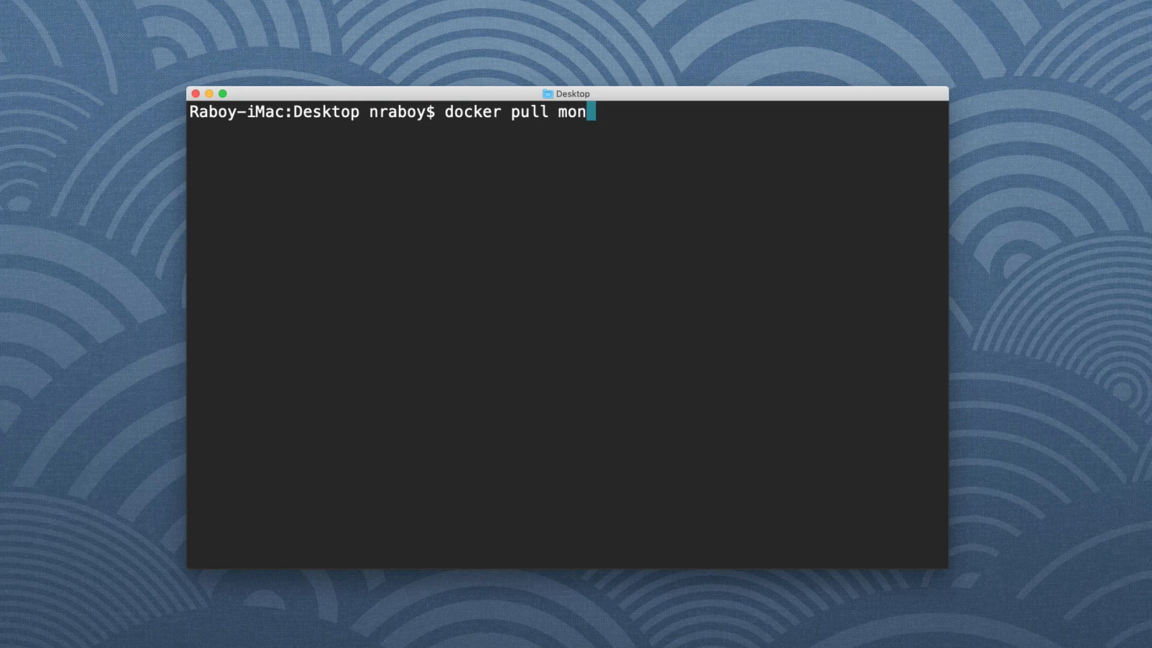
{"action": "key", "text": "Return"}
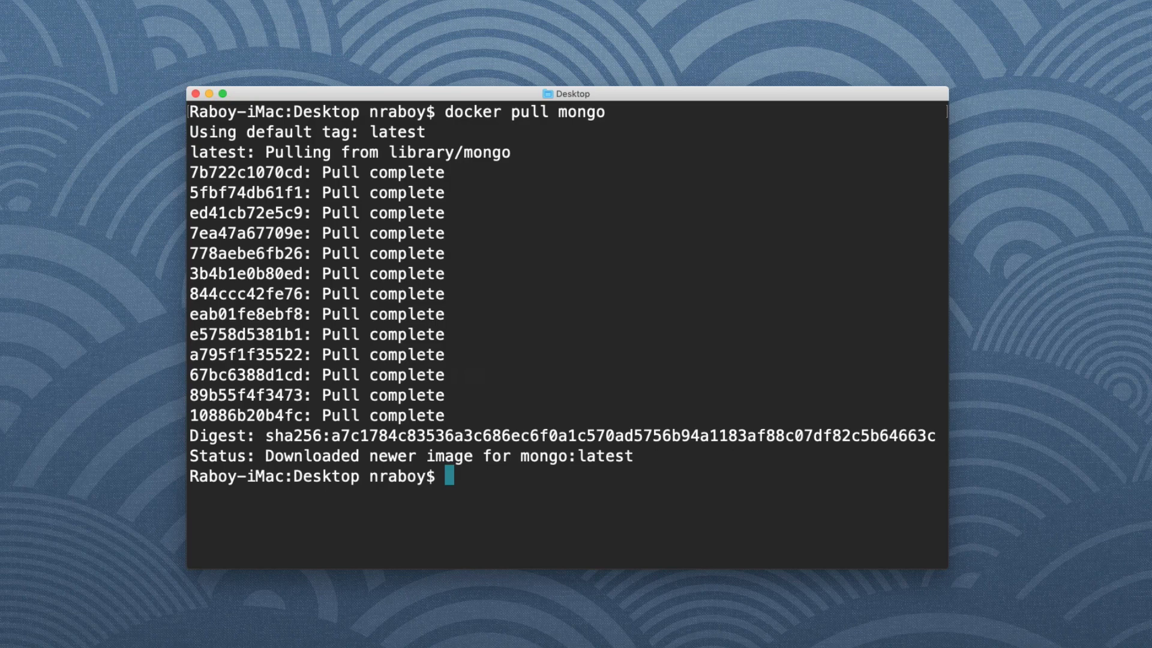
{"action": "mouse_move", "coordinate": [423, 135]}
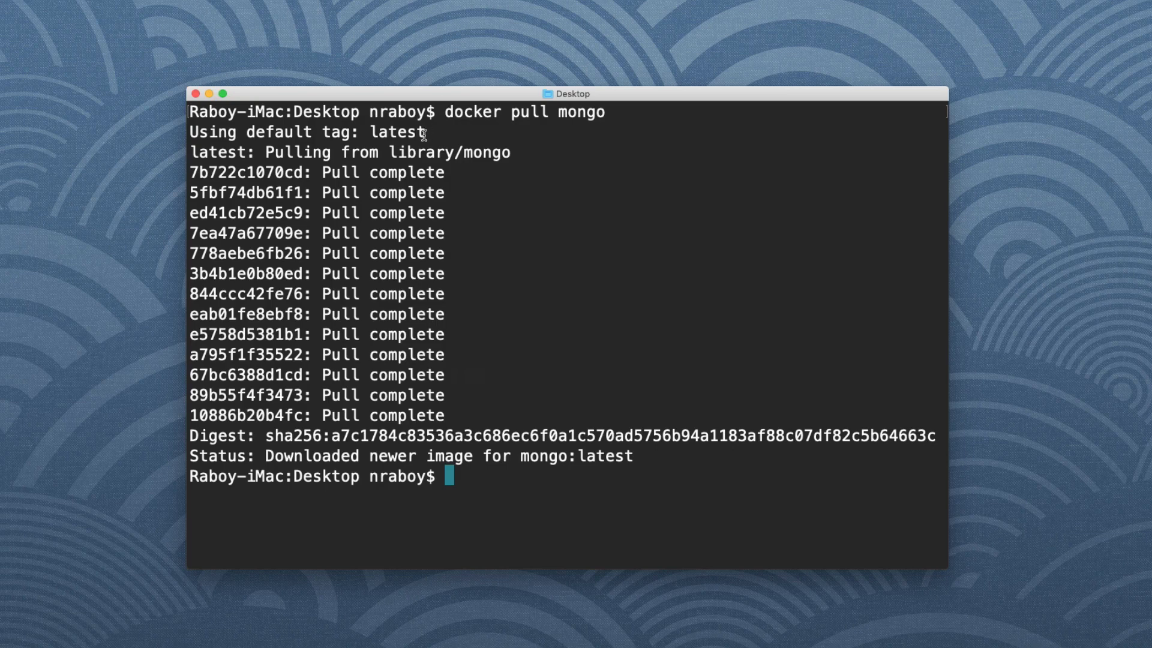
{"action": "double_click", "coordinate": [396, 132]}
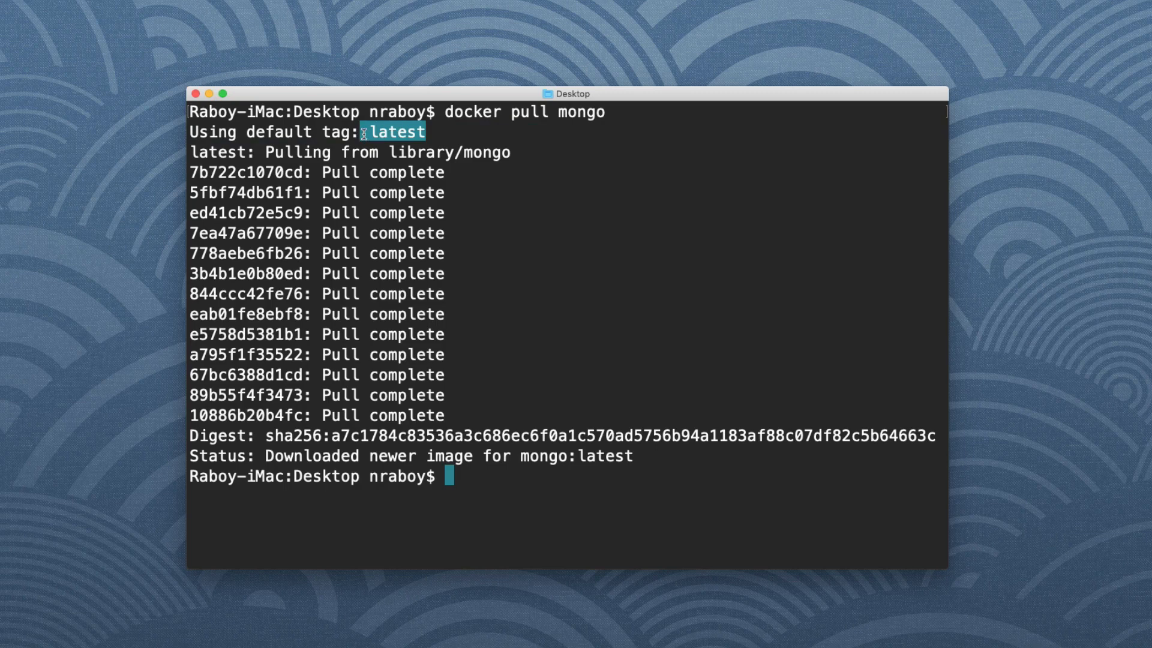
{"action": "mouse_move", "coordinate": [492, 318]}
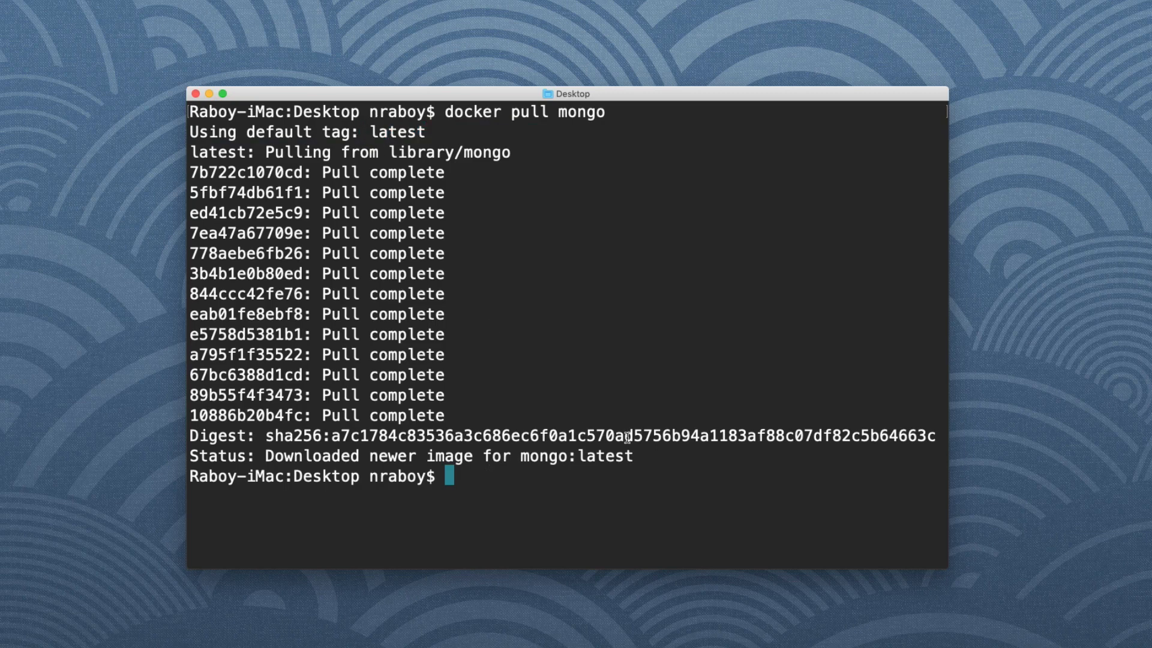
{"action": "mouse_move", "coordinate": [645, 439]}
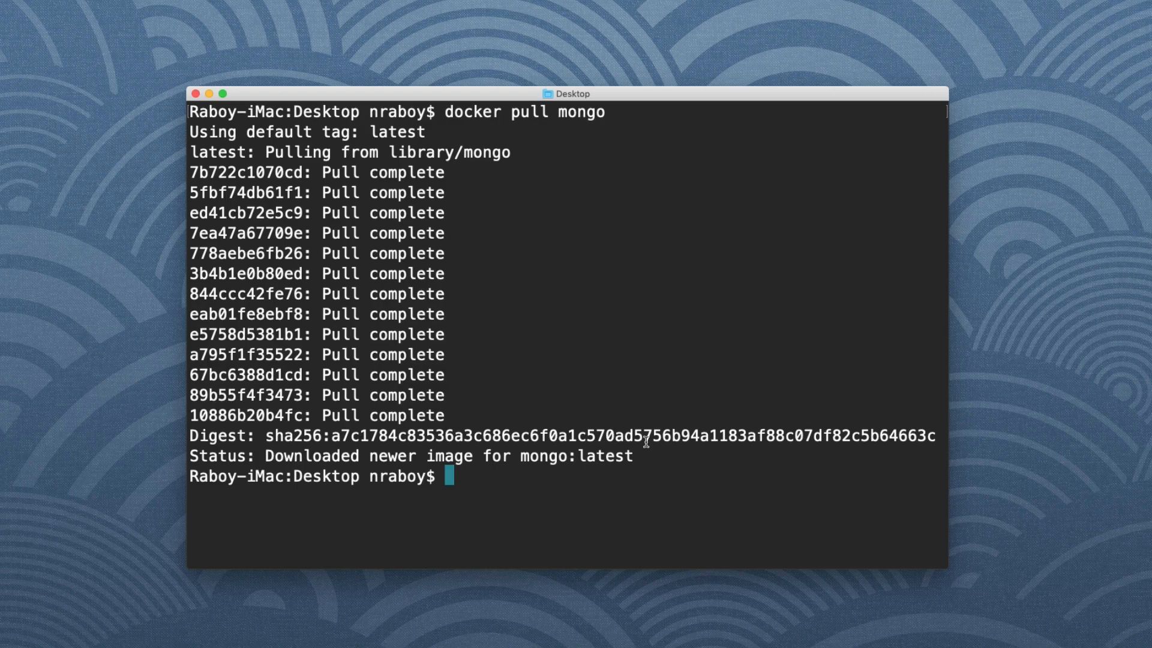
Step: Pull the version-tagged image with docker pull mongo:4.0.4
{"action": "type", "text": "docker"}
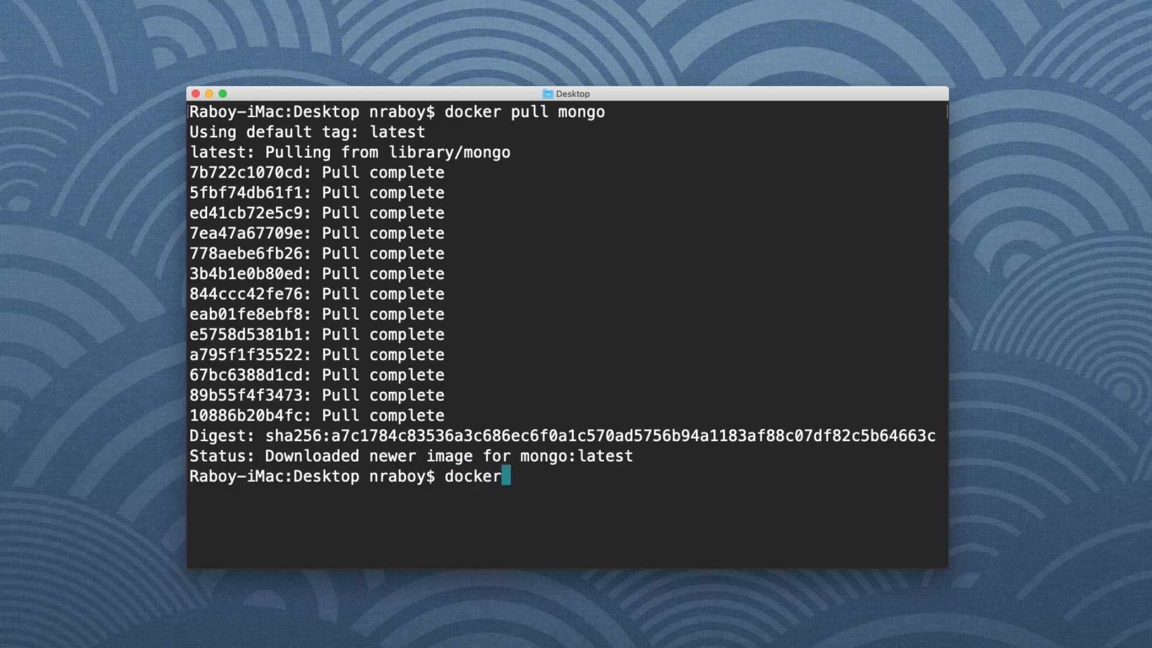
{"action": "type", "text": "pull mongo"}
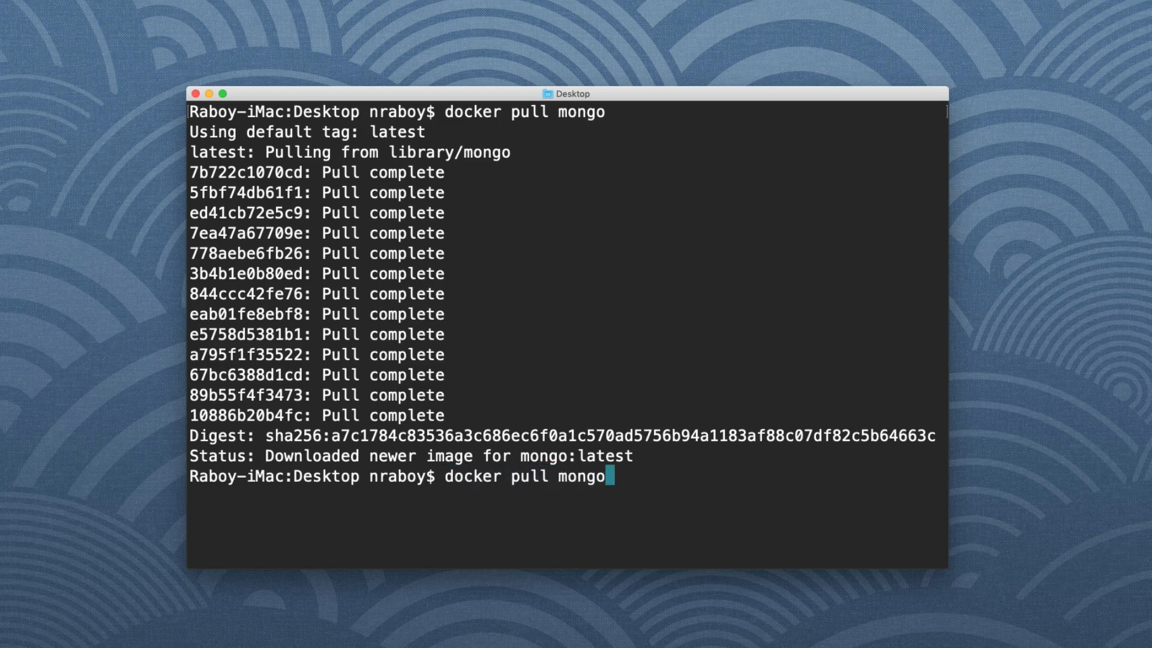
{"action": "type", "text": ":"}
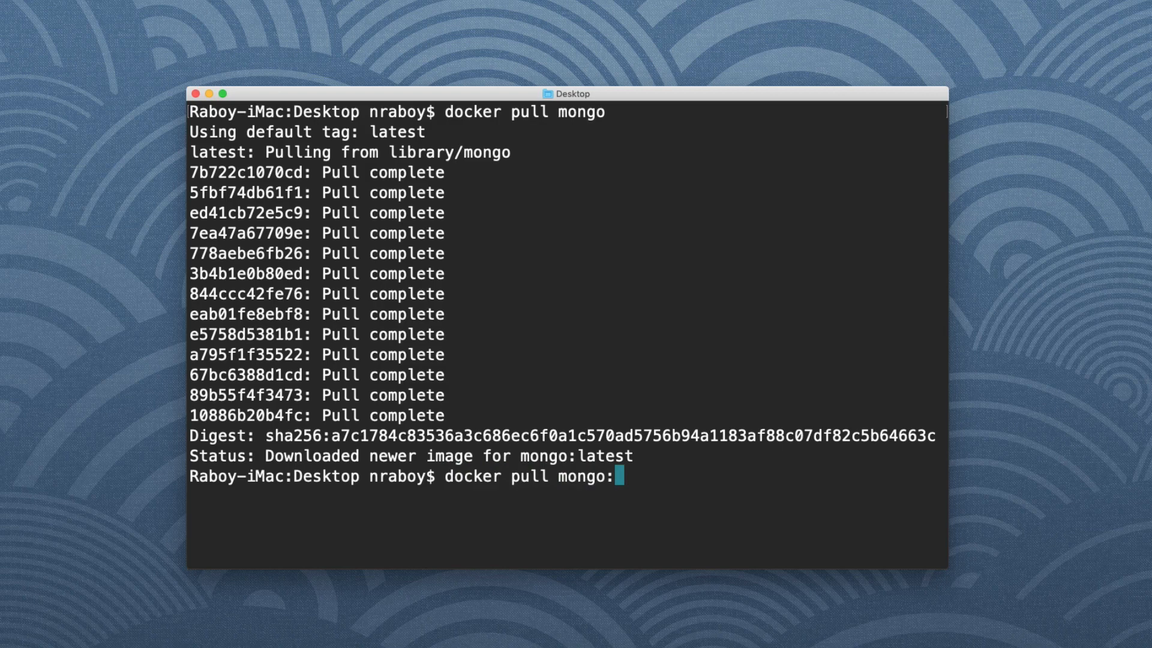
{"action": "type", "text": "4.0.4"}
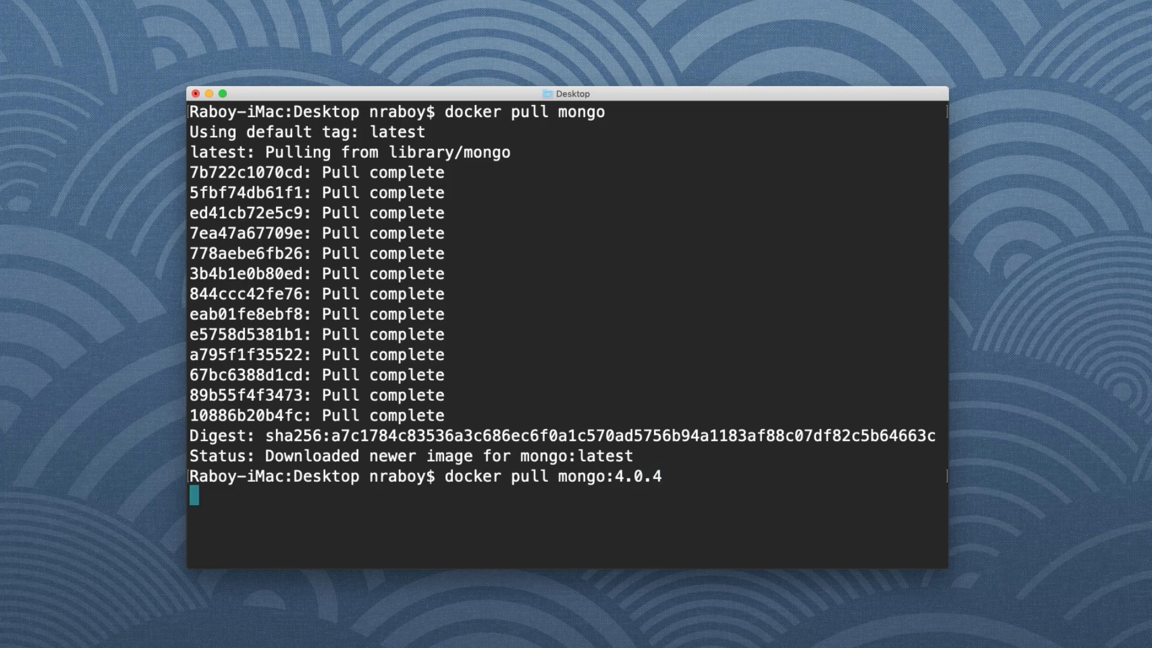
{"action": "key", "text": "Return"}
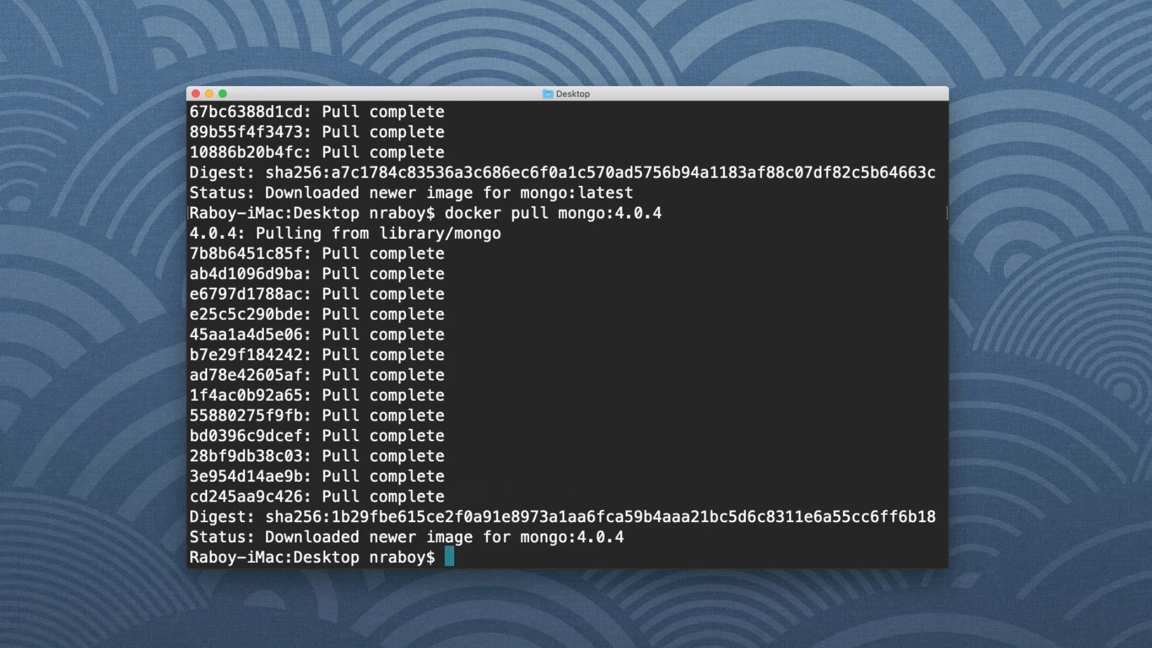
{"action": "type", "text": "clear"}
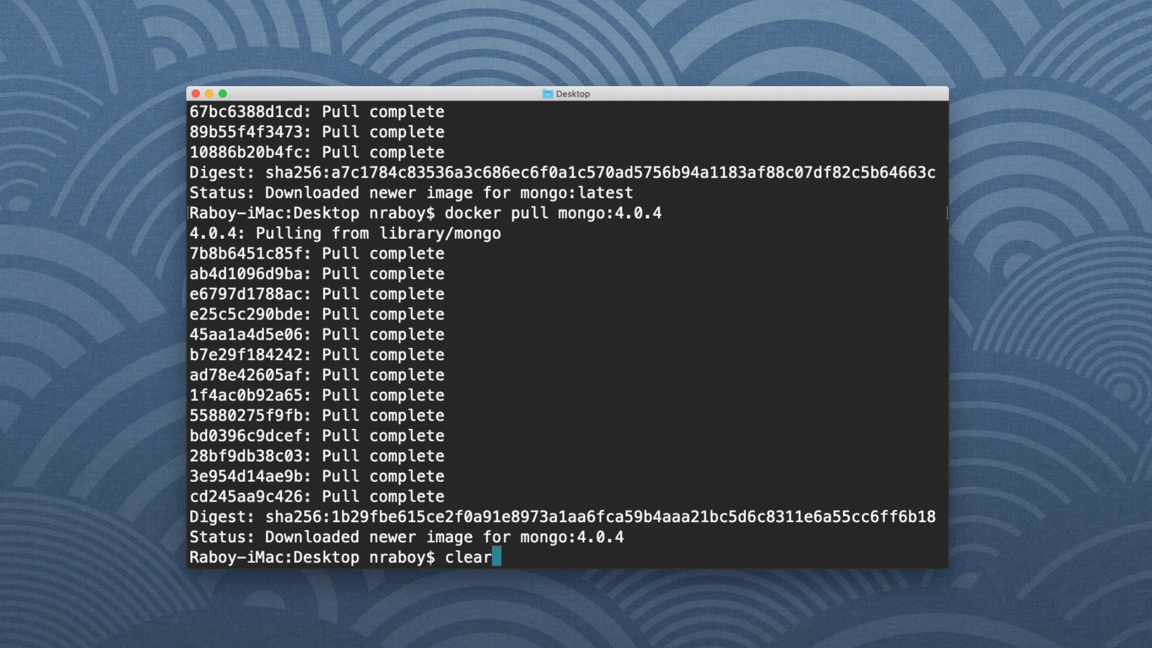
Step: List local docker images, showing both mongo latest and mongo 4.0.4
{"action": "type", "text": "docker images"}
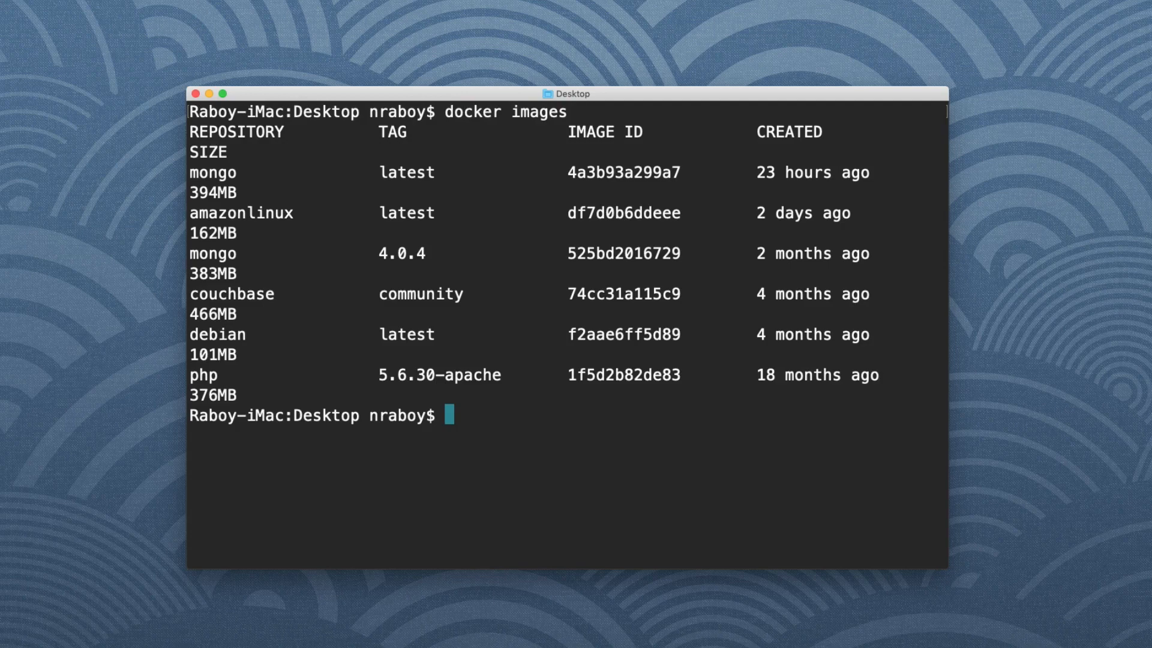
{"action": "mouse_move", "coordinate": [248, 237]}
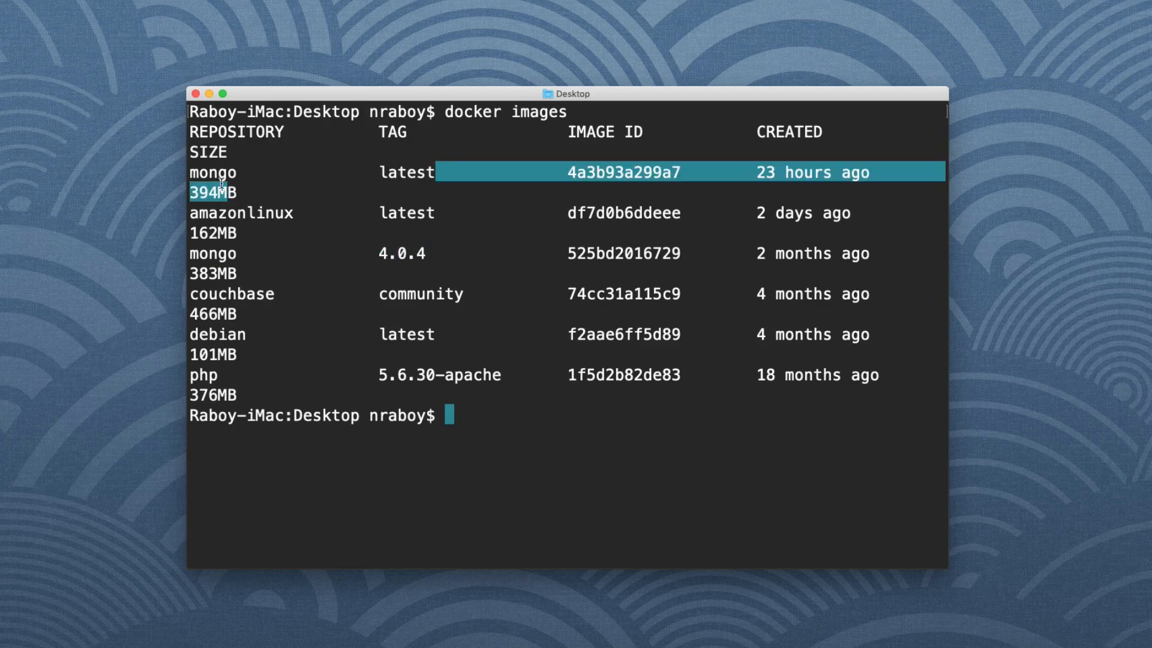
{"action": "left_click", "coordinate": [562, 433]}
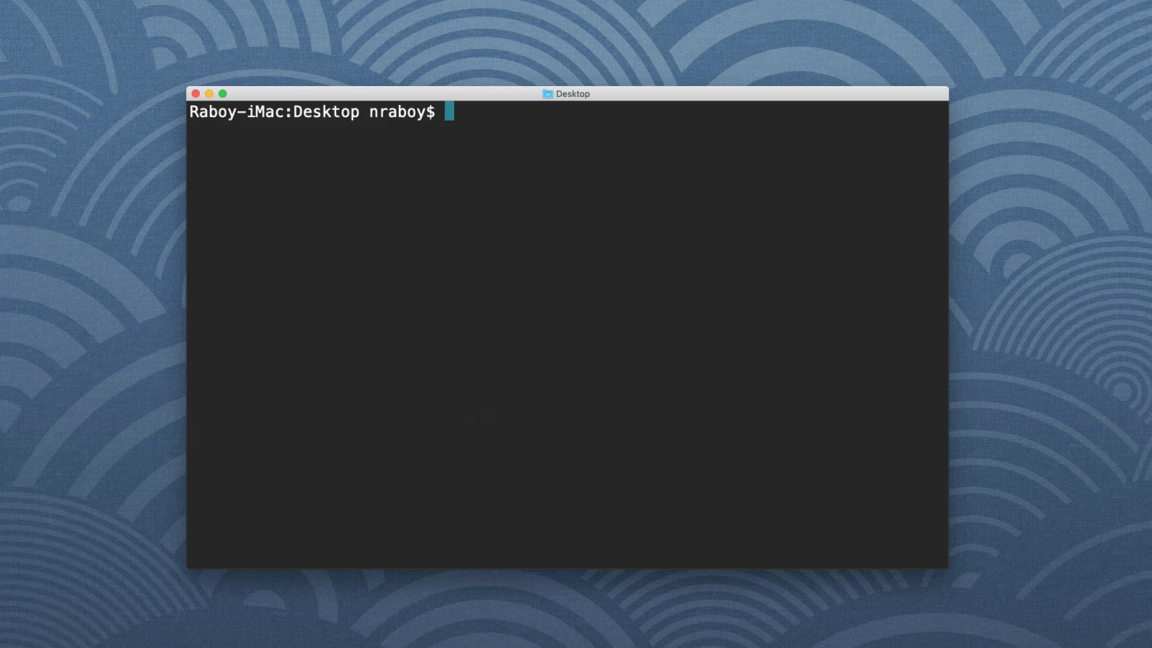
Step: Start a container named mongodb from the mongo:4.0.4 image with docker run
{"action": "type", "text": "docker run --"}
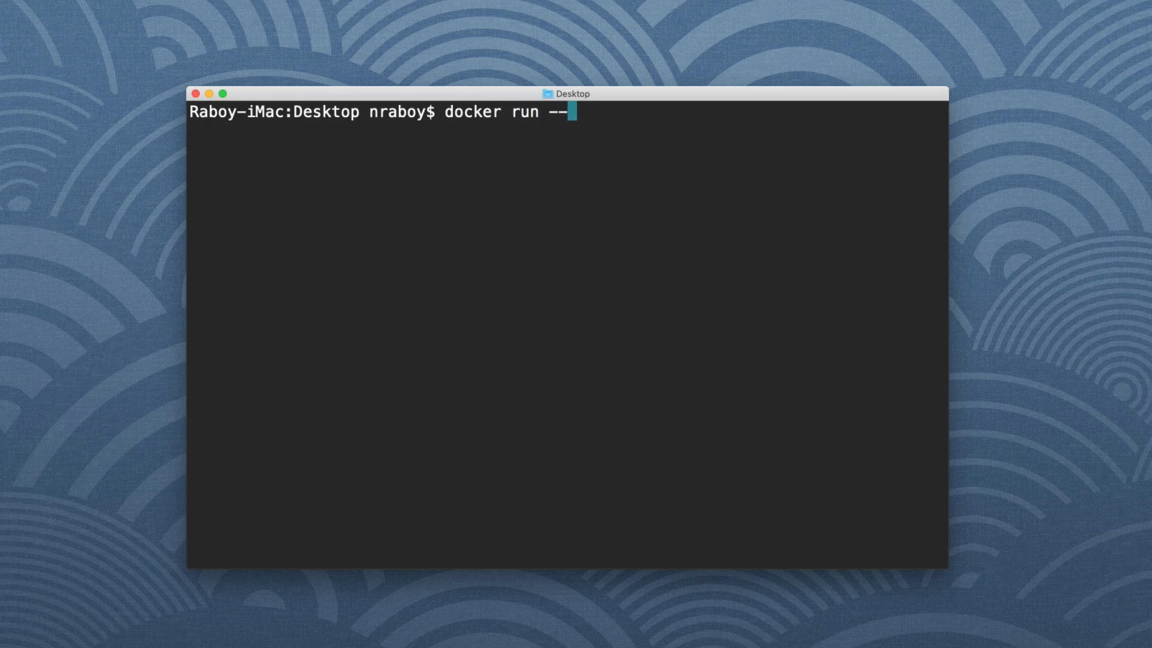
{"action": "type", "text": "name"}
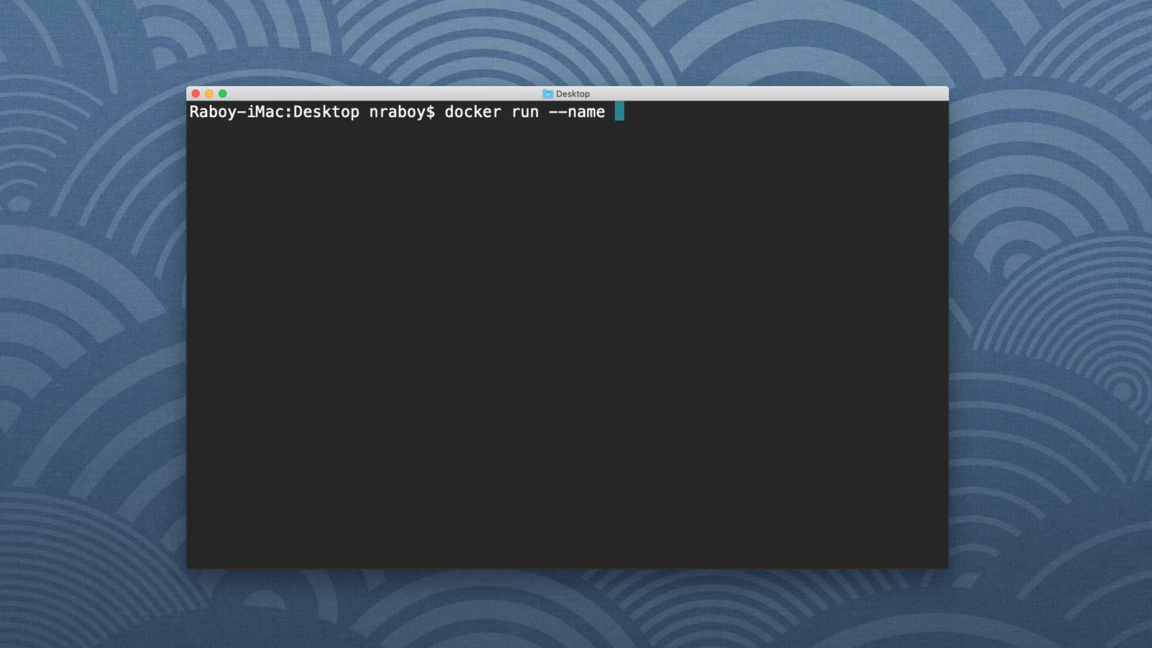
{"action": "type", "text": "mongodb"}
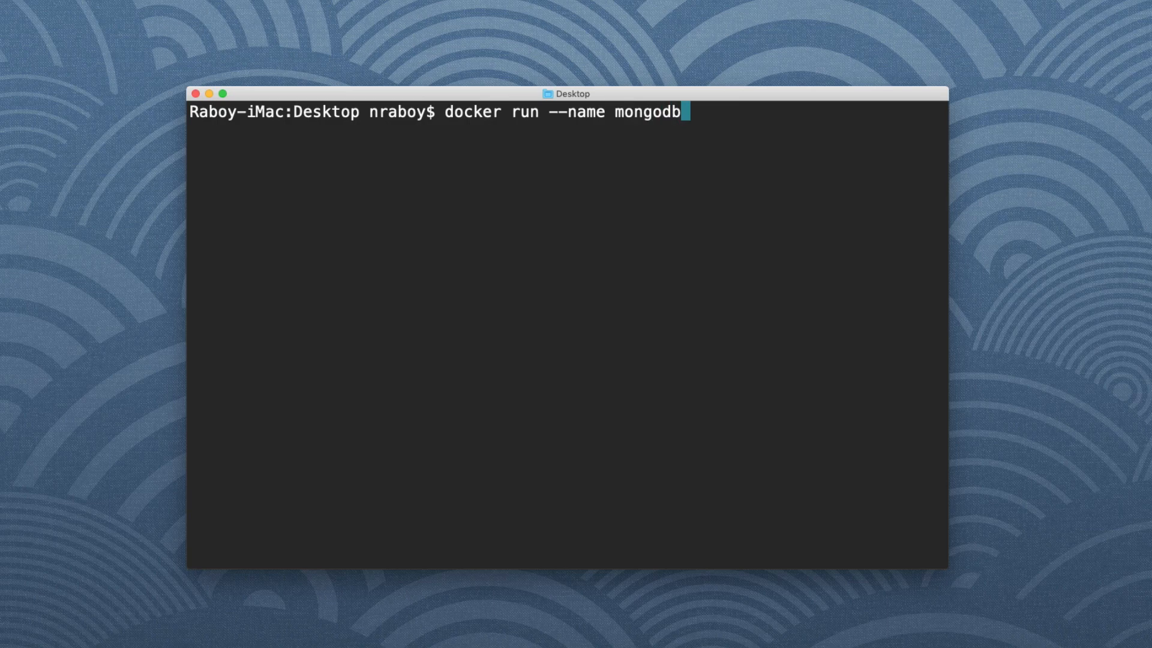
{"action": "type", "text": "mongo:4"}
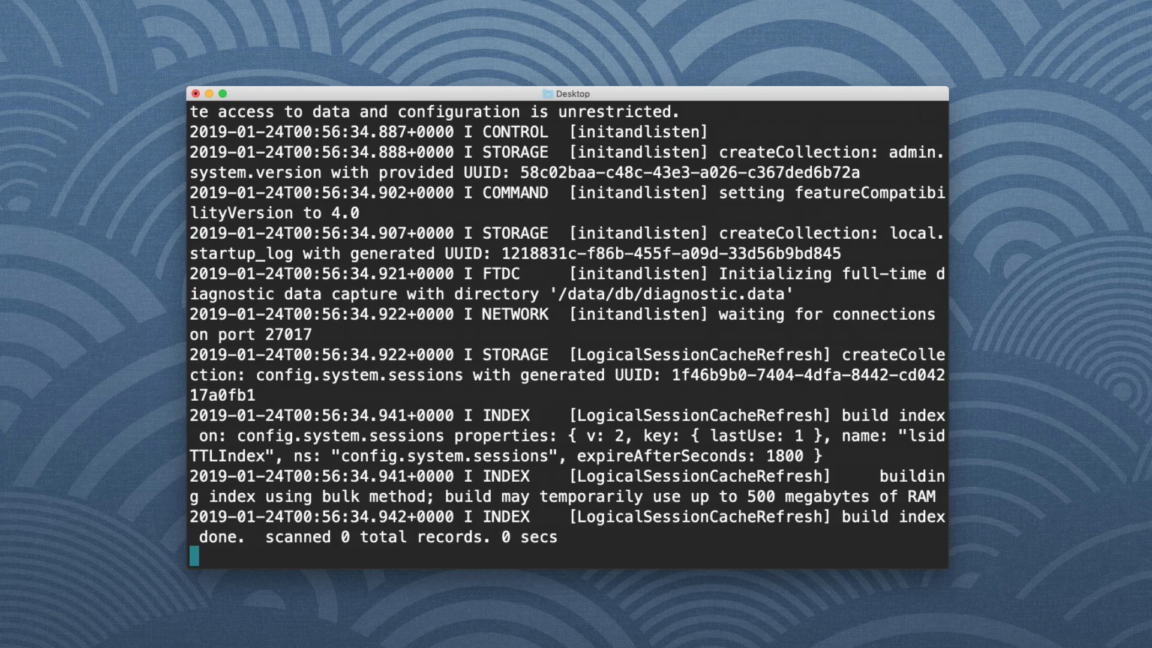
{"action": "mouse_move", "coordinate": [562, 423]}
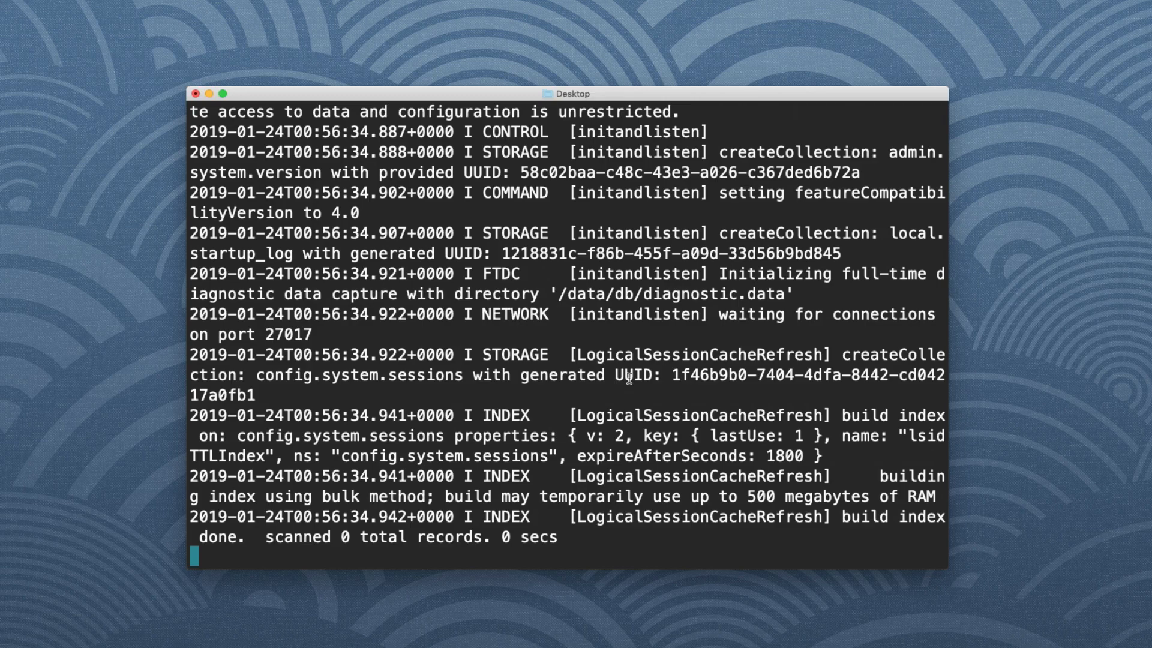
Step: Leave the mongodb container log with Ctrl+C and return to a clean shell prompt
{"action": "type", "text": "f"}
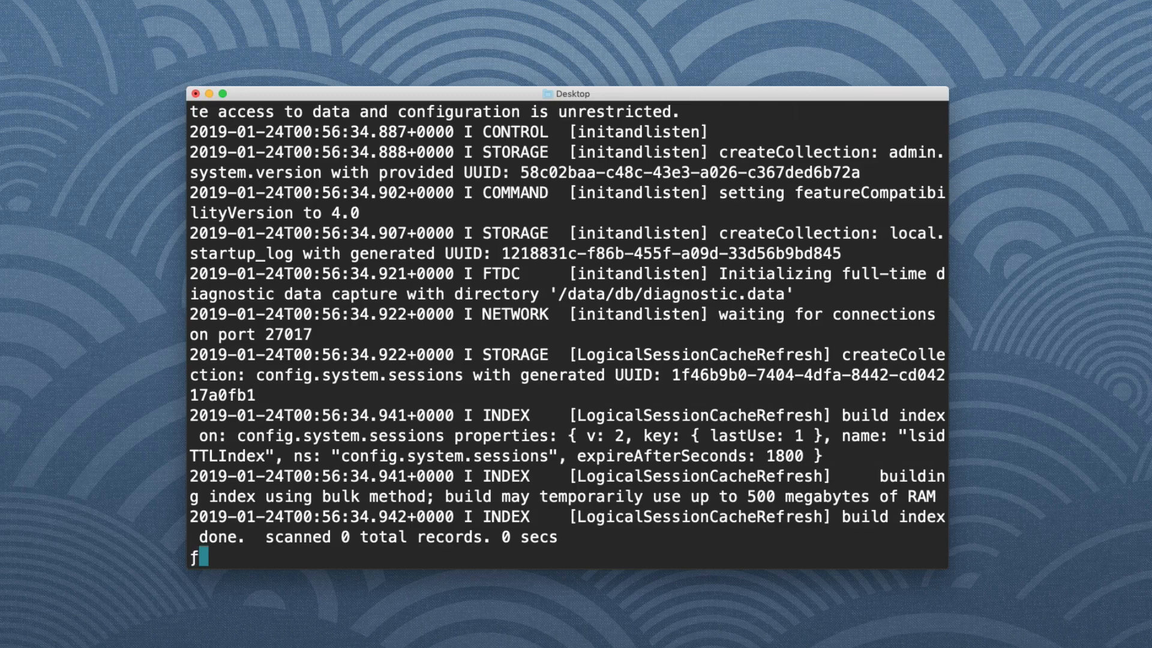
{"action": "key", "text": "ctrl+c"}
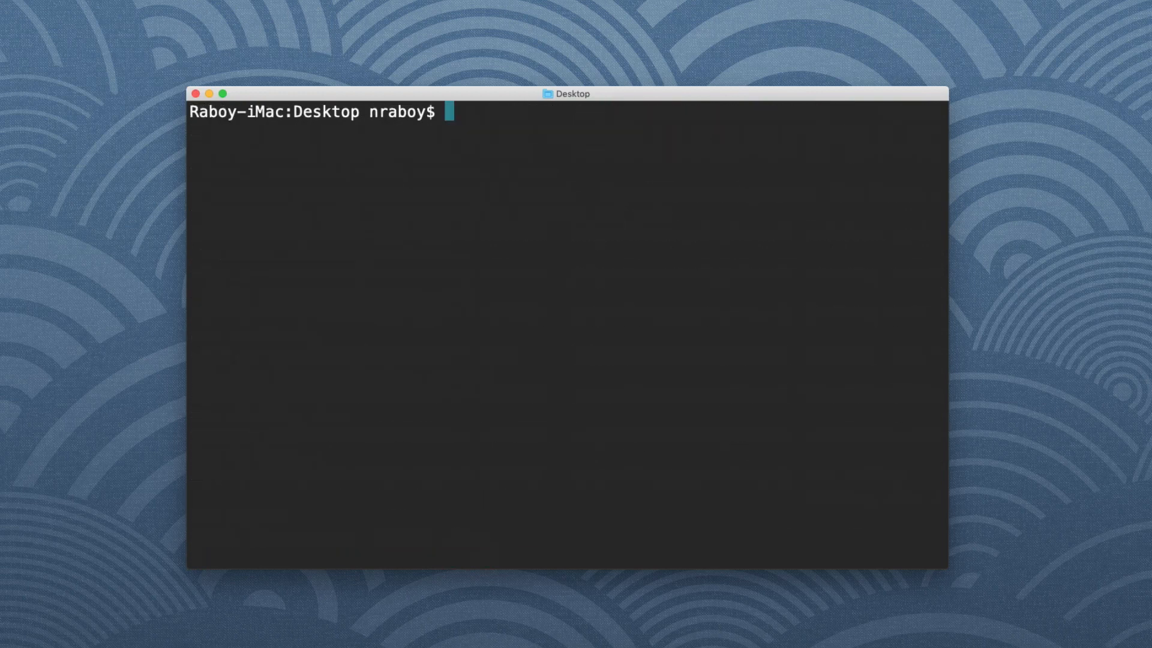
{"action": "type", "text": "docker run"}
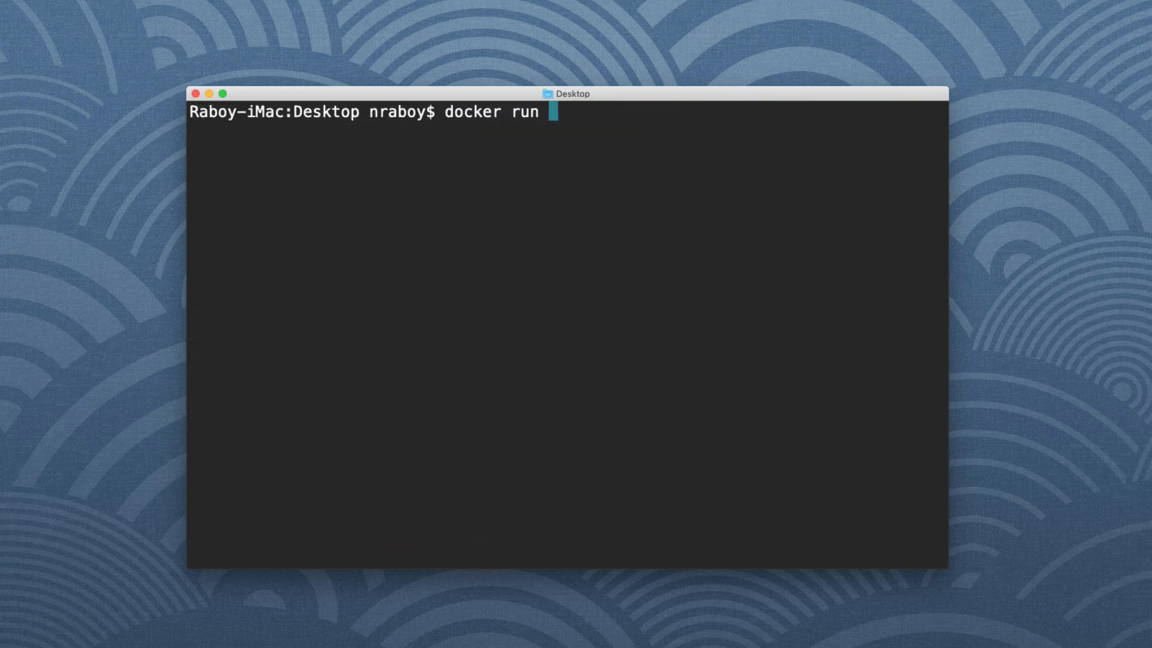
{"action": "type", "text": "-d"}
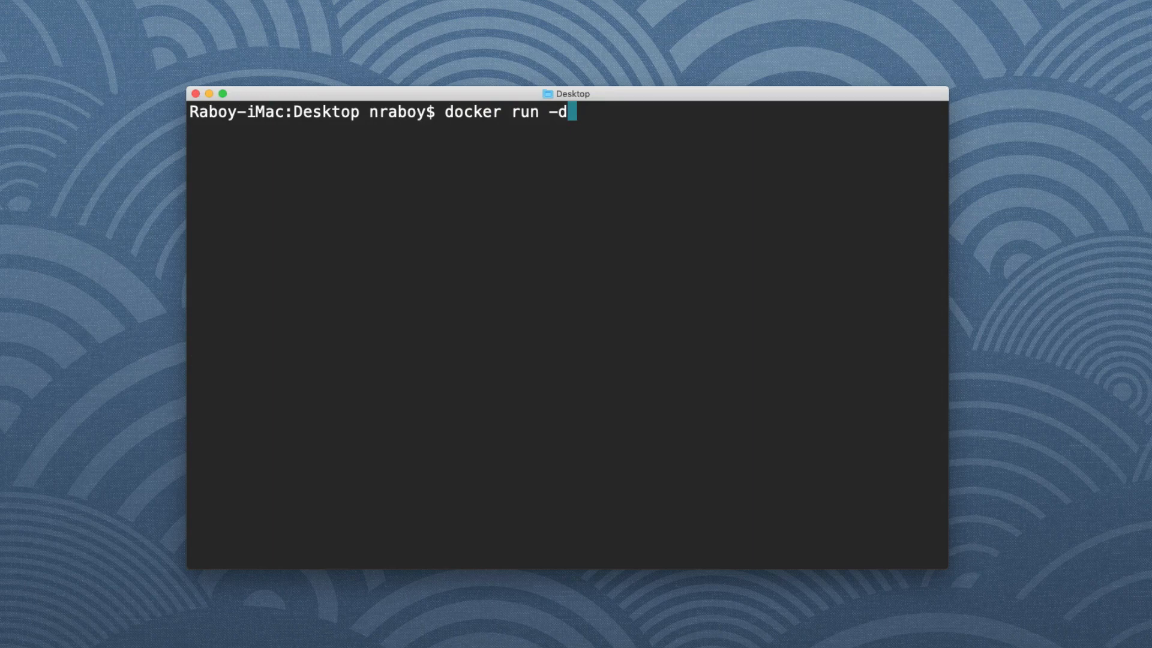
{"action": "type", "text": "-p"}
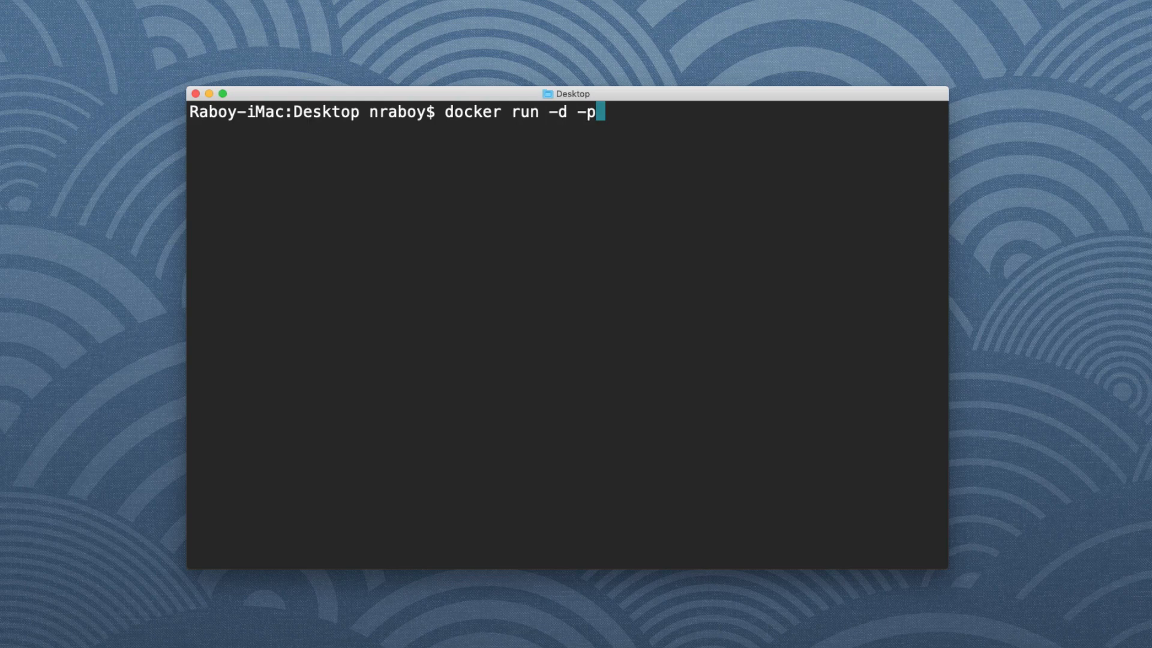
{"action": "type", "text": "27"}
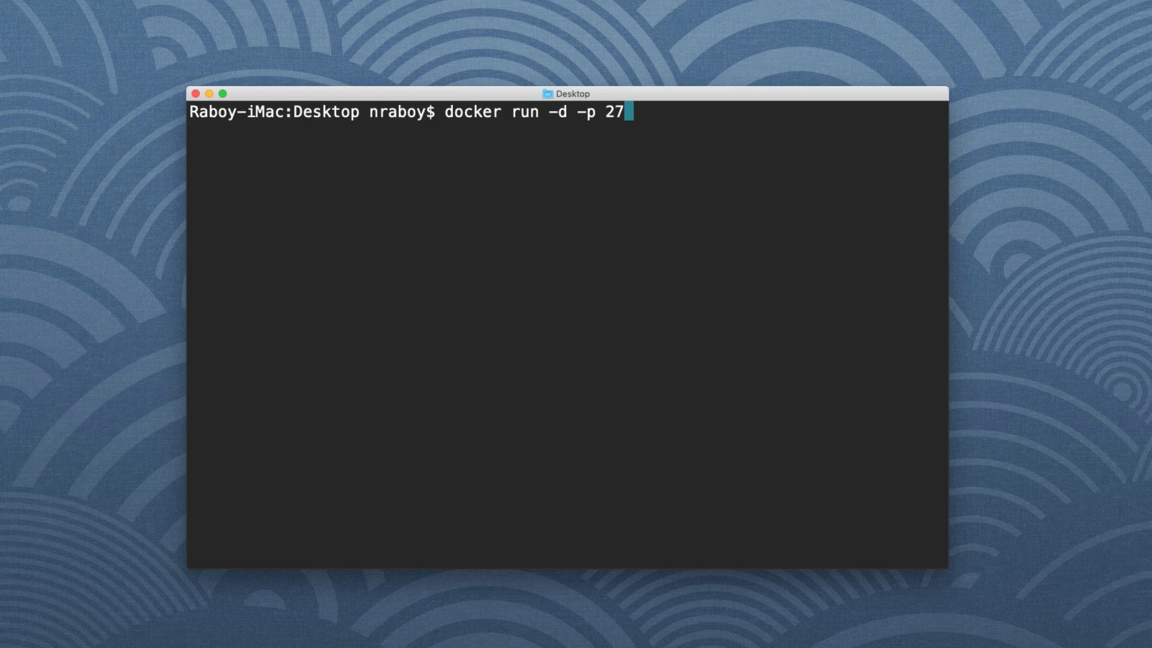
{"action": "type", "text": "017"}
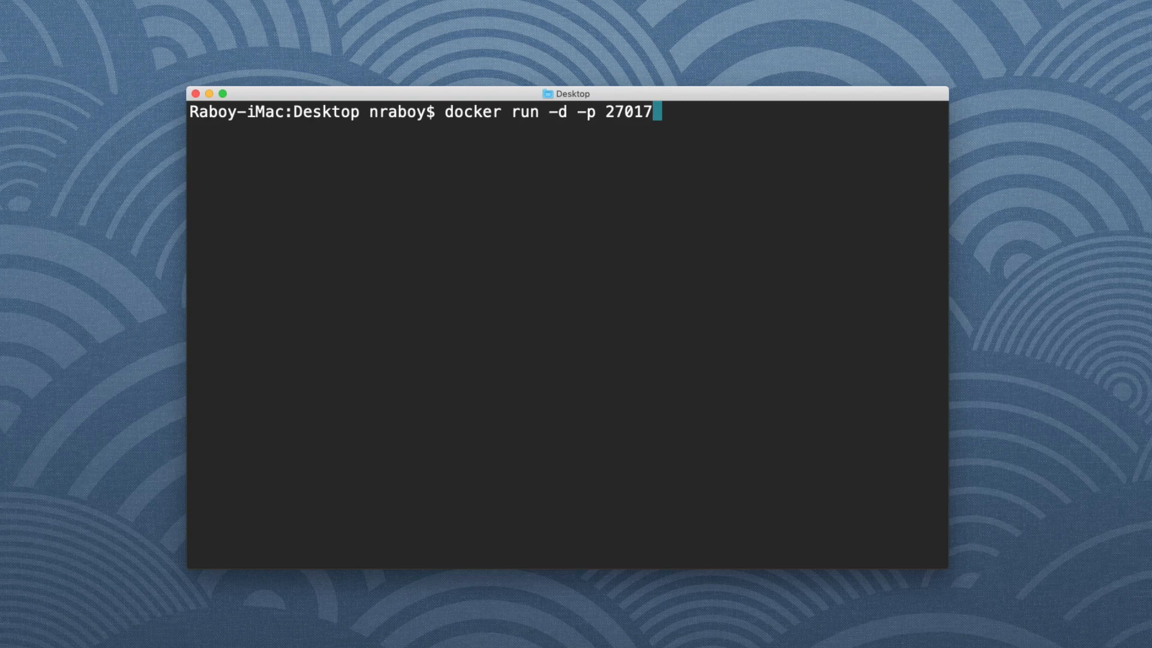
{"action": "type", "text": "-"}
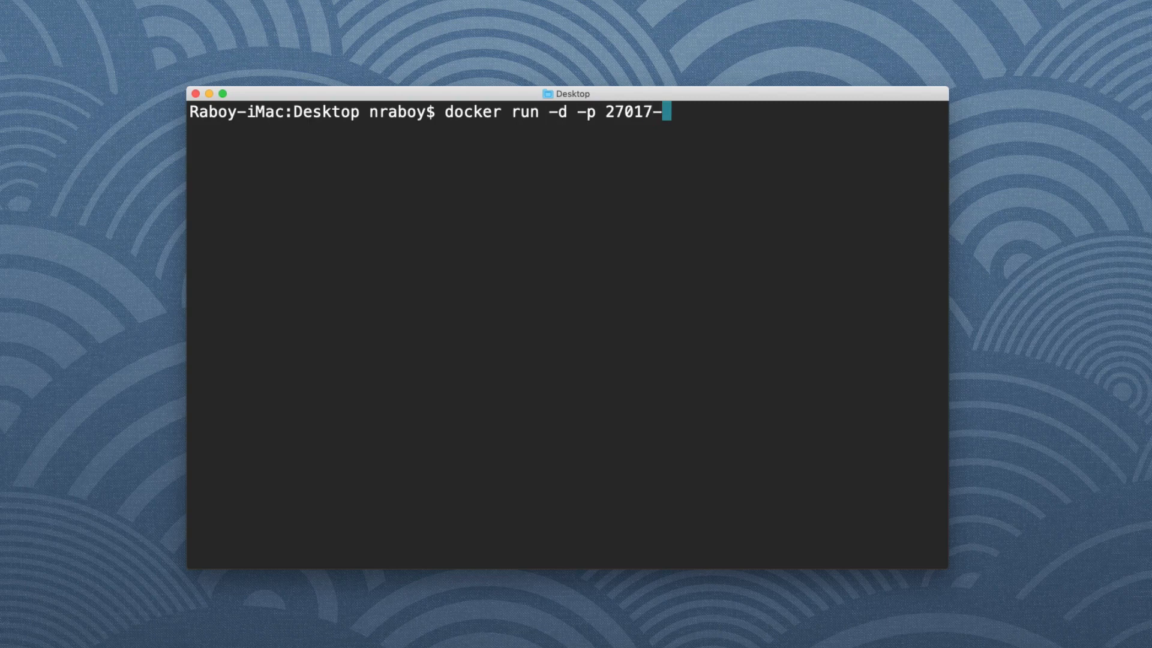
{"action": "type", "text": "2701"}
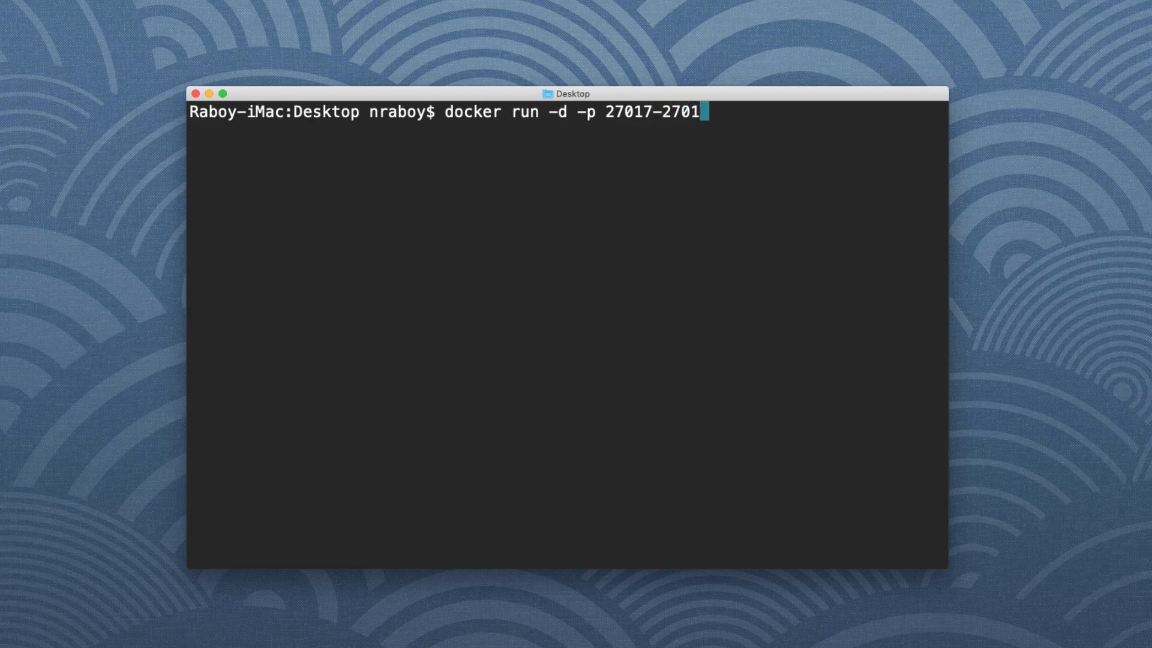
{"action": "type", "text": "9:"}
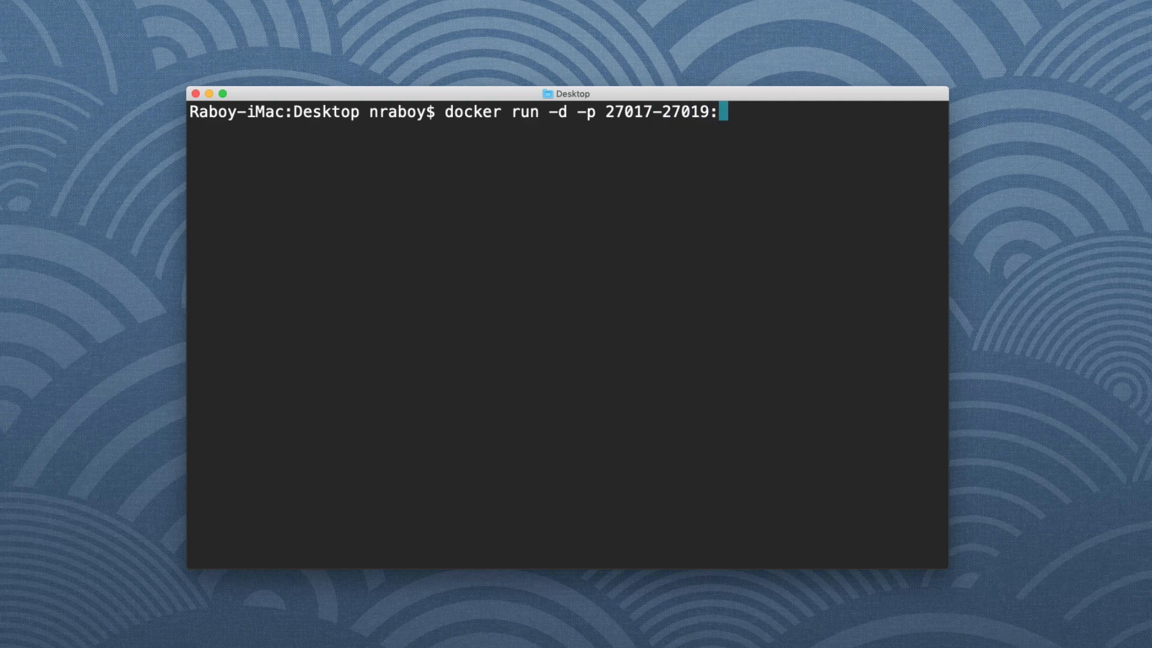
{"action": "type", "text": "270"}
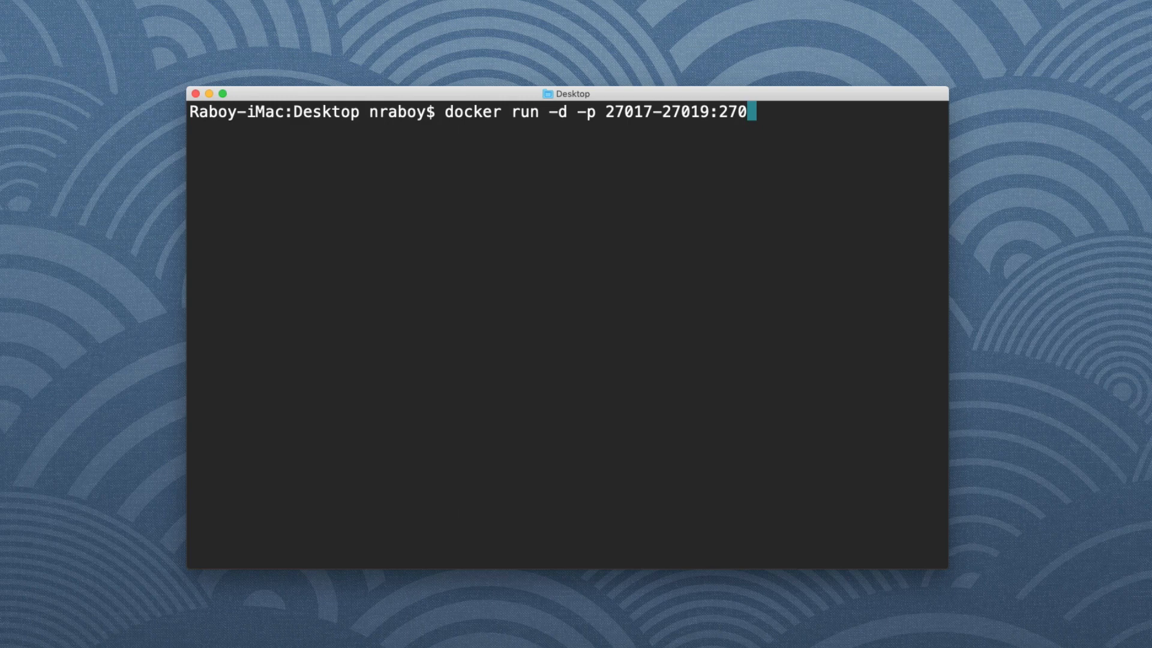
{"action": "type", "text": "17"}
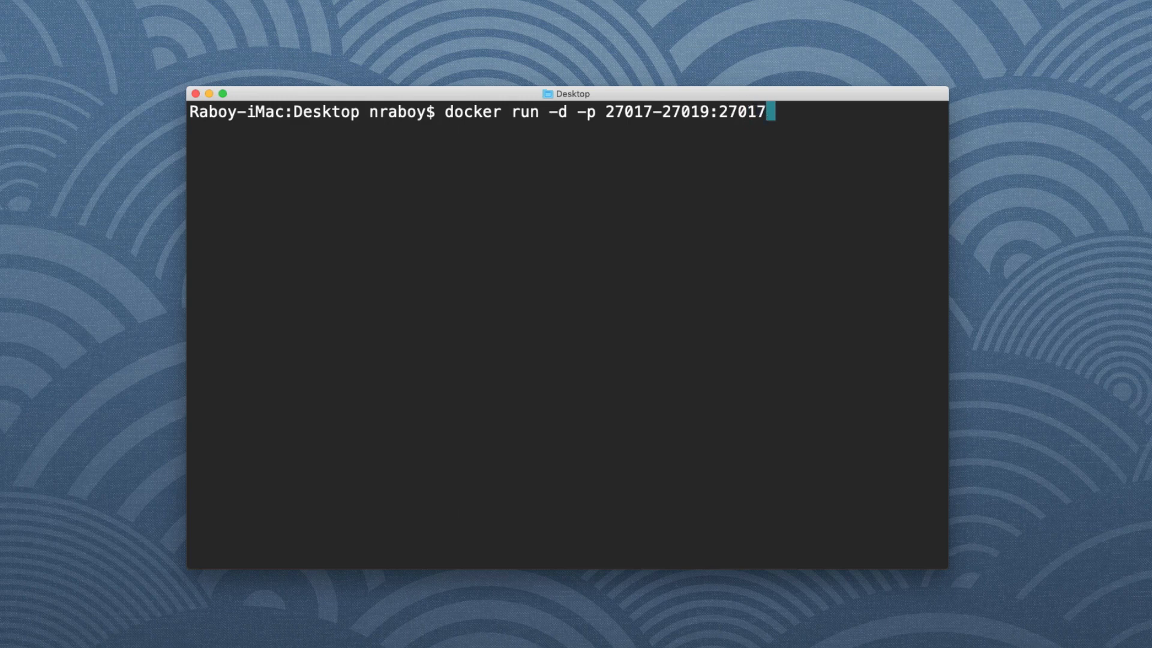
{"action": "type", "text": "-27019"}
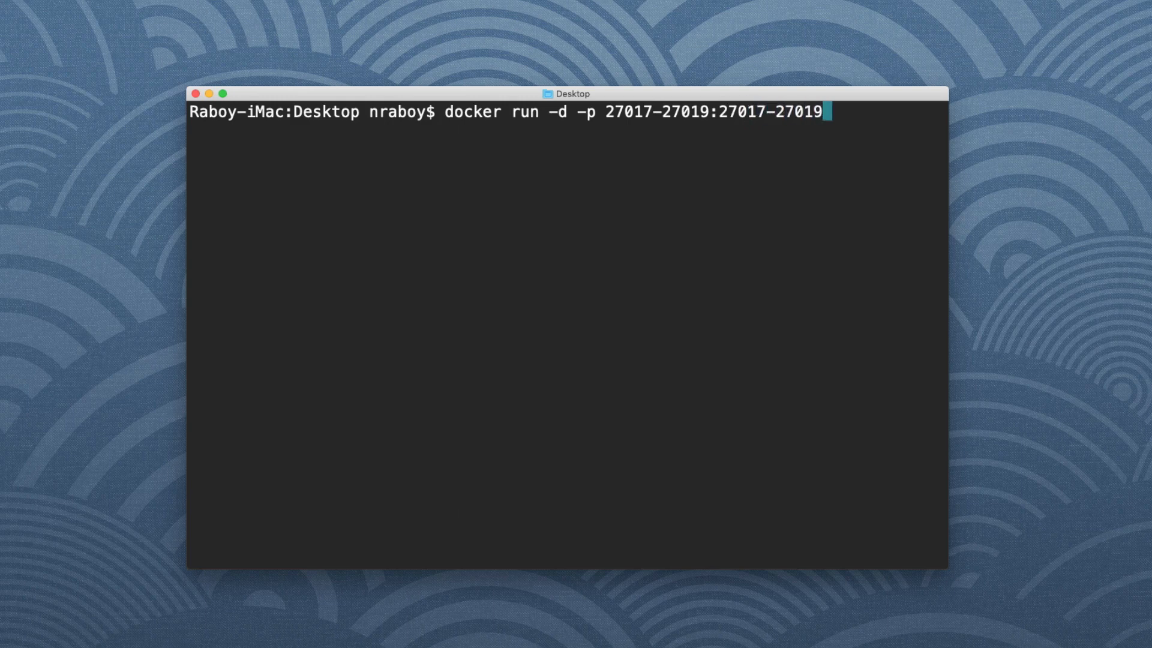
{"action": "type", "text": "--"}
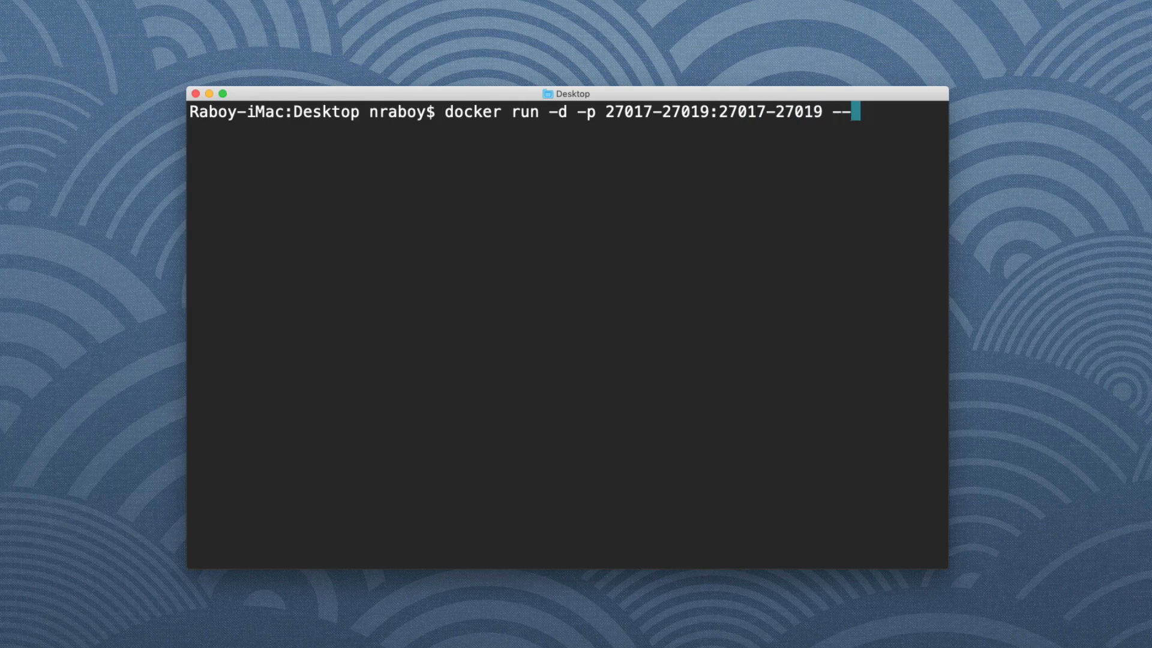
{"action": "type", "text": "name mong"}
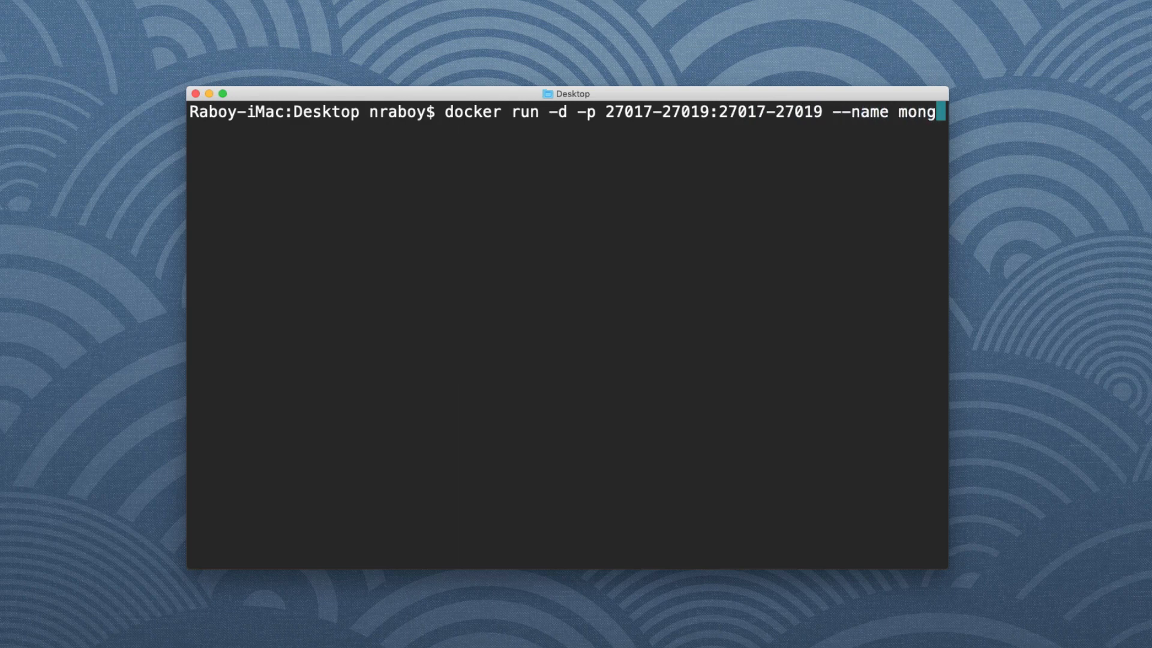
{"action": "type", "text": "db"}
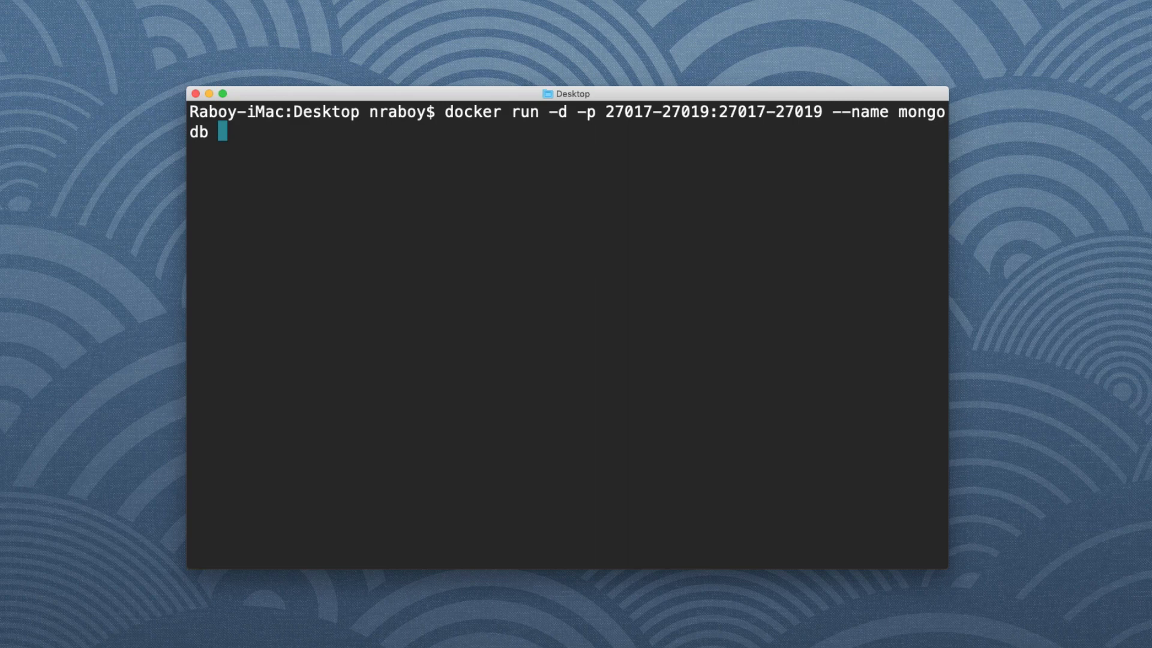
{"action": "type", "text": "mongo:"}
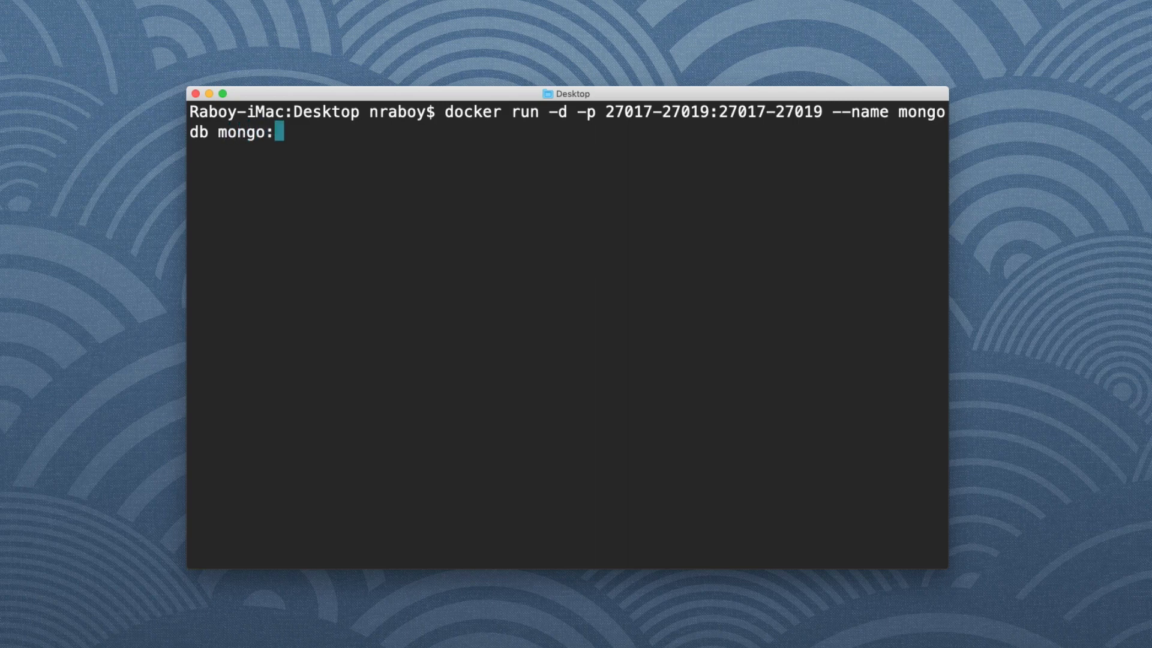
{"action": "type", "text": "4.0."}
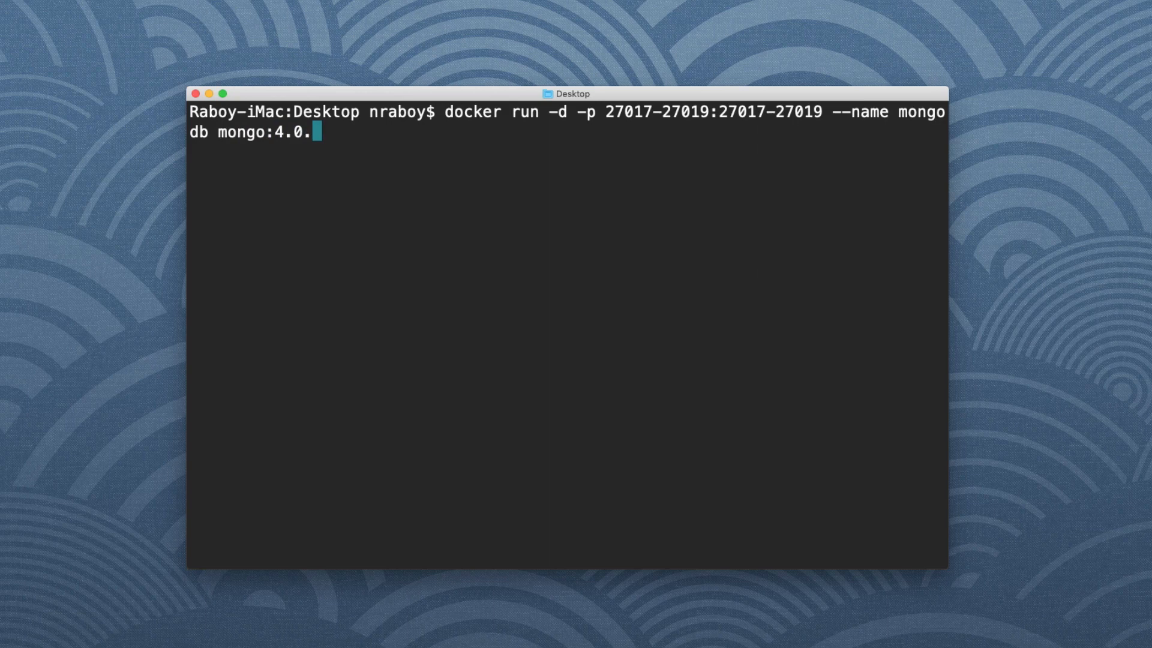
{"action": "type", "text": "4"}
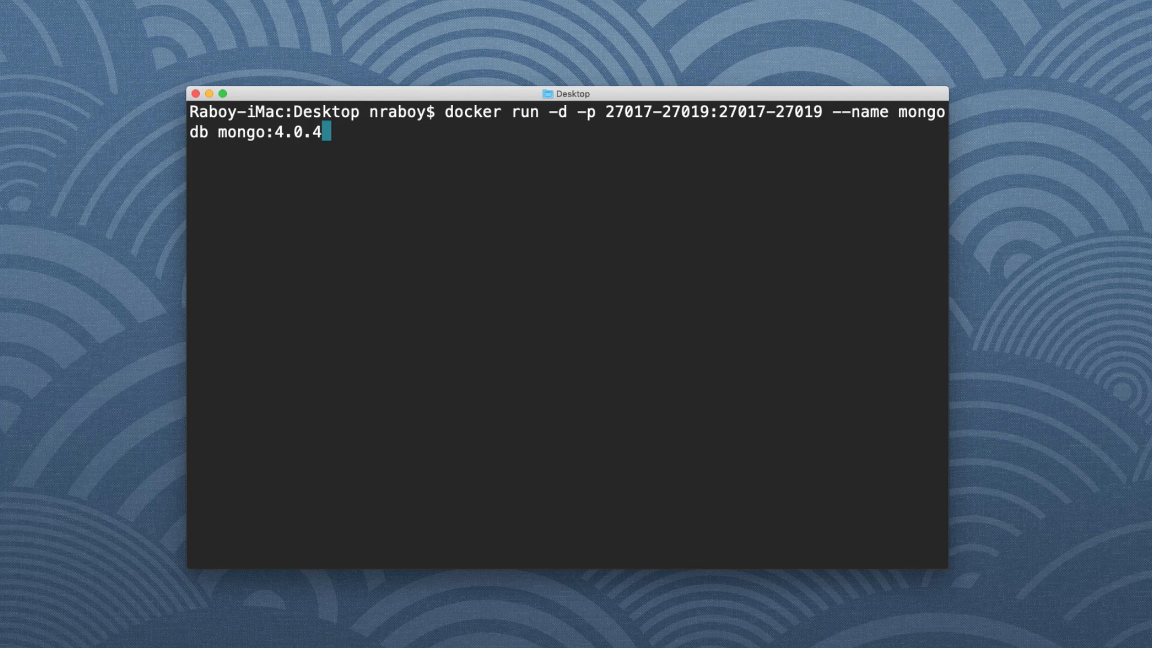
{"action": "key", "text": "Return"}
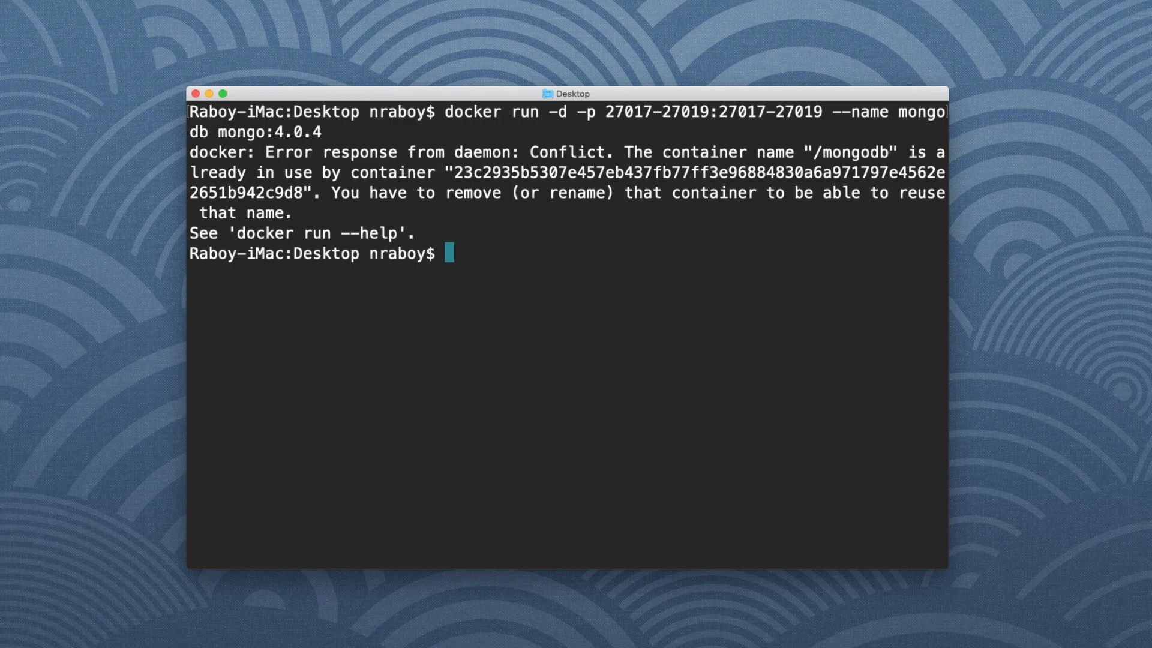
Step: List all containers, stop and remove the old mongodb, then rerun the detached mongo:4.0.4 start command
{"action": "type", "text": "doc"}
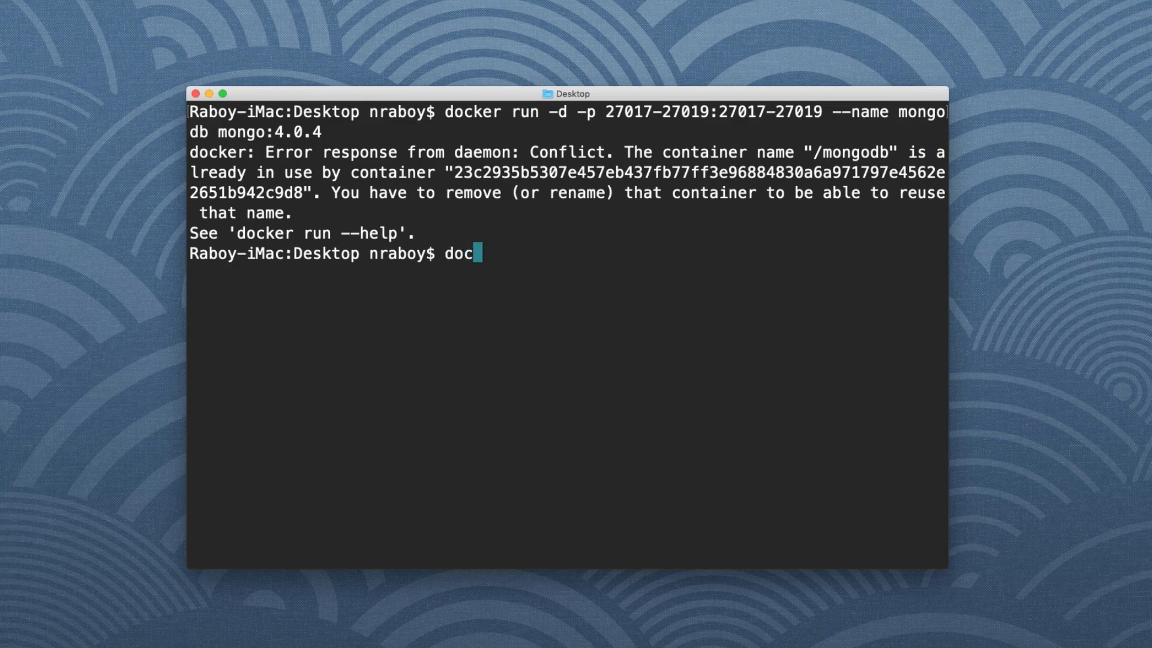
{"action": "key", "text": "Return"}
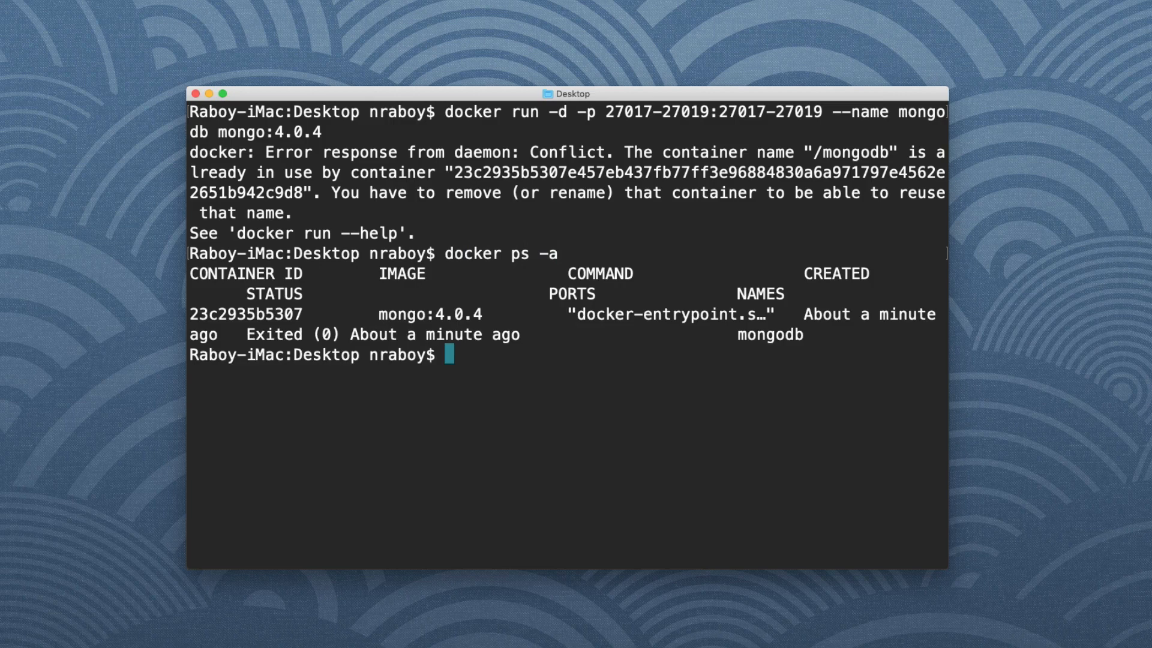
{"action": "type", "text": "docker stop"}
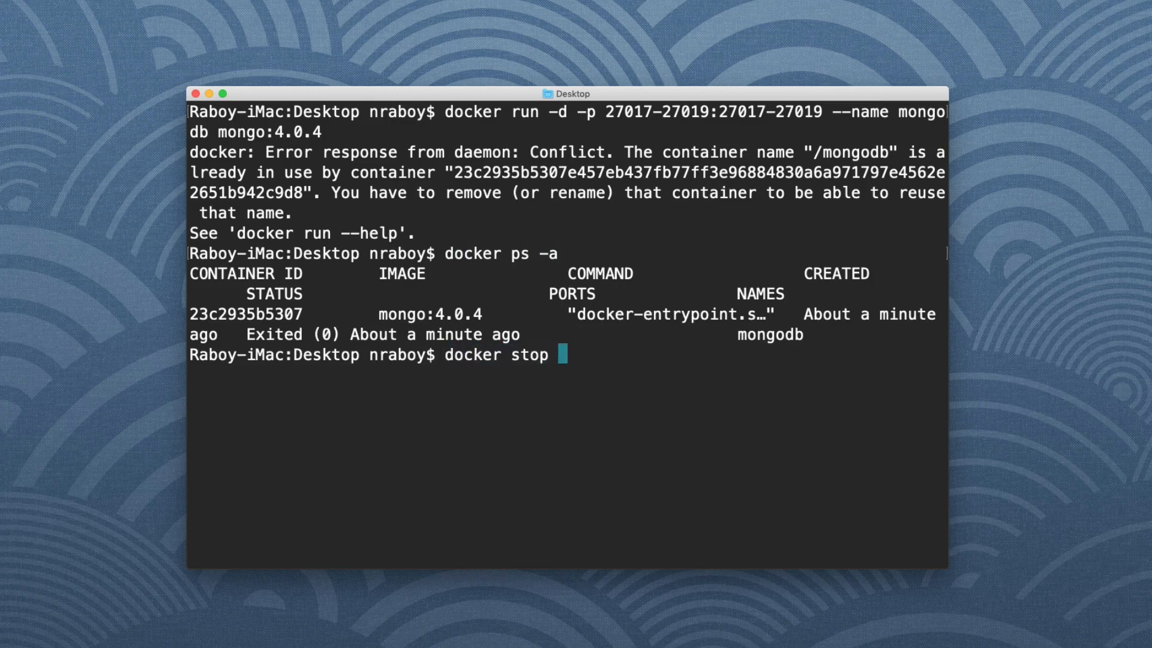
{"action": "type", "text": "mongodb"}
{"action": "type", "text": "docker "}
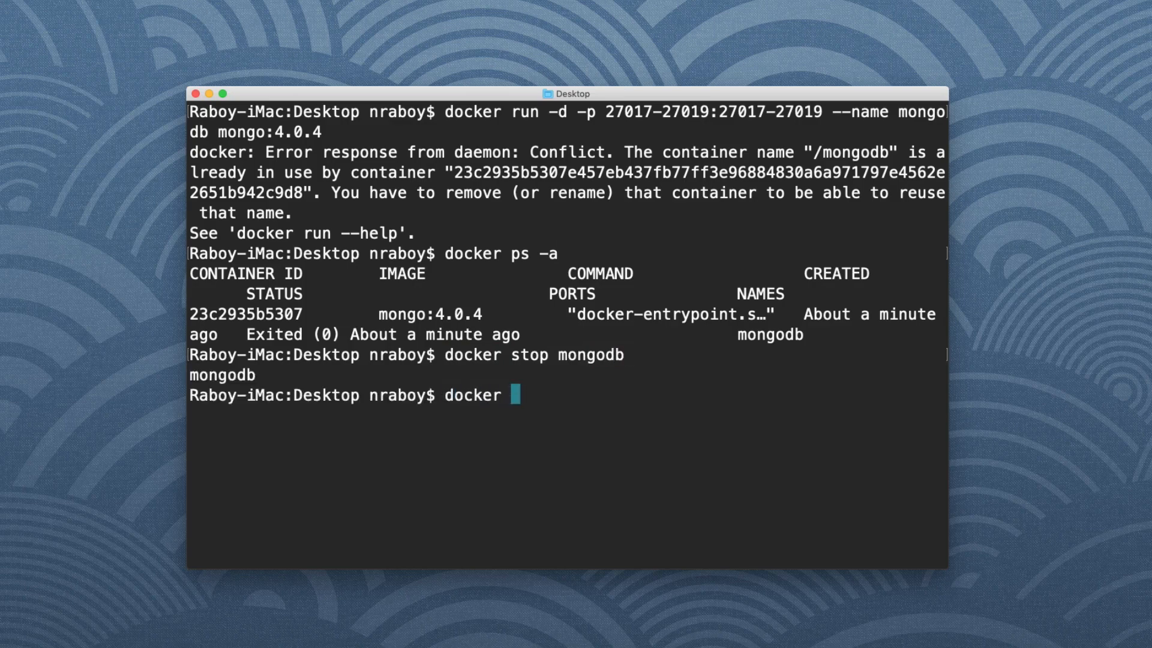
{"action": "type", "text": "rm mongod"}
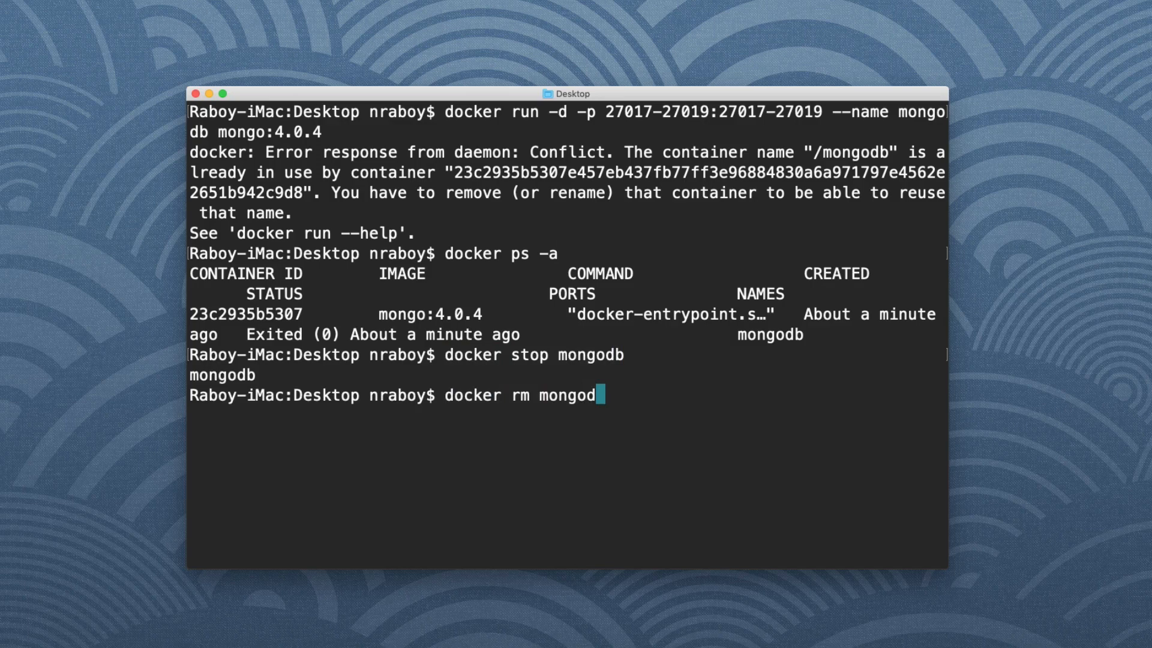
{"action": "key", "text": "Return"}
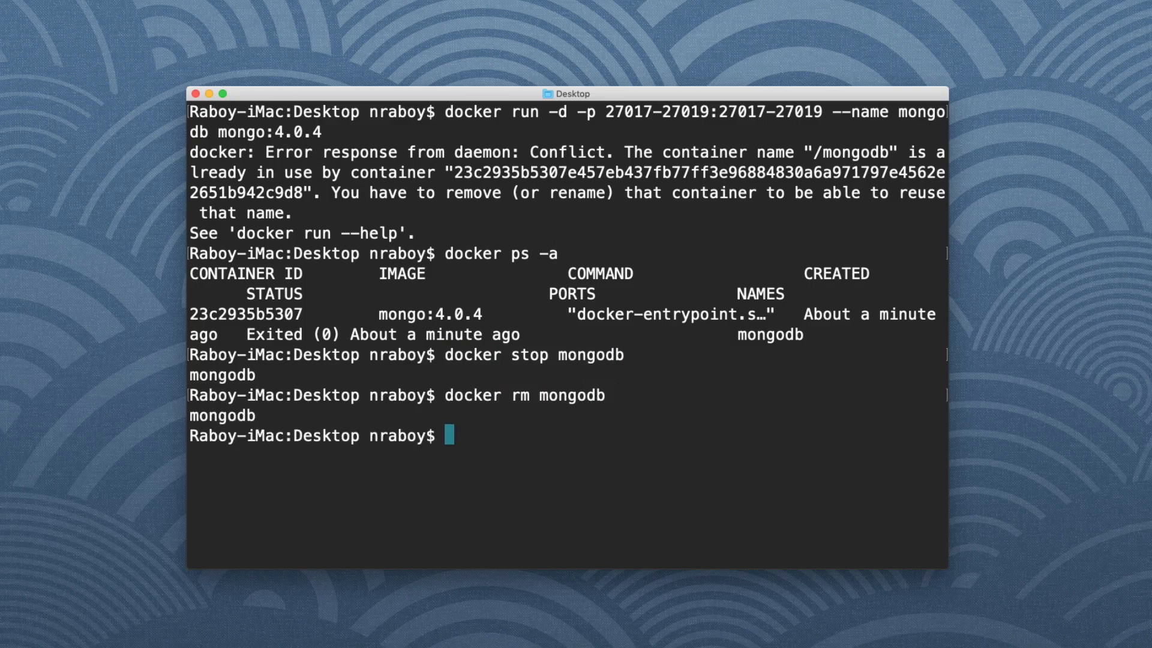
{"action": "type", "text": "docker stop mongodb"}
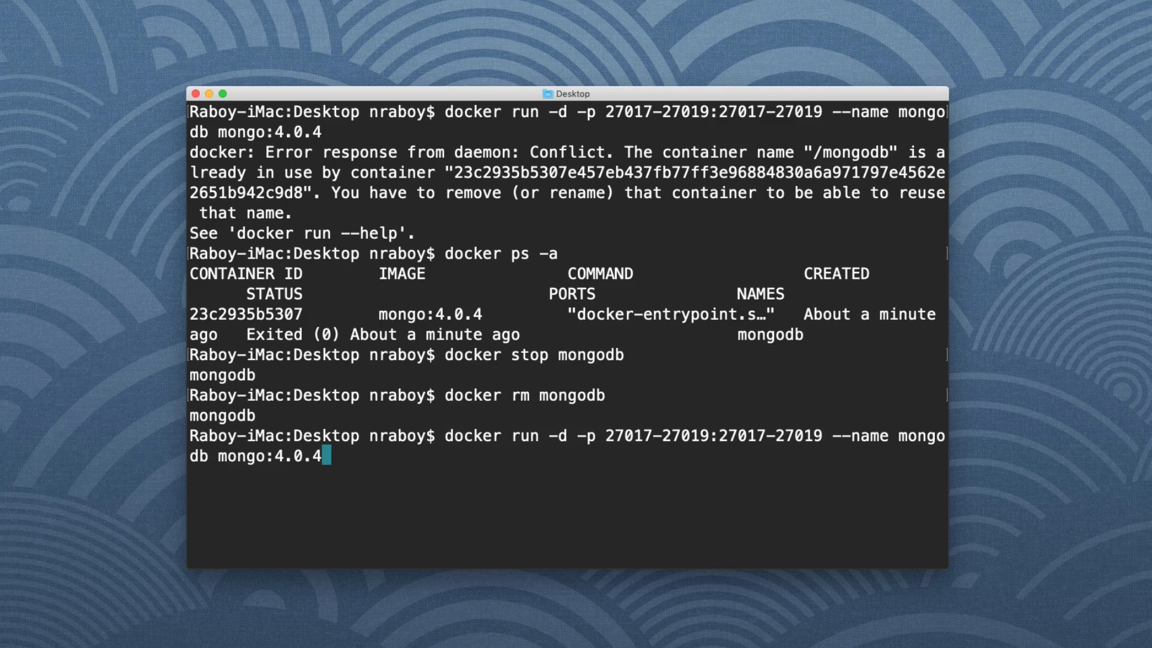
{"action": "key", "text": "Return"}
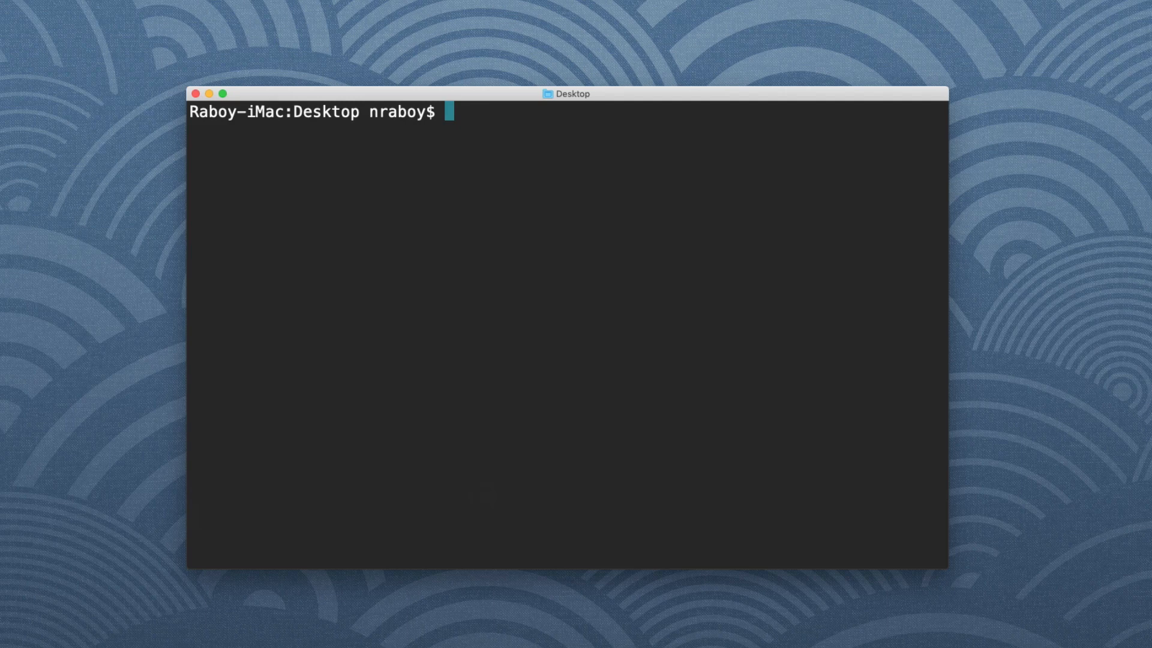
Step: List running containers with docker ps, showing mongodb from mongo:4.0.4
{"action": "type", "text": "docker ps"}
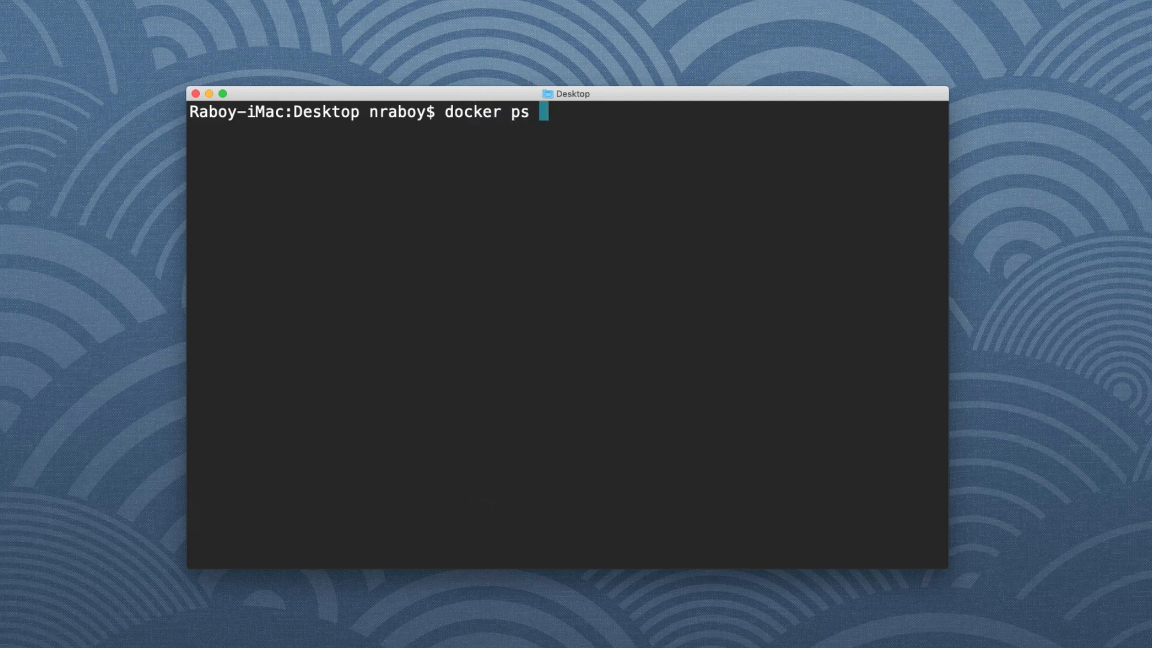
{"action": "key", "text": "Return"}
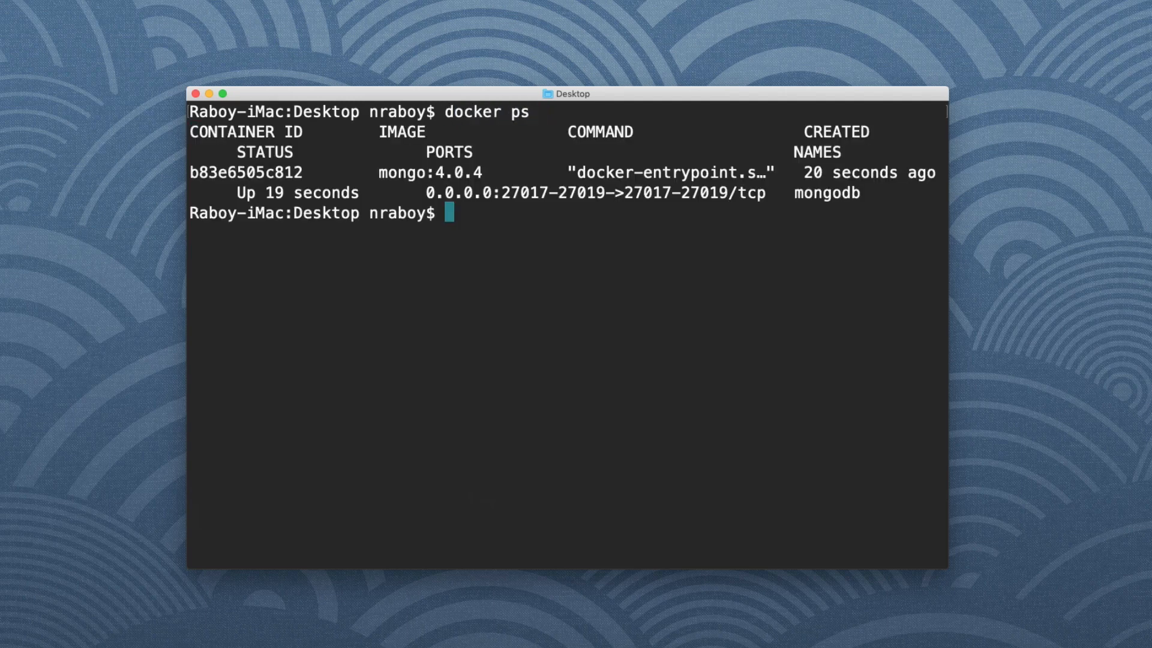
{"action": "double_click", "coordinate": [825, 193]}
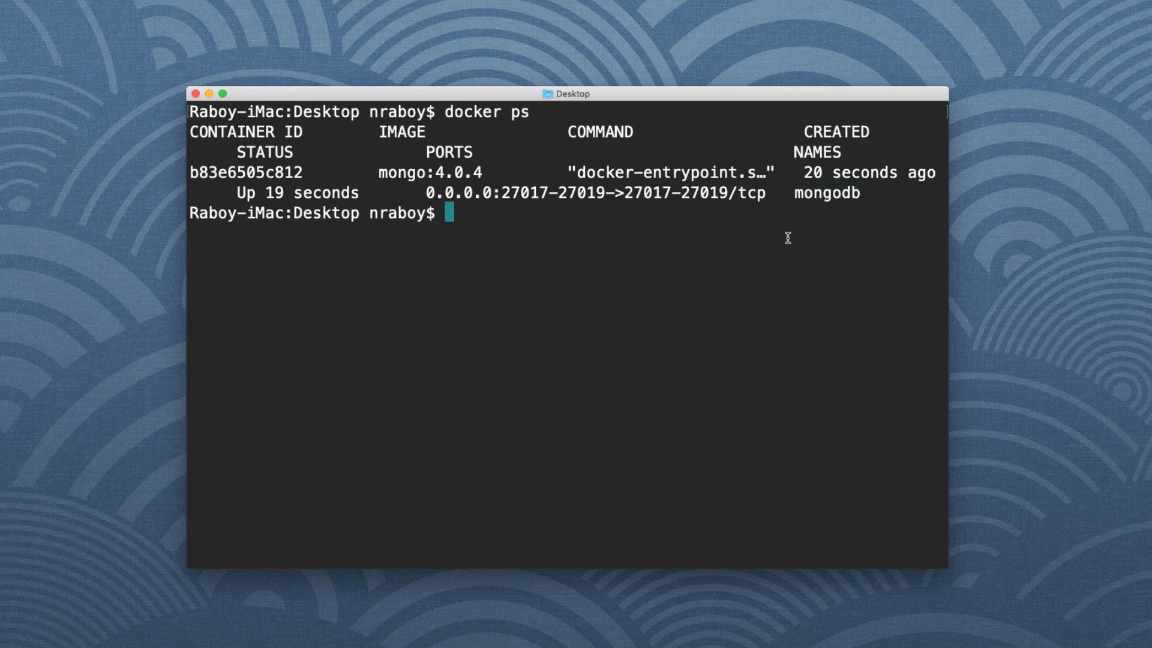
Step: Open a root bash shell inside the mongodb container with docker exec -it mongodb bash
{"action": "type", "text": "docker exec"}
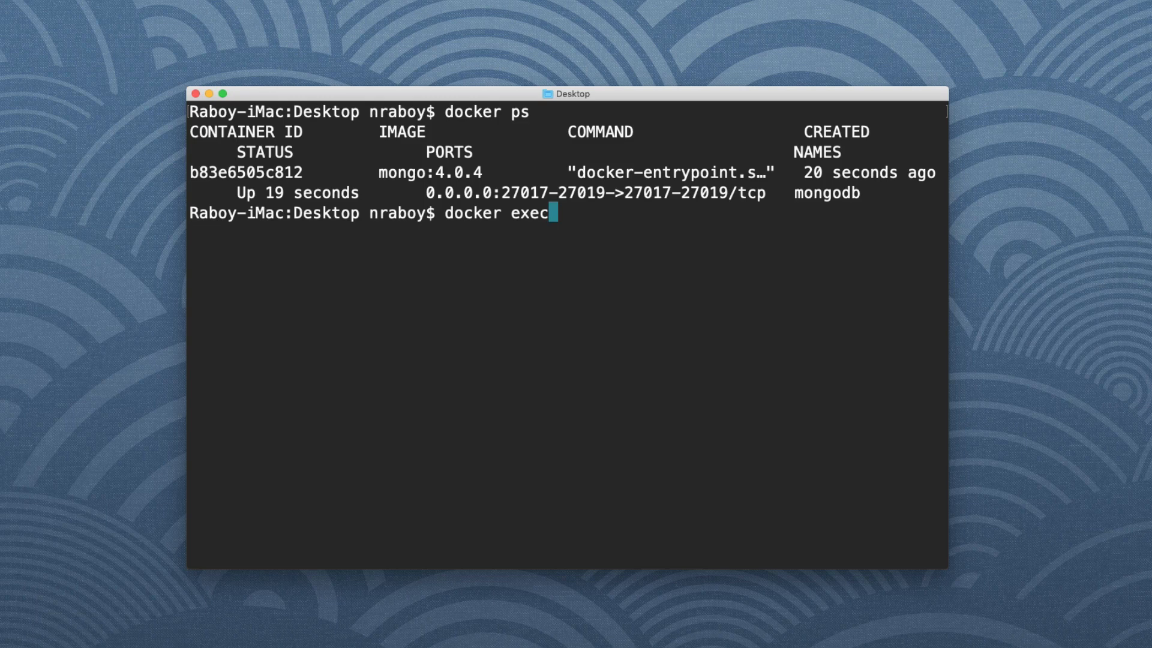
{"action": "type", "text": "-it"}
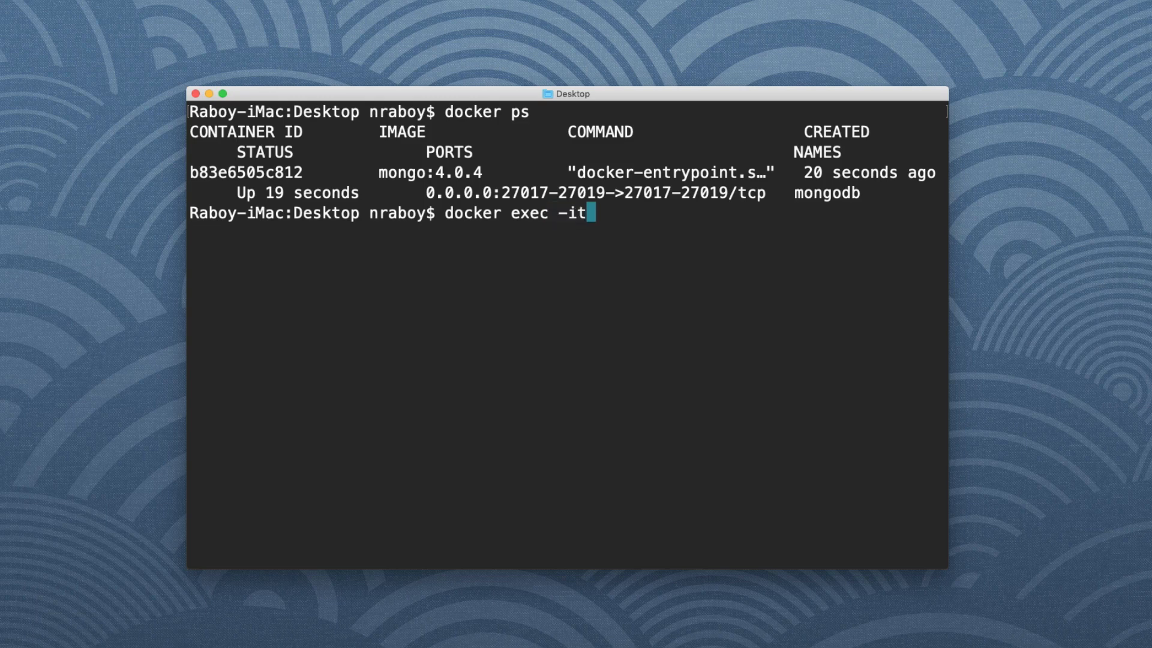
{"action": "type", "text": "m"}
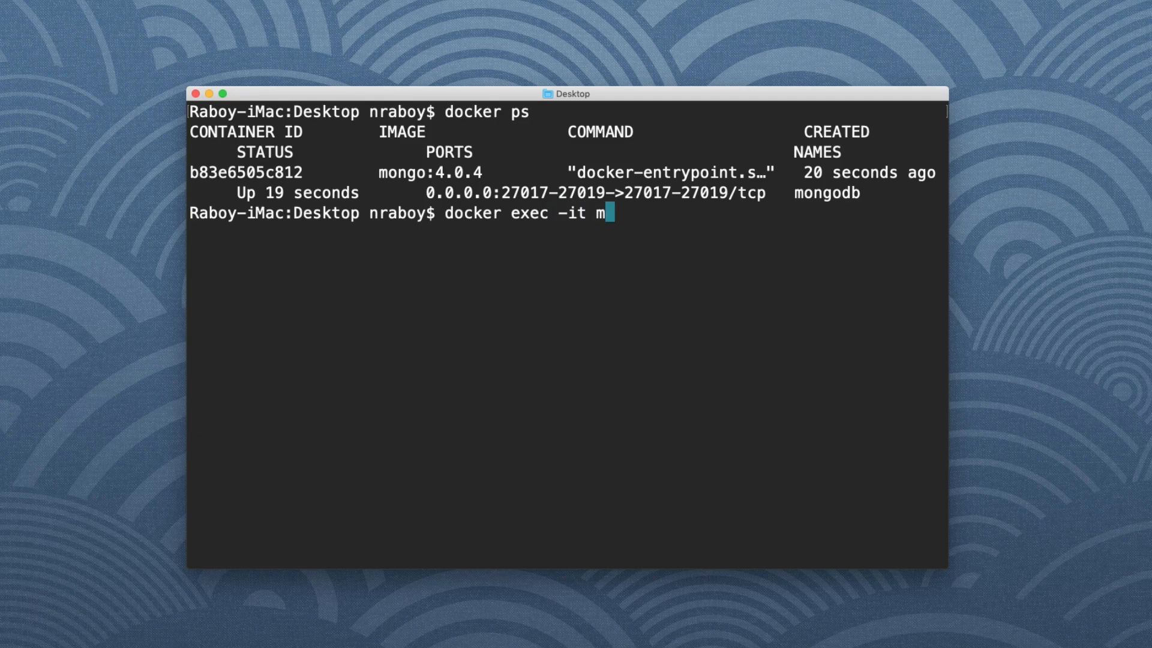
{"action": "type", "text": "ongodb"}
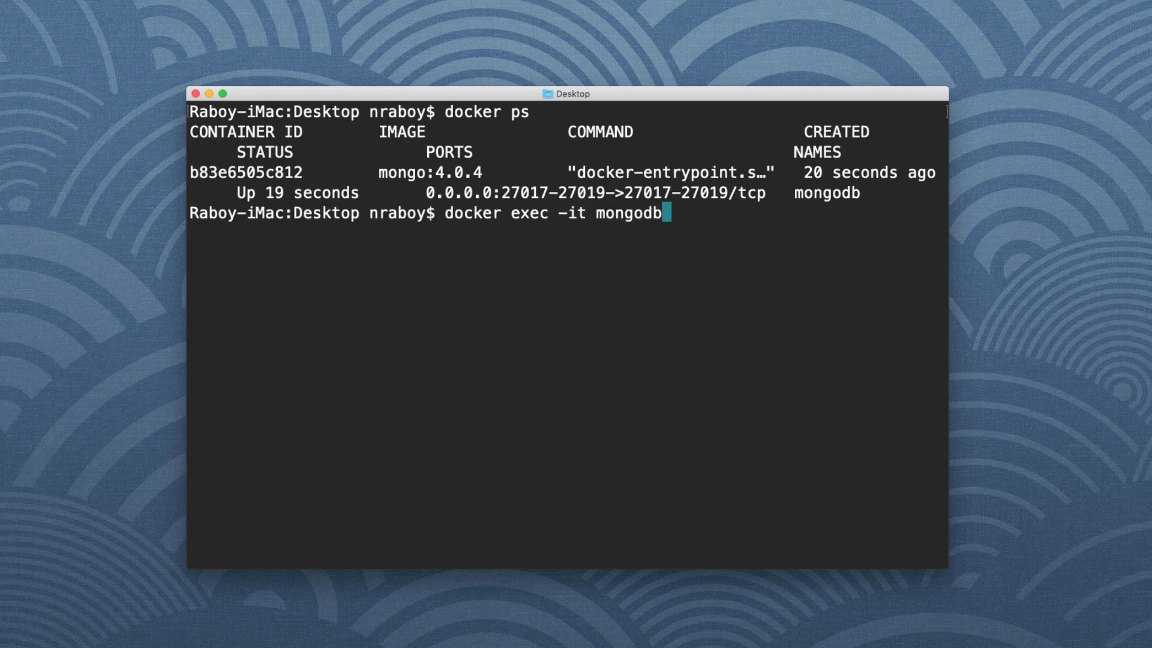
{"action": "type", "text": "bash"}
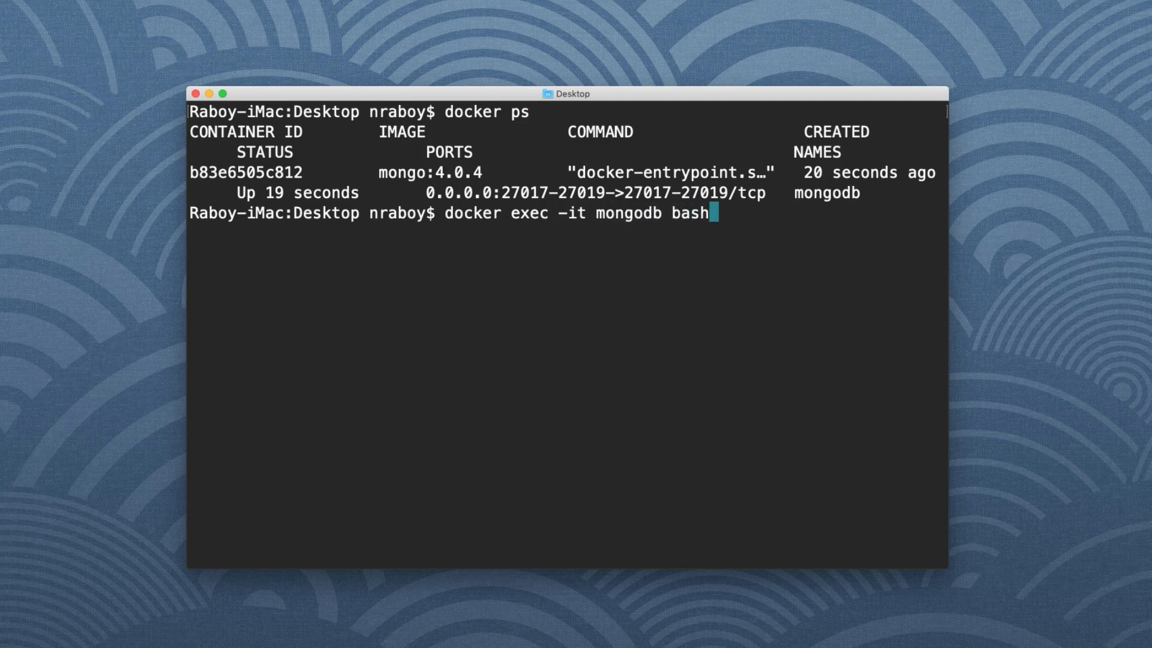
{"action": "key", "text": "Return"}
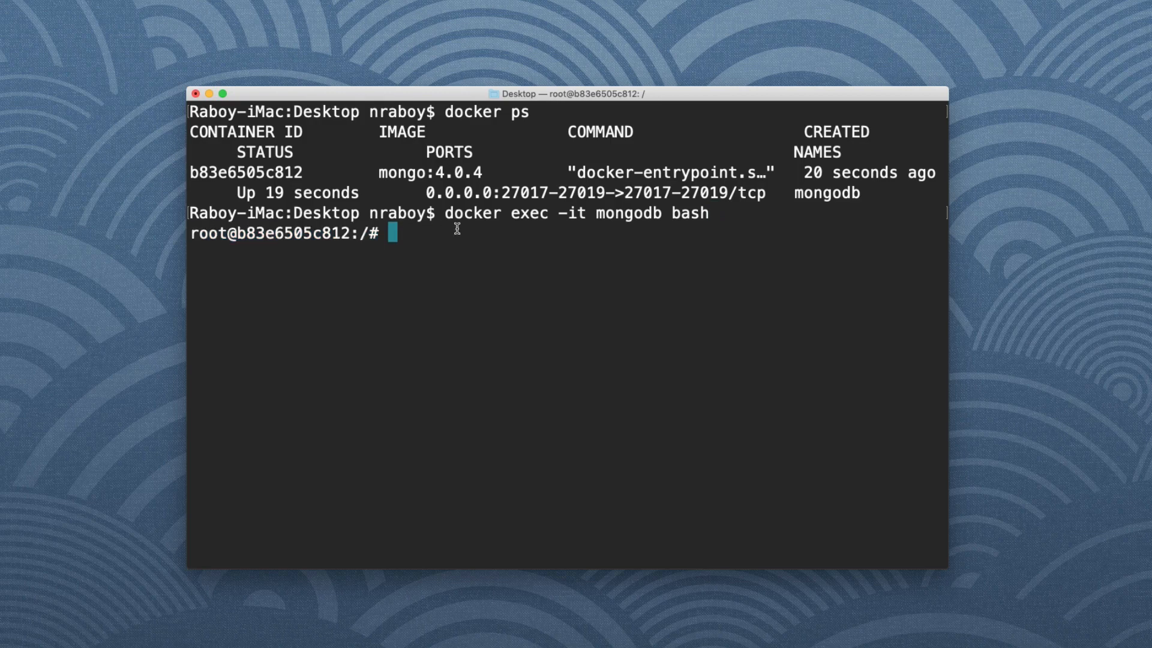
Step: Launch the mongo shell inside the container, reaching its interactive prompt
{"action": "type", "text": "l"}
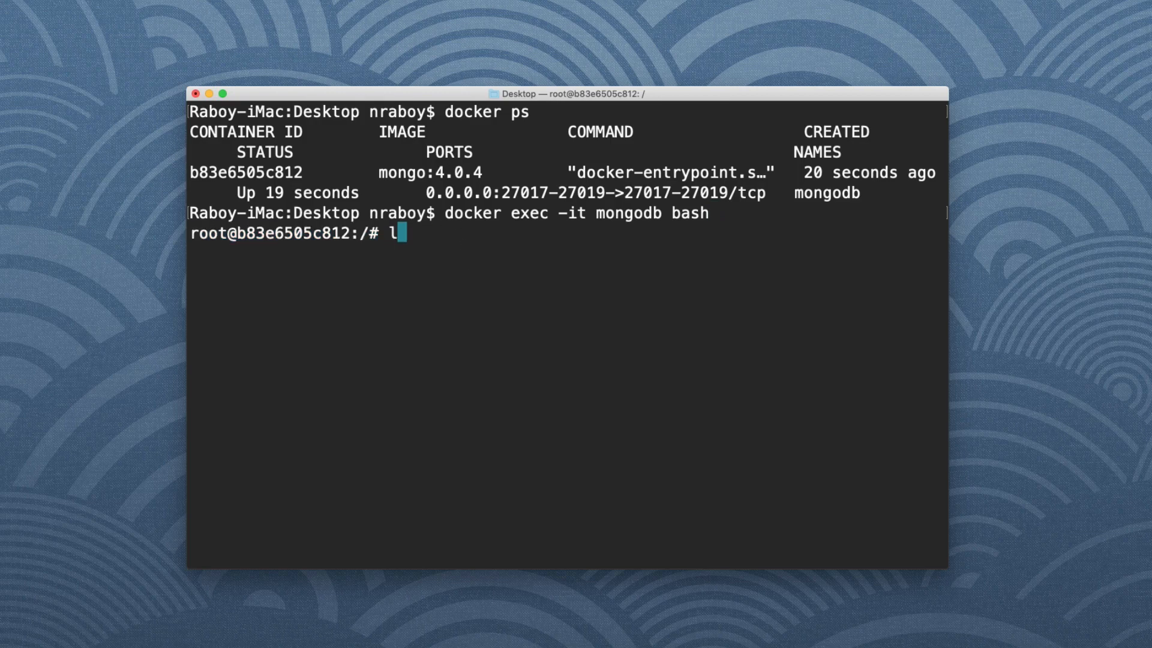
{"action": "key", "text": "Return"}
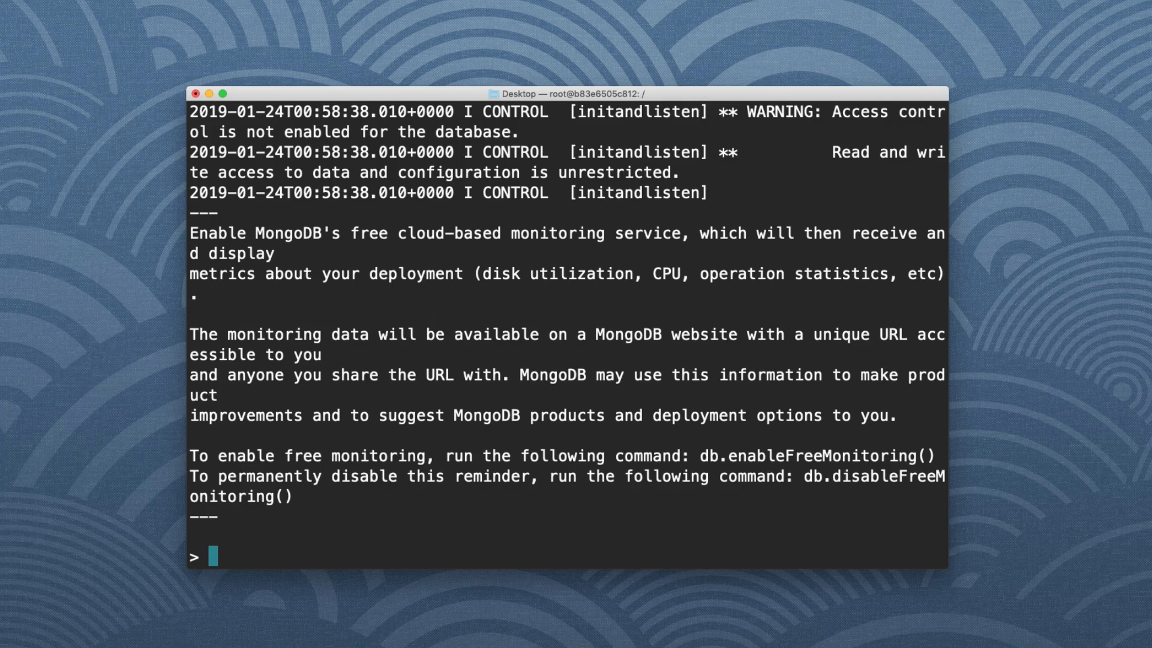
Step: List databases with show dbs and switch to the thepolyglotdeveloper database
{"action": "type", "text": "show dbs"}
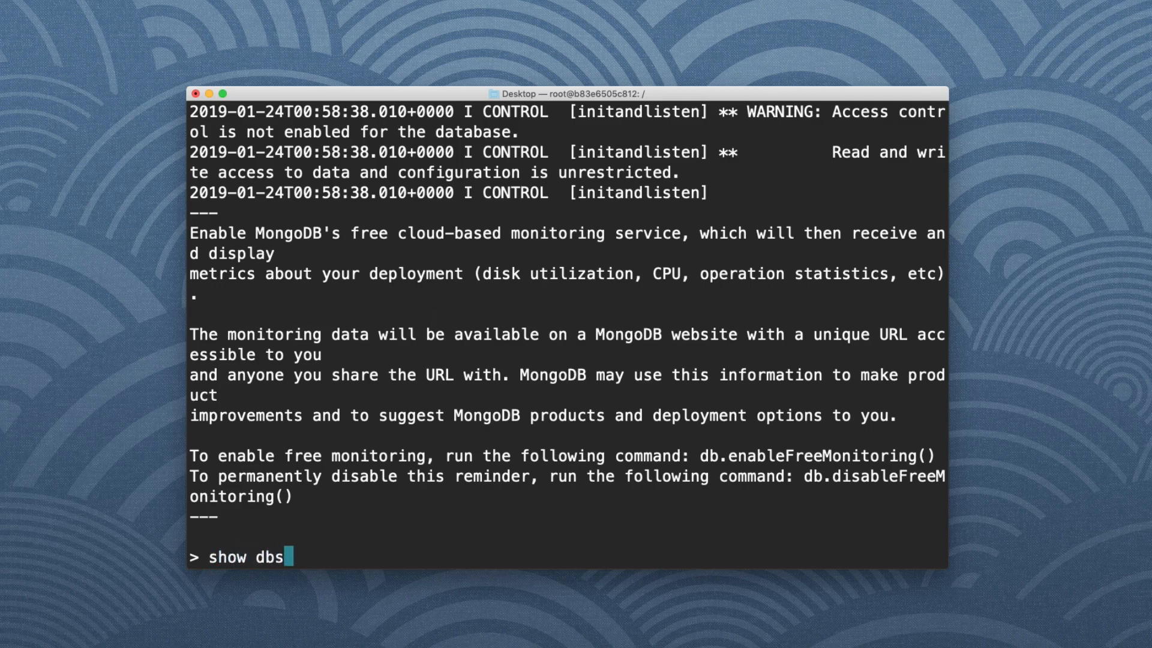
{"action": "key", "text": "Return"}
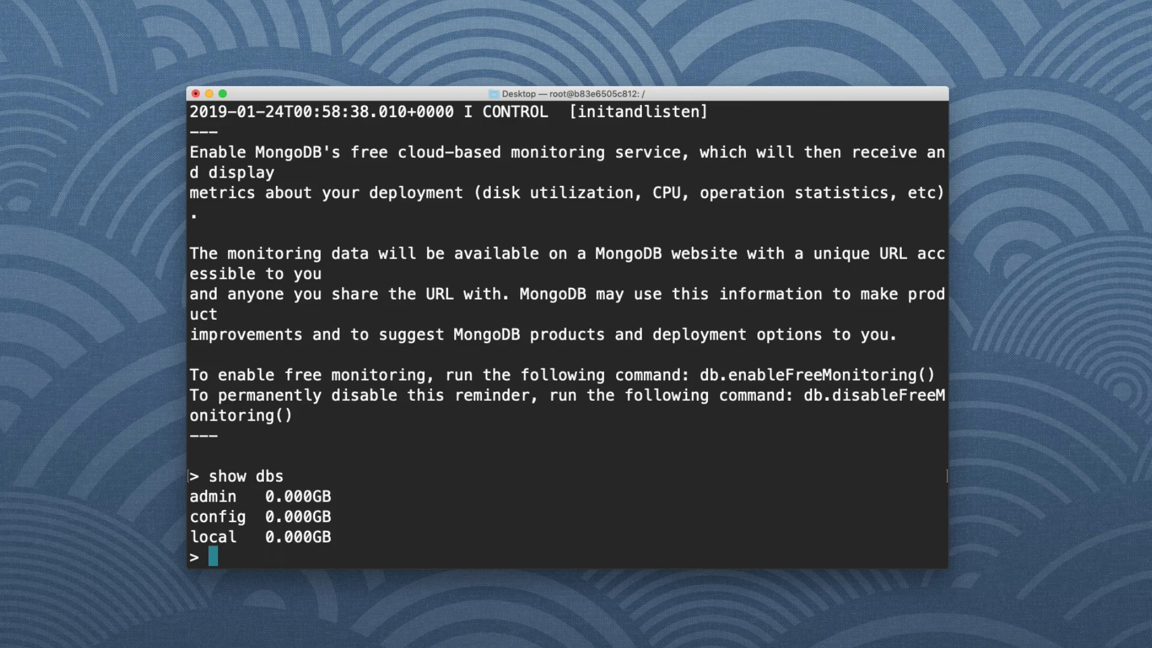
{"action": "type", "text": "use thepo"}
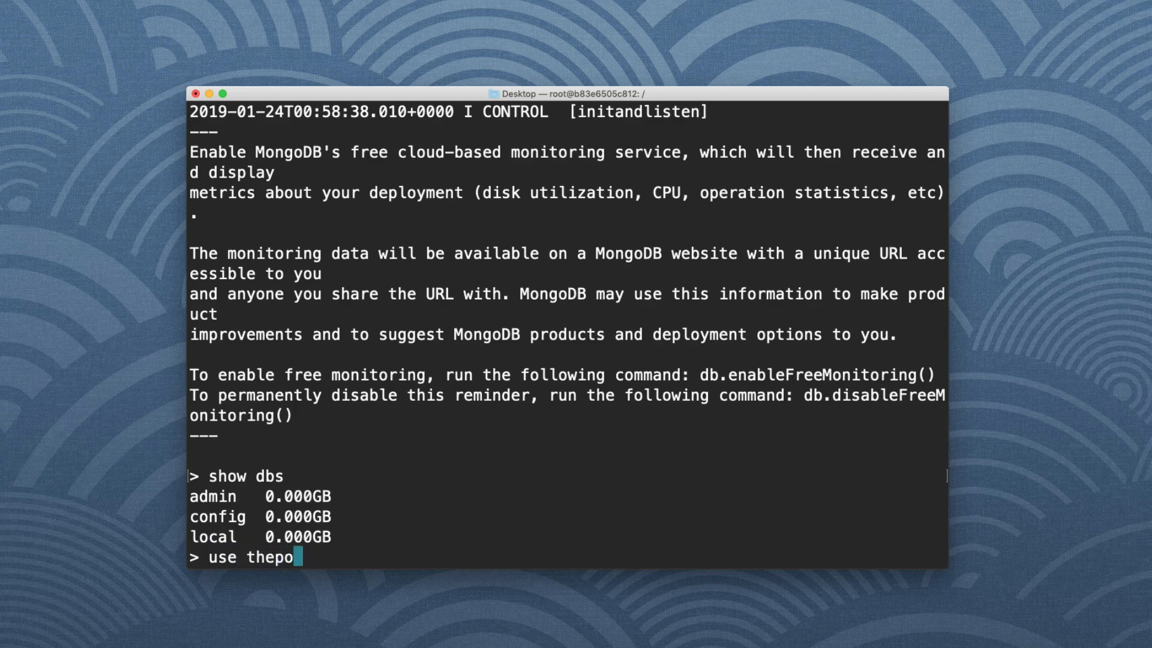
{"action": "key", "text": "Return"}
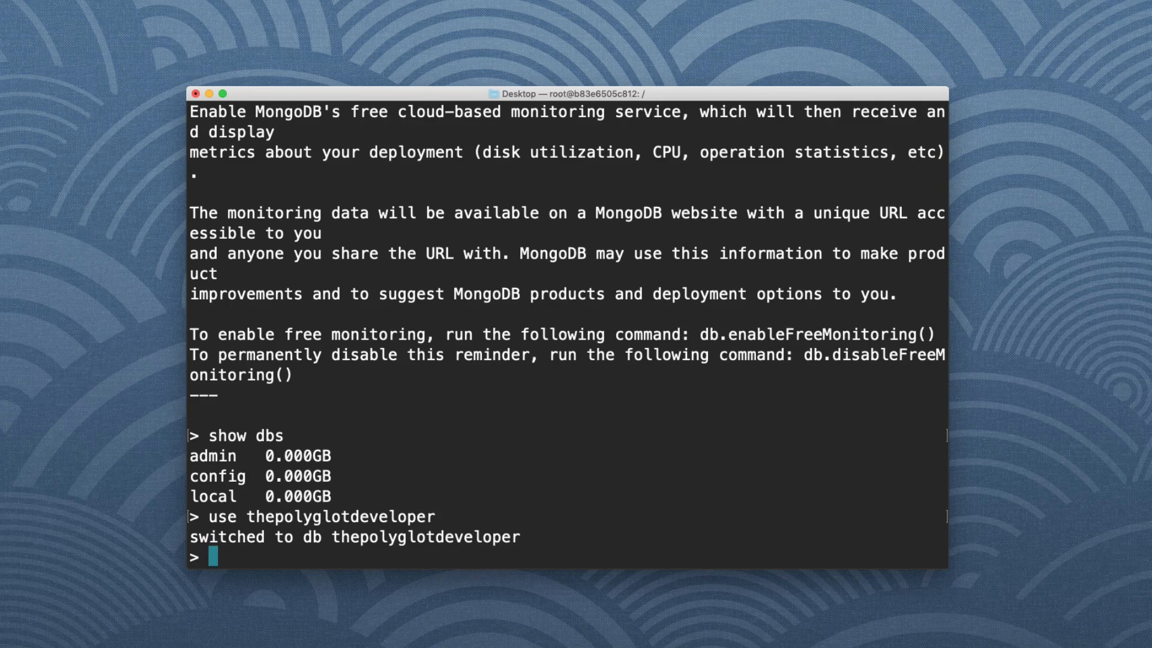
Step: Save a people document with firstname "Nic" and lastname "Raboy" via db.people.save
{"action": "type", "text": "db."}
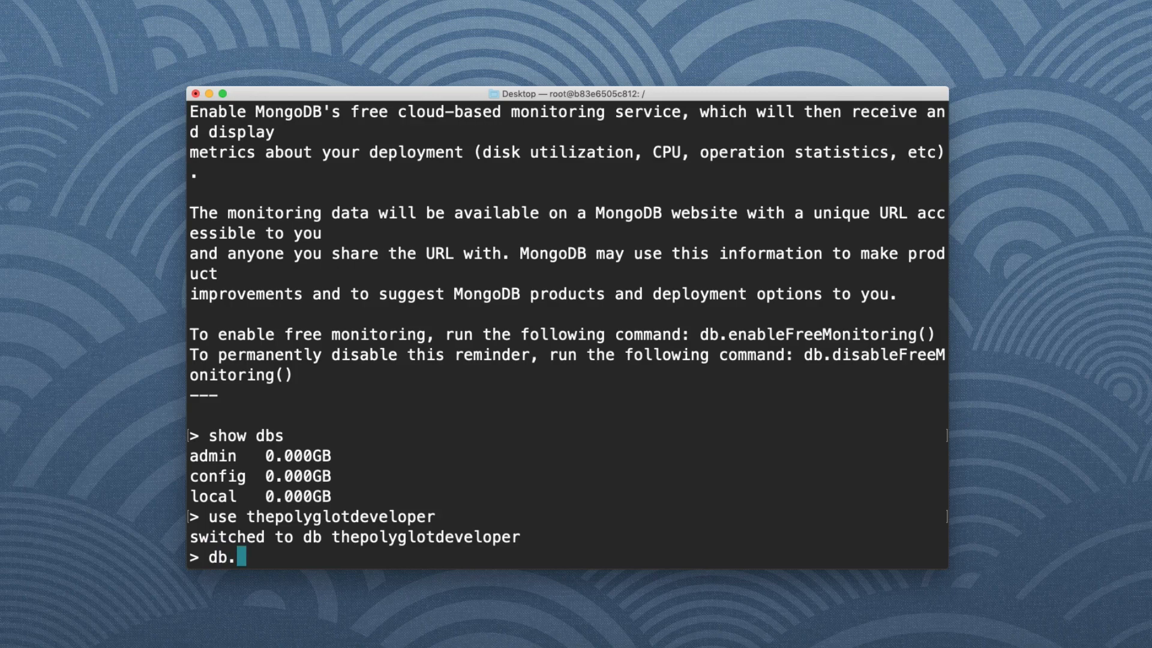
{"action": "type", "text": "people."}
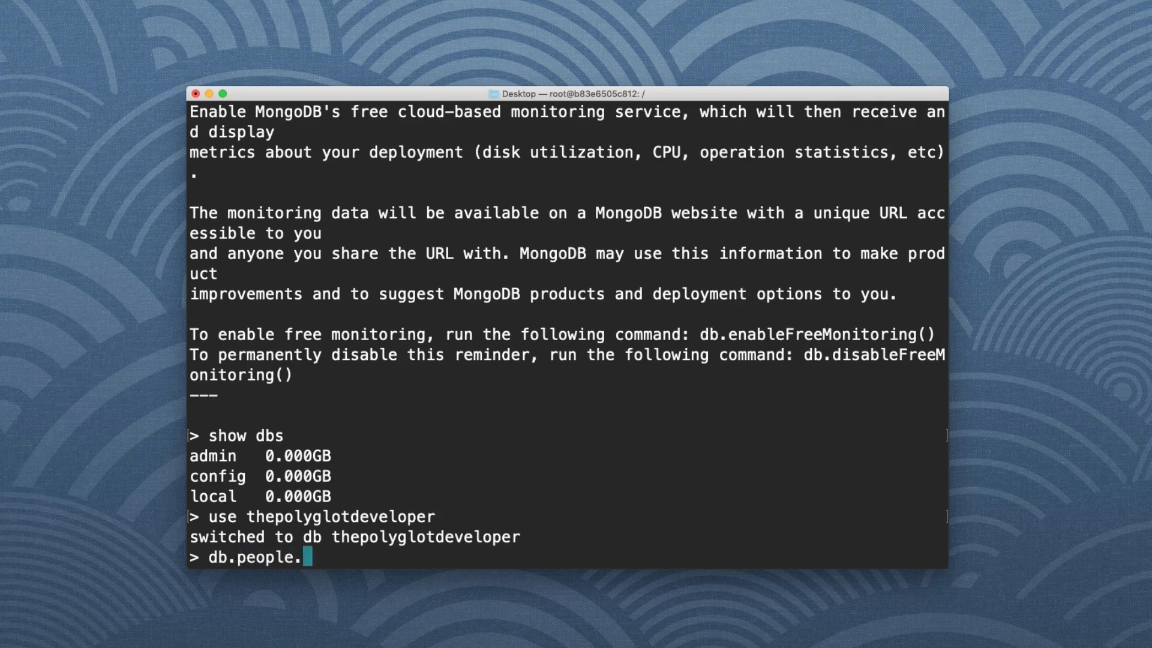
{"action": "type", "text": "save({"}
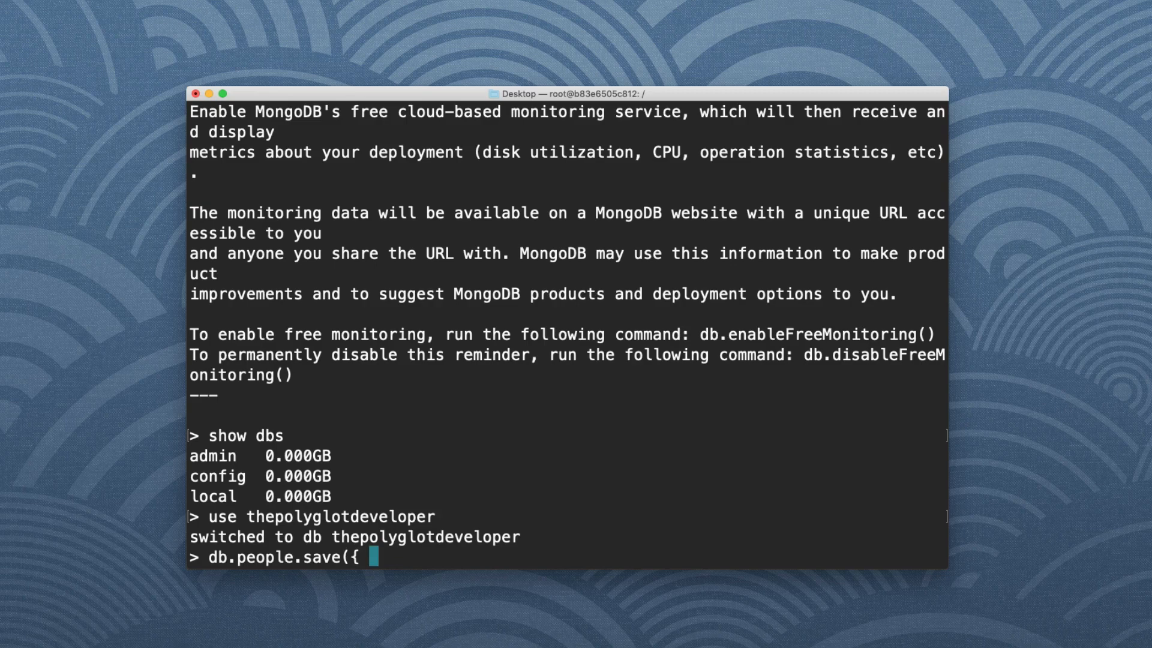
{"action": "type", "text": "firstname: \"N"}
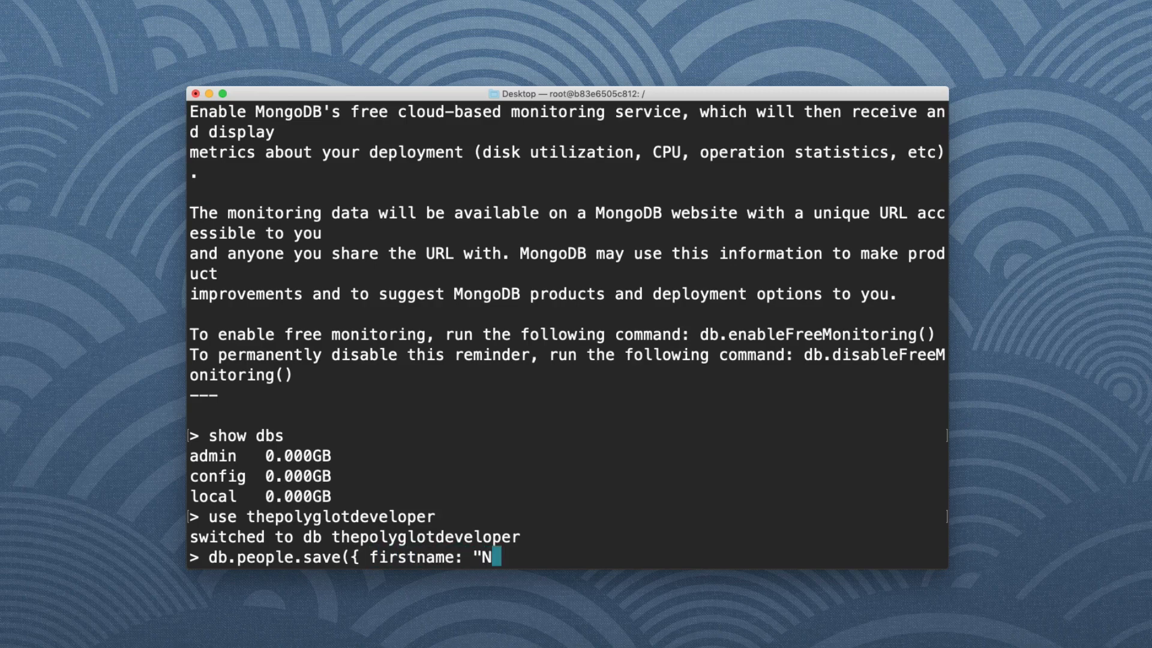
{"action": "type", "text": "ic\", lastn"}
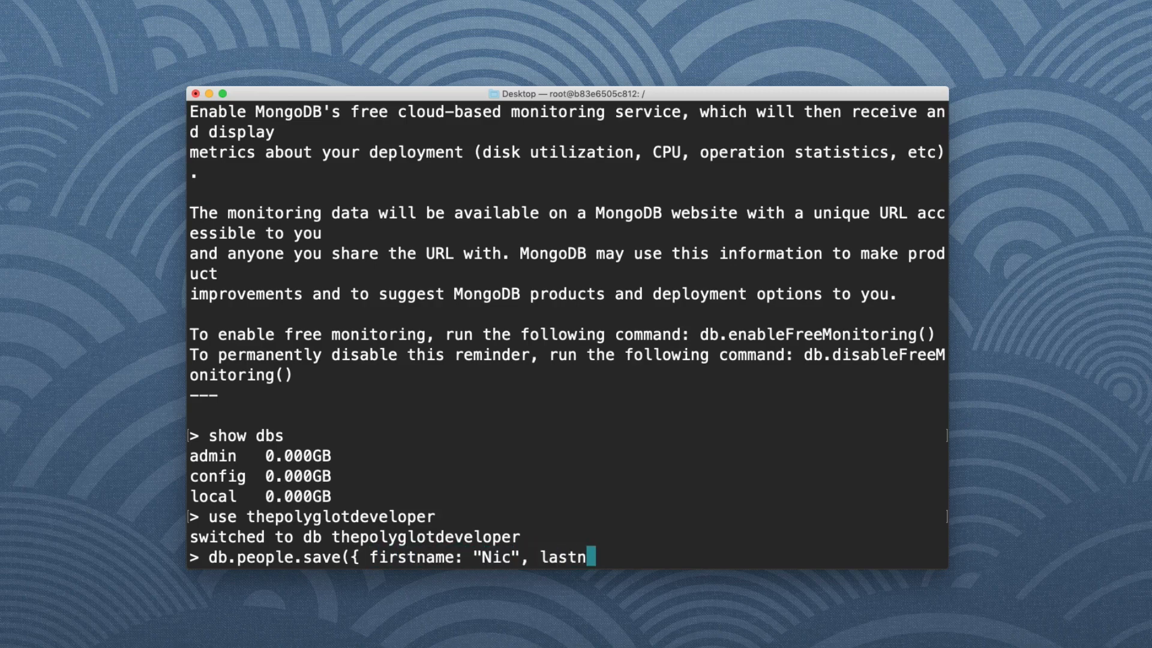
{"action": "type", "text": "ame: \"Raboy\""}
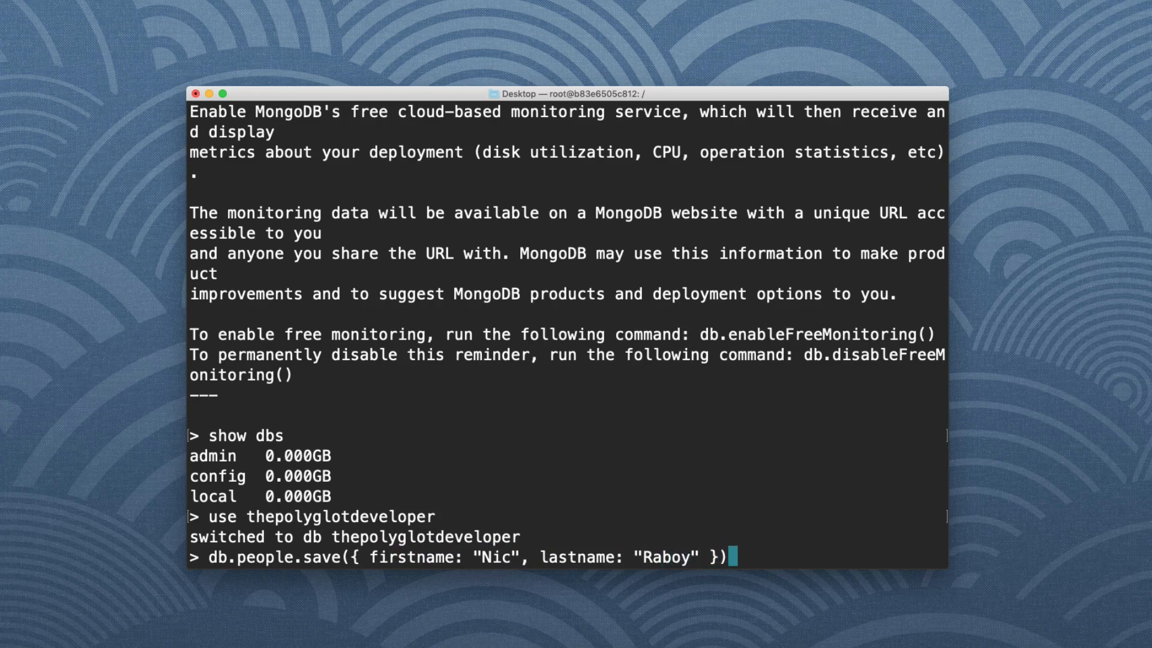
{"action": "key", "text": "Return"}
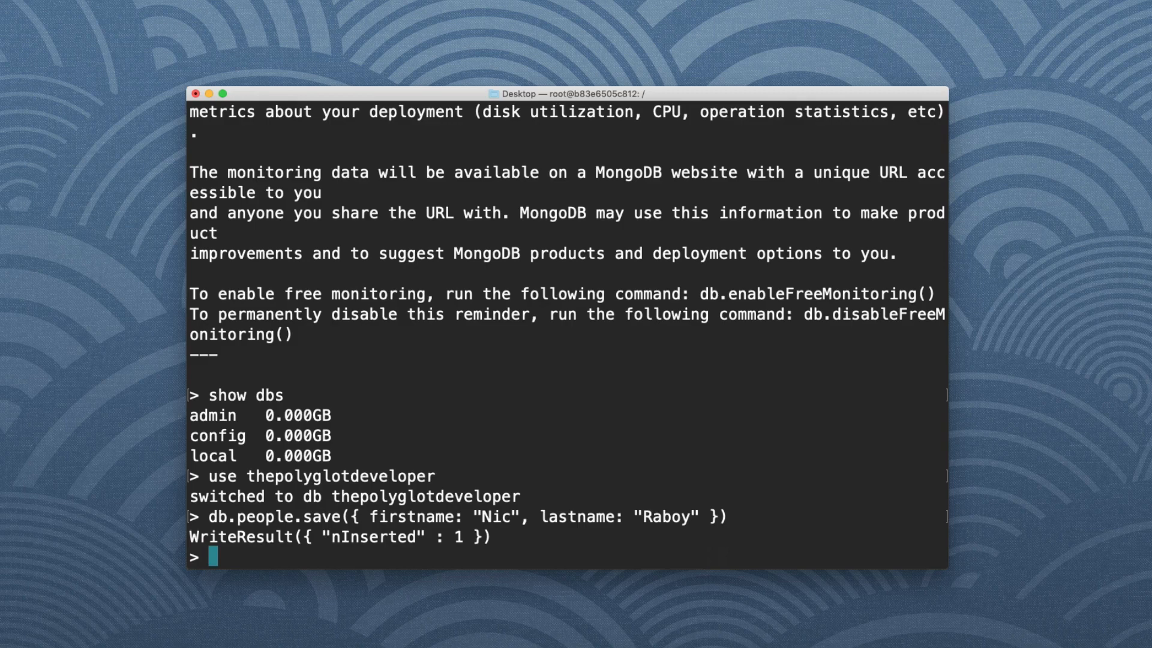
Step: Query all people documents with db.people.find({}), returning the saved person with its ObjectId
{"action": "type", "text": "db.people.find"}
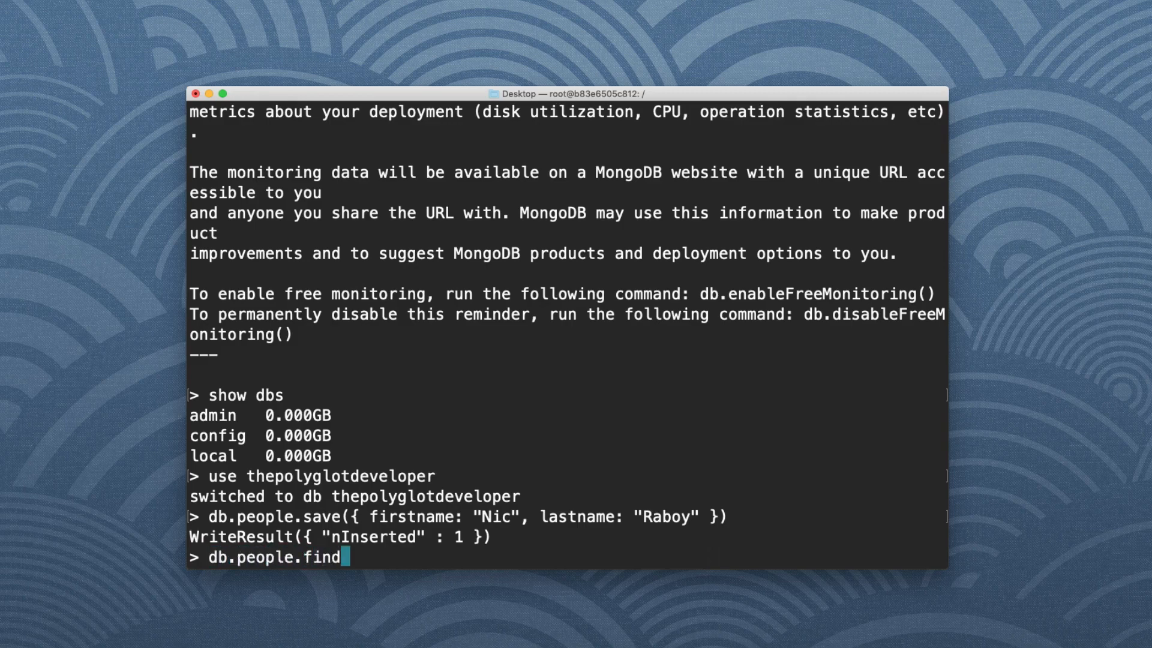
{"action": "type", "text": "()"}
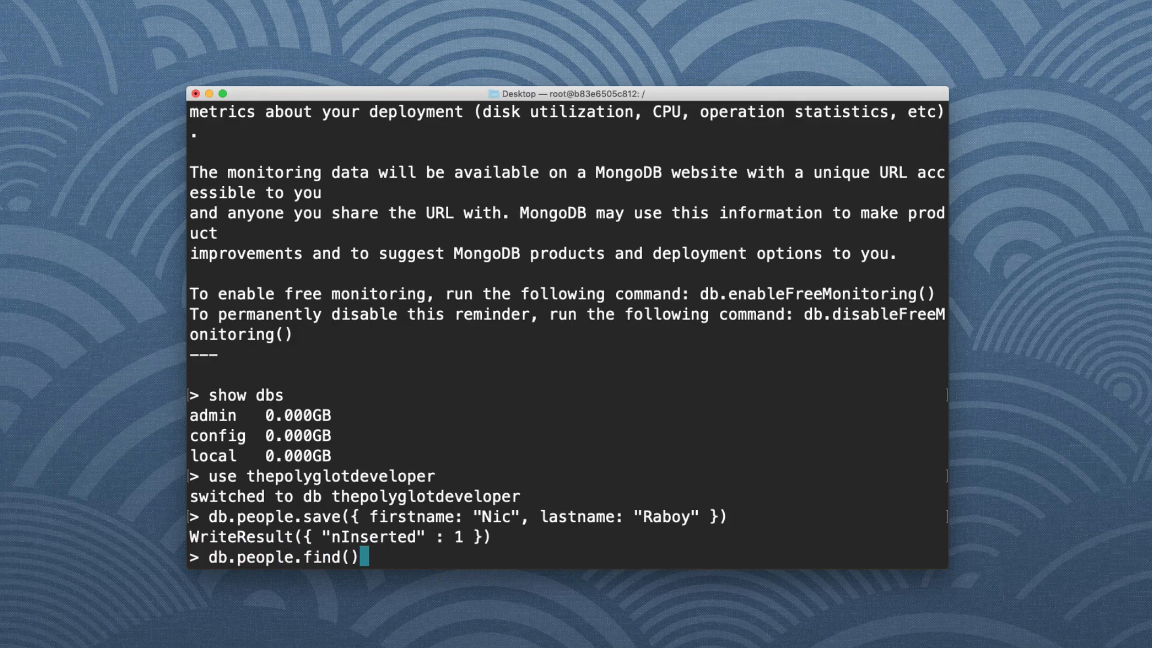
{"action": "key", "text": "Backspace"}
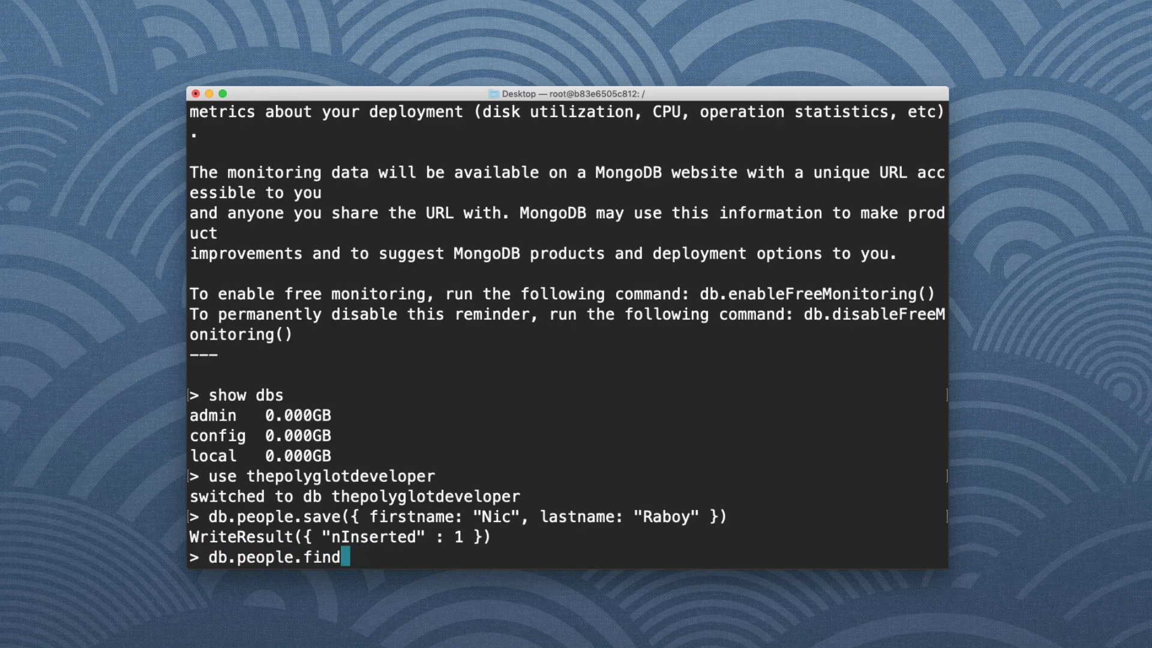
{"action": "type", "text": "({})"}
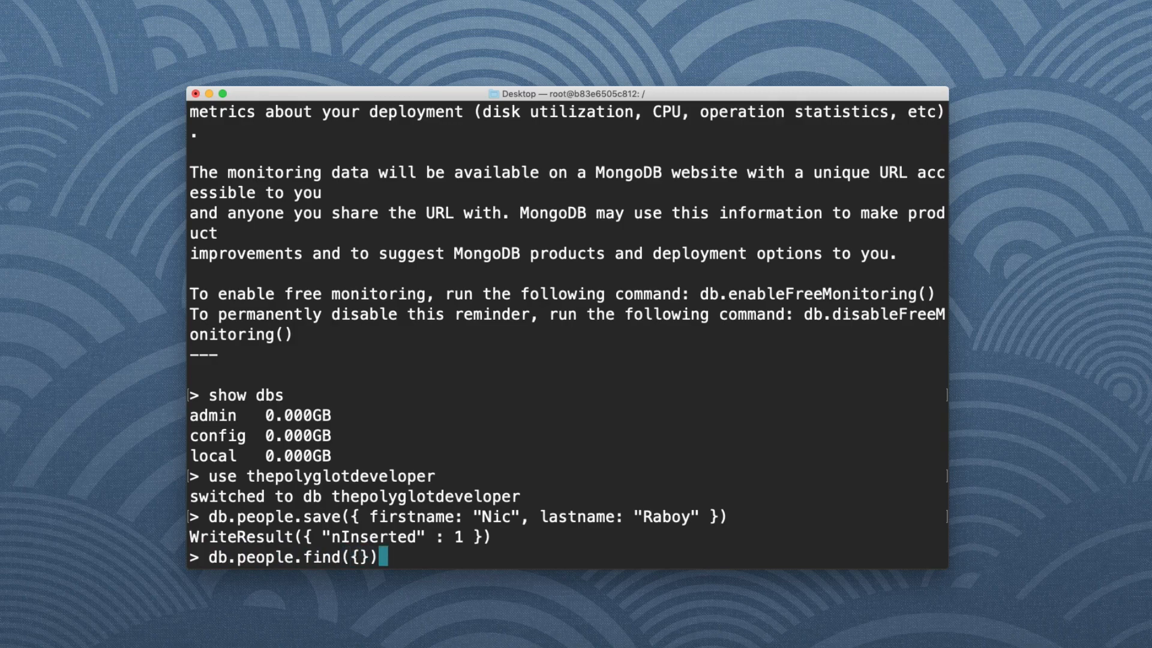
{"action": "key", "text": "Return"}
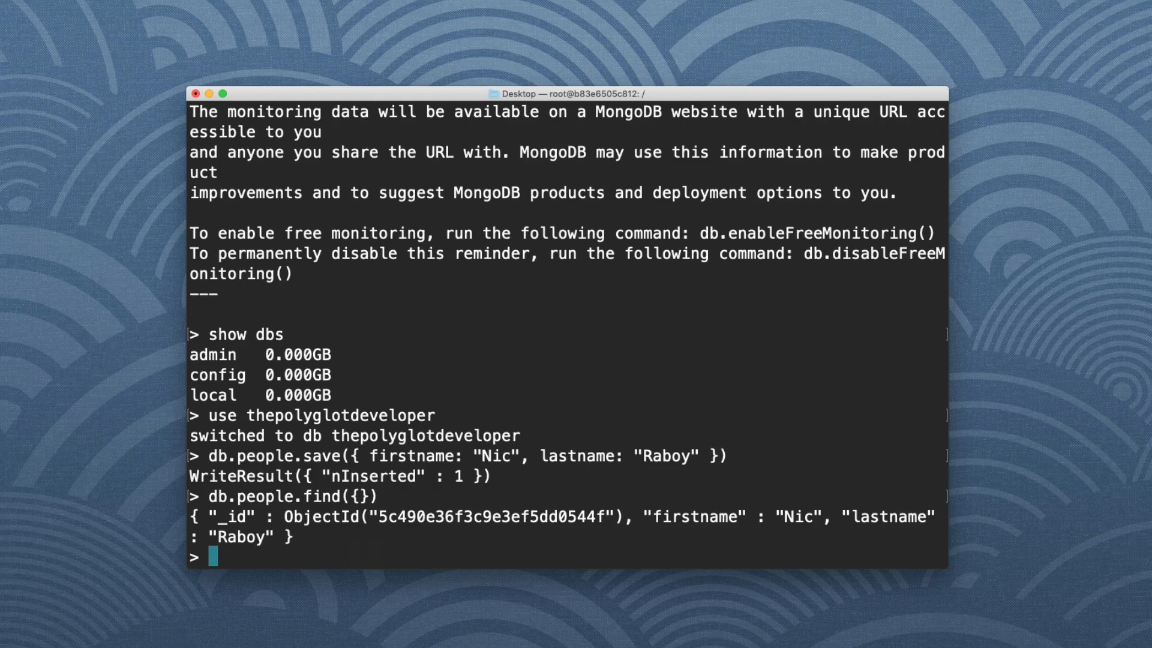
{"action": "type", "text": "db"}
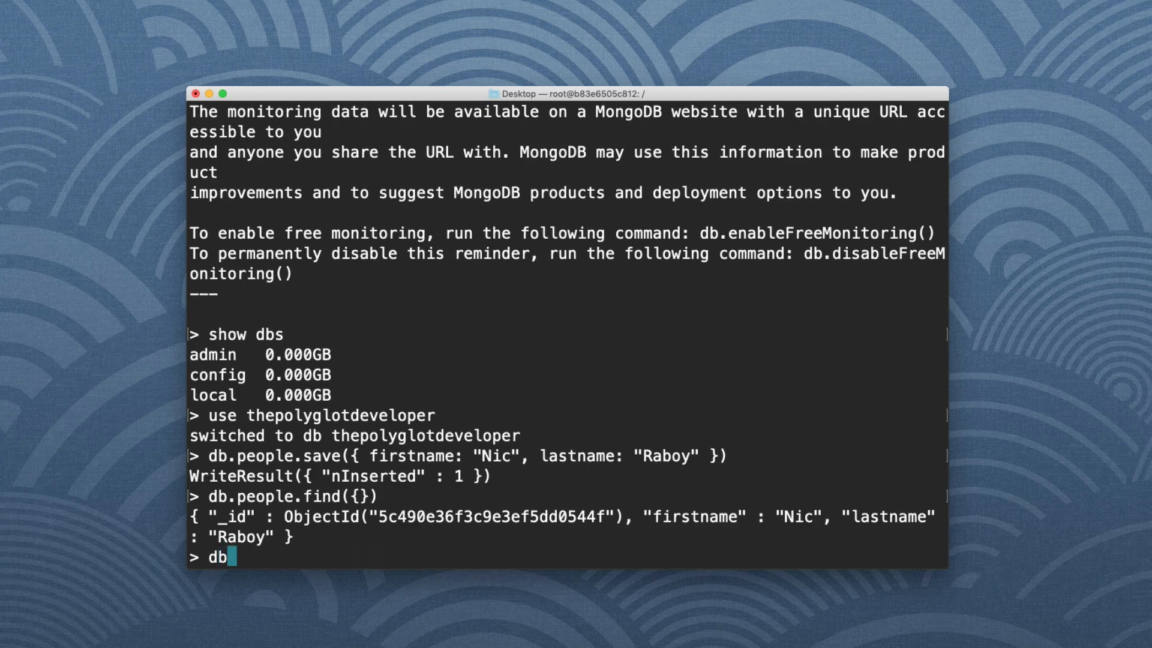
{"action": "type", "text": ".people.save({ firstname"}
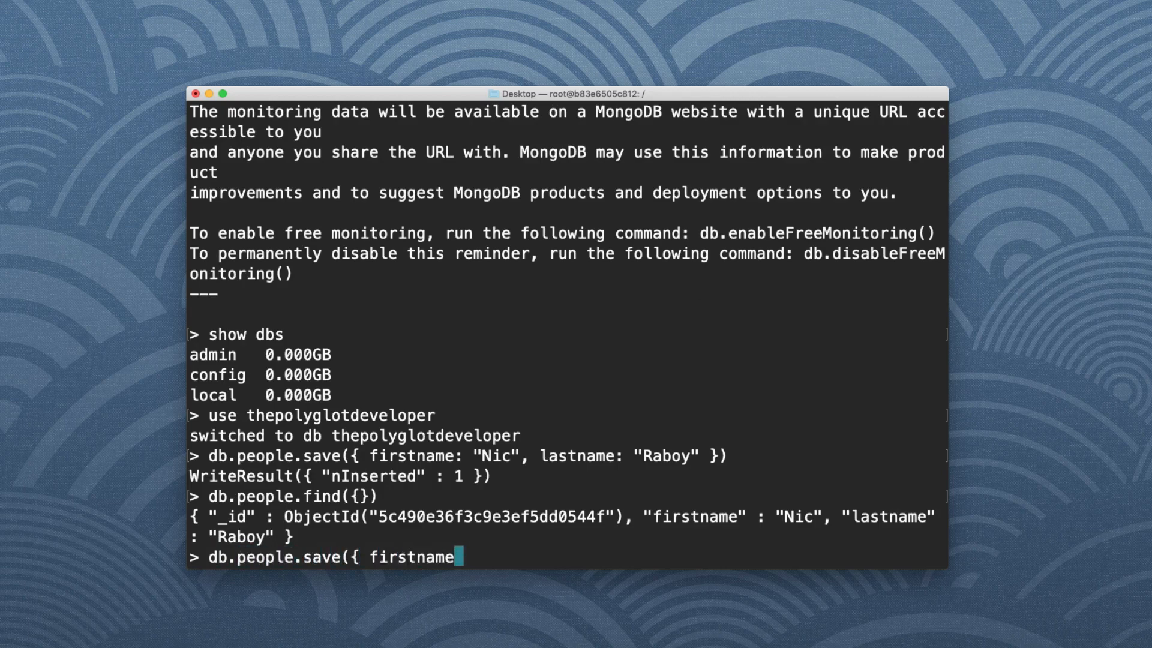
{"action": "type", "text": ": \"Maria\", lastname:"}
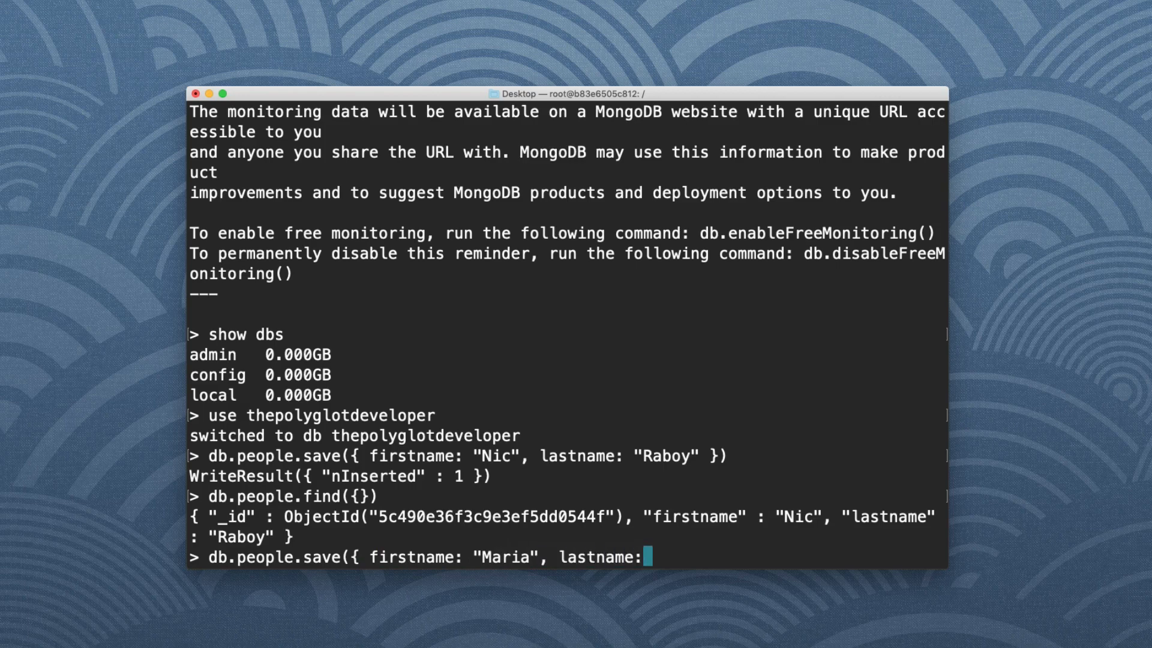
{"action": "type", "text": "\"Raboy\""}
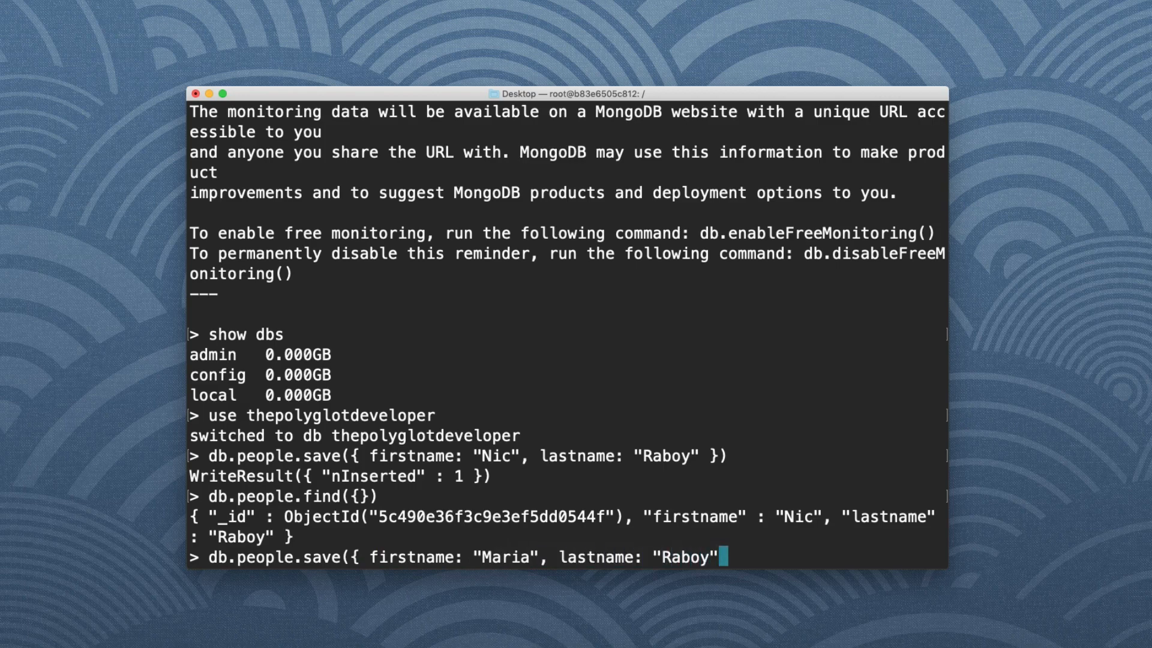
{"action": "key", "text": "Return"}
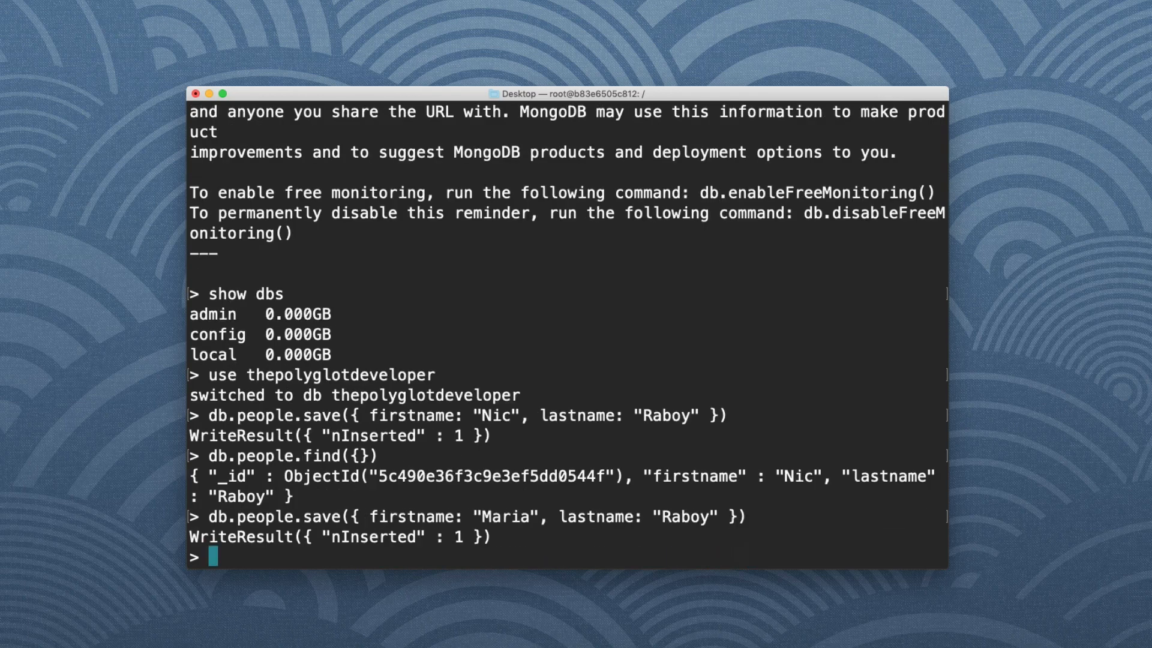
Step: Query all people with db.people.find({}) to list both saved documents
{"action": "type", "text": "db.pe"}
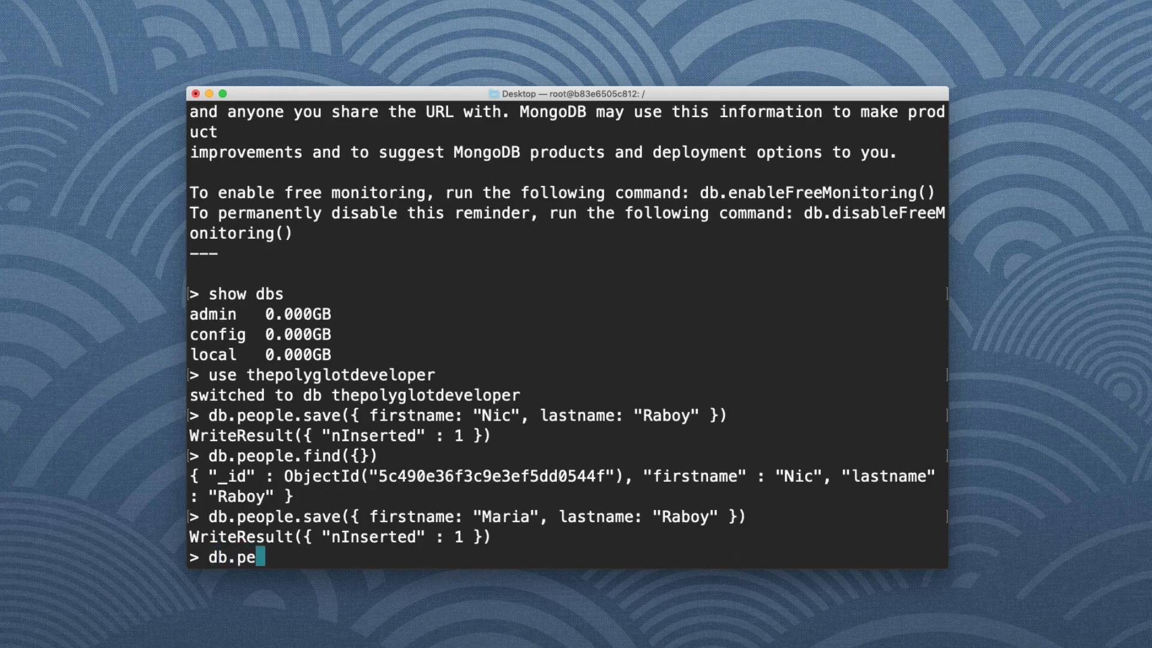
{"action": "type", "text": "ople.find({})"}
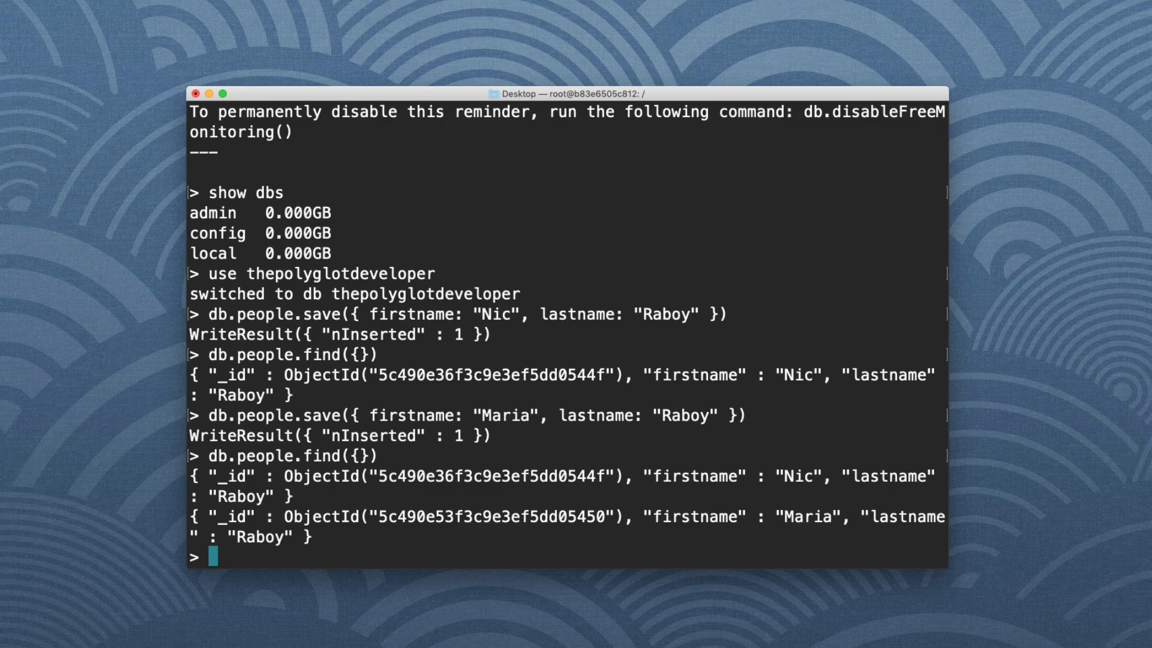
{"action": "type", "text": "db.people.sav"}
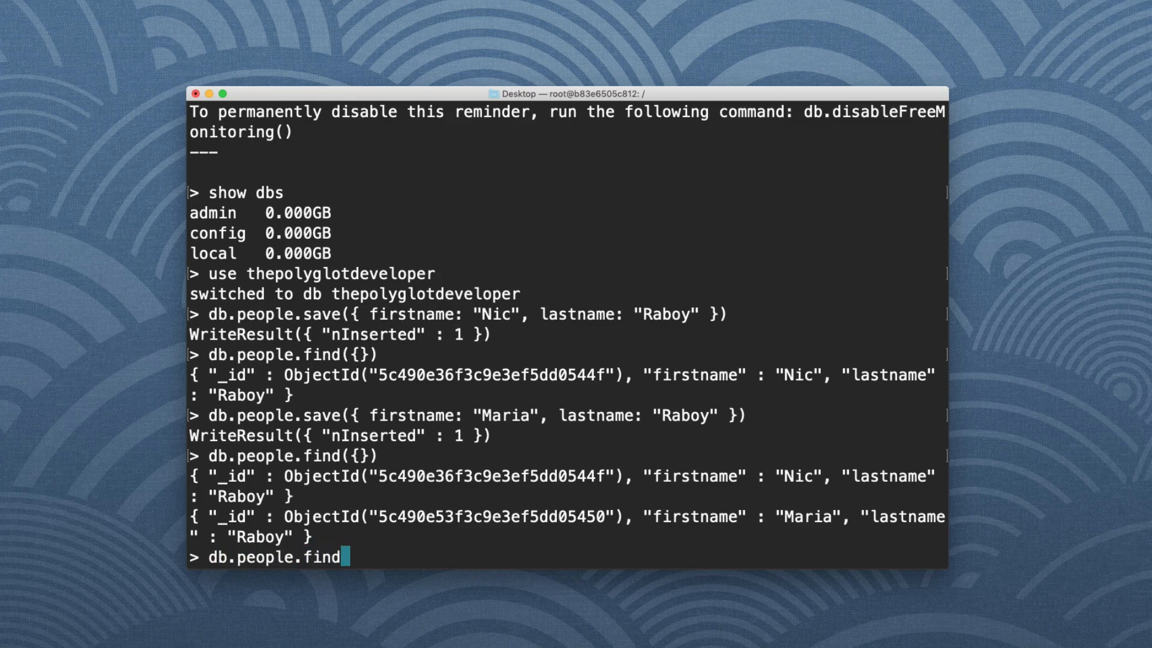
Step: Query people filtered on firstname "Maria" to return only her document
{"action": "type", "text": "({"}
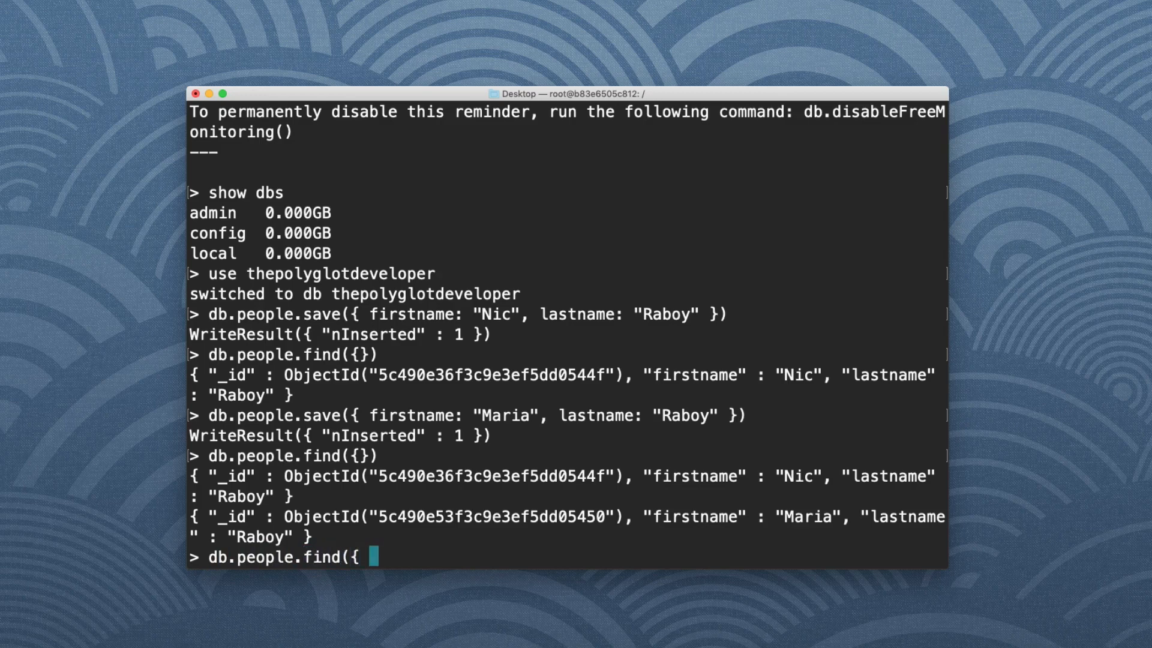
{"action": "type", "text": "firstname:"}
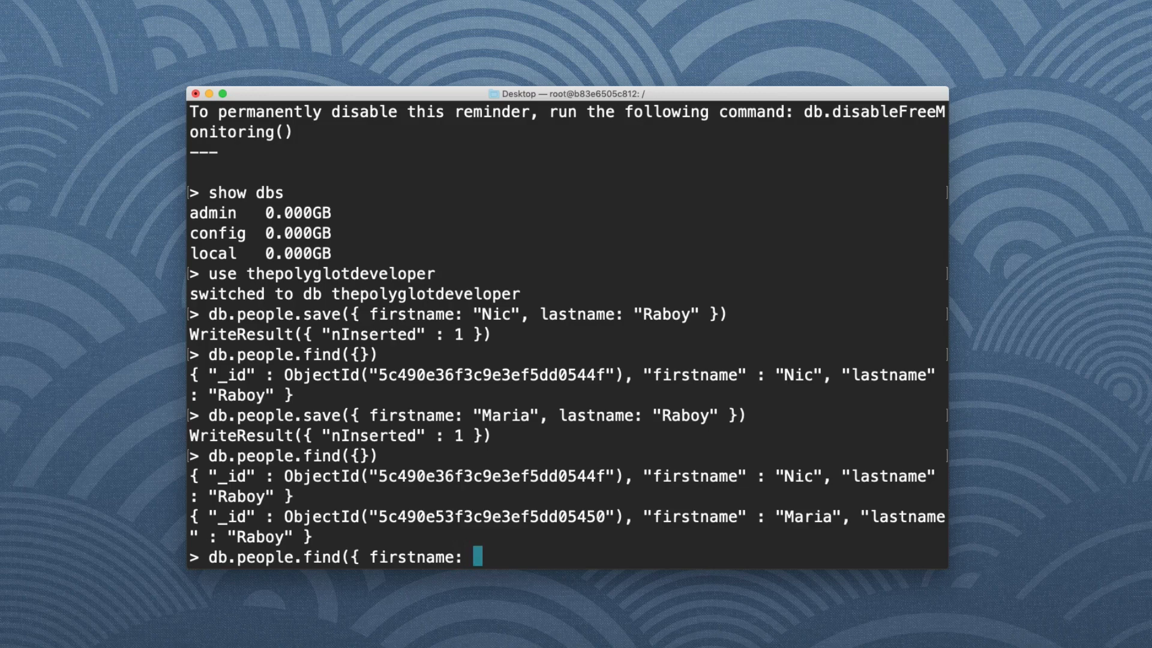
{"action": "type", "text": "\""}
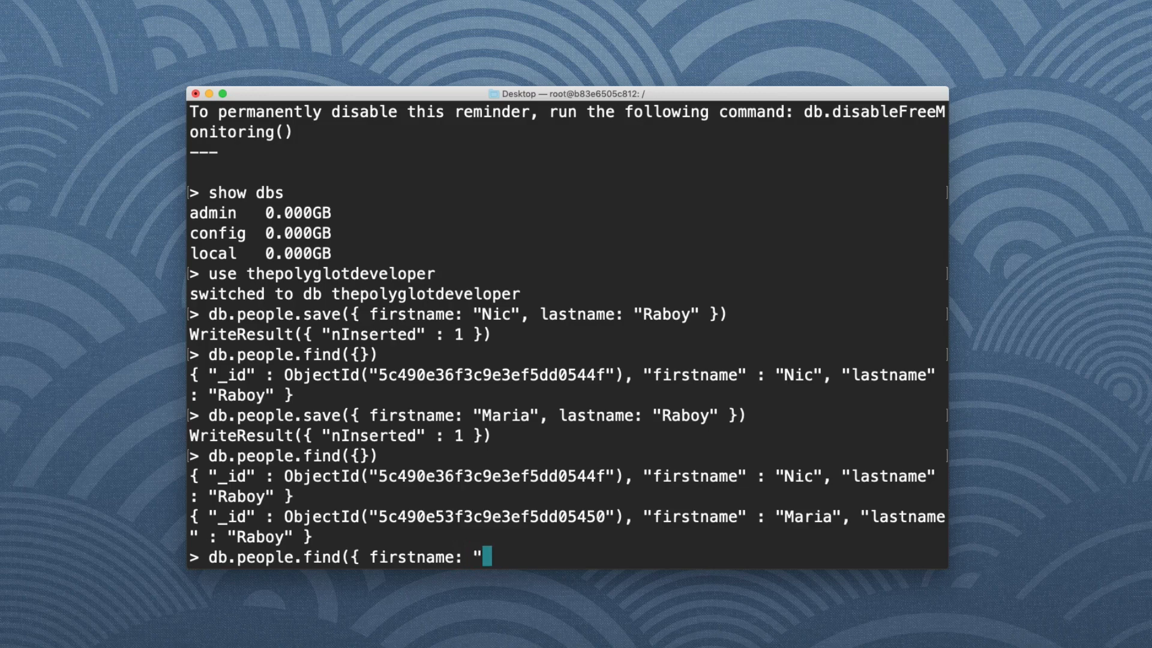
{"action": "type", "text": "Maria\" })"}
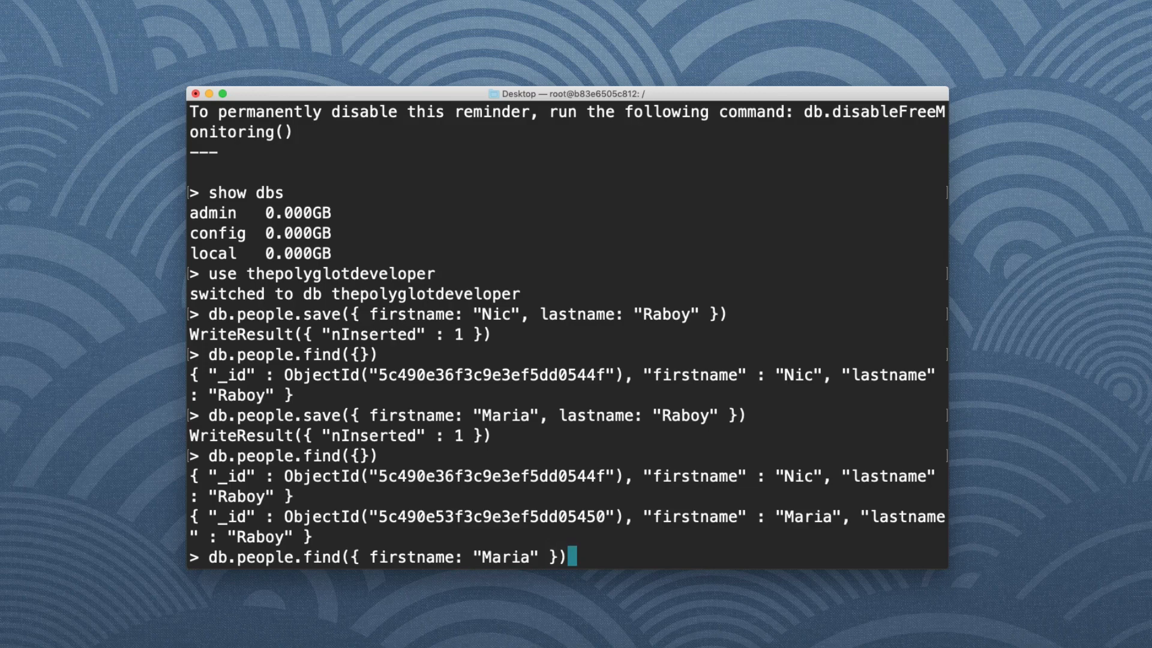
{"action": "key", "text": "Return"}
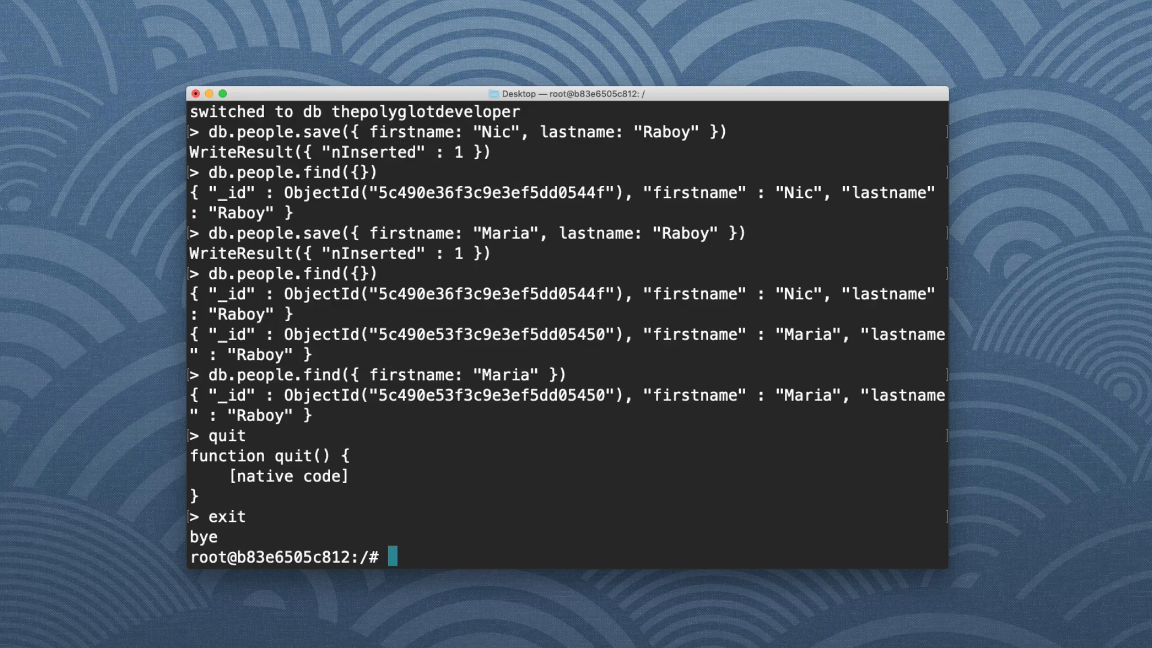
Step: Exit the mongo shell and the container bash, then clear the terminal at the Mac prompt
{"action": "type", "text": "exit"}
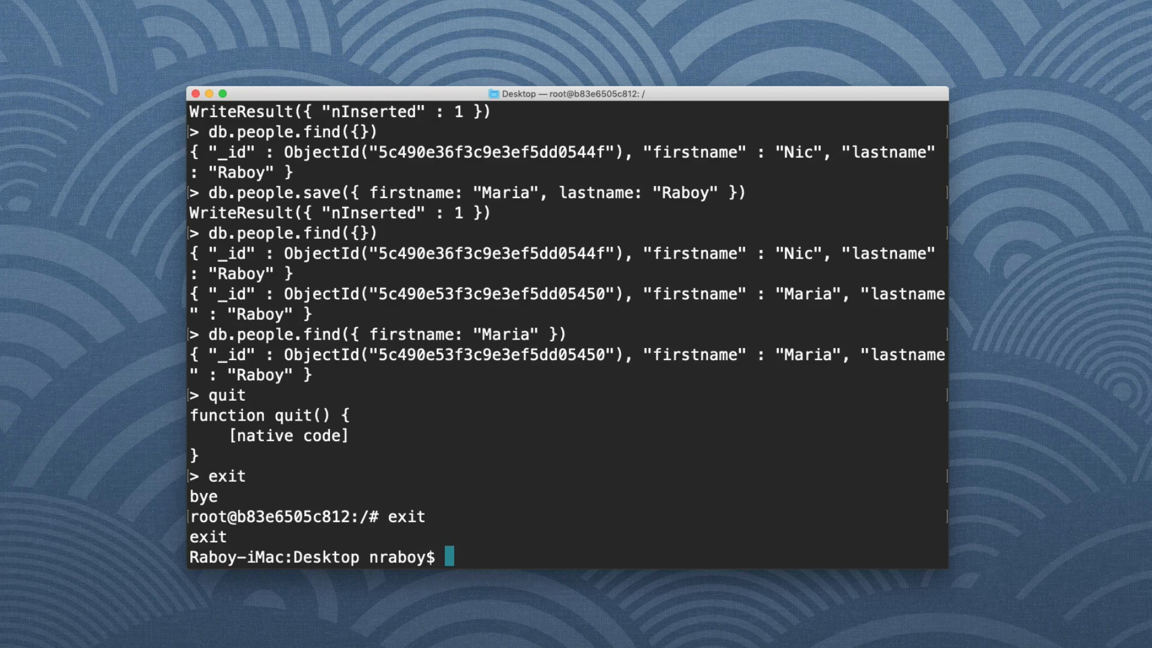
{"action": "type", "text": "k"}
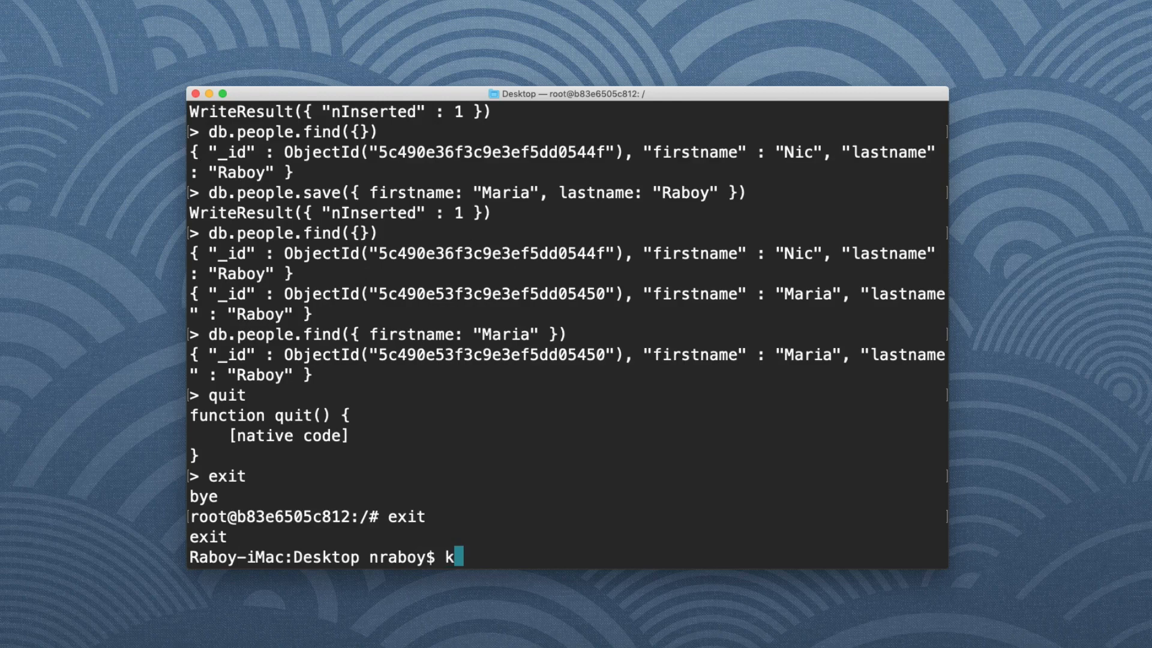
{"action": "key", "text": "Backspace"}
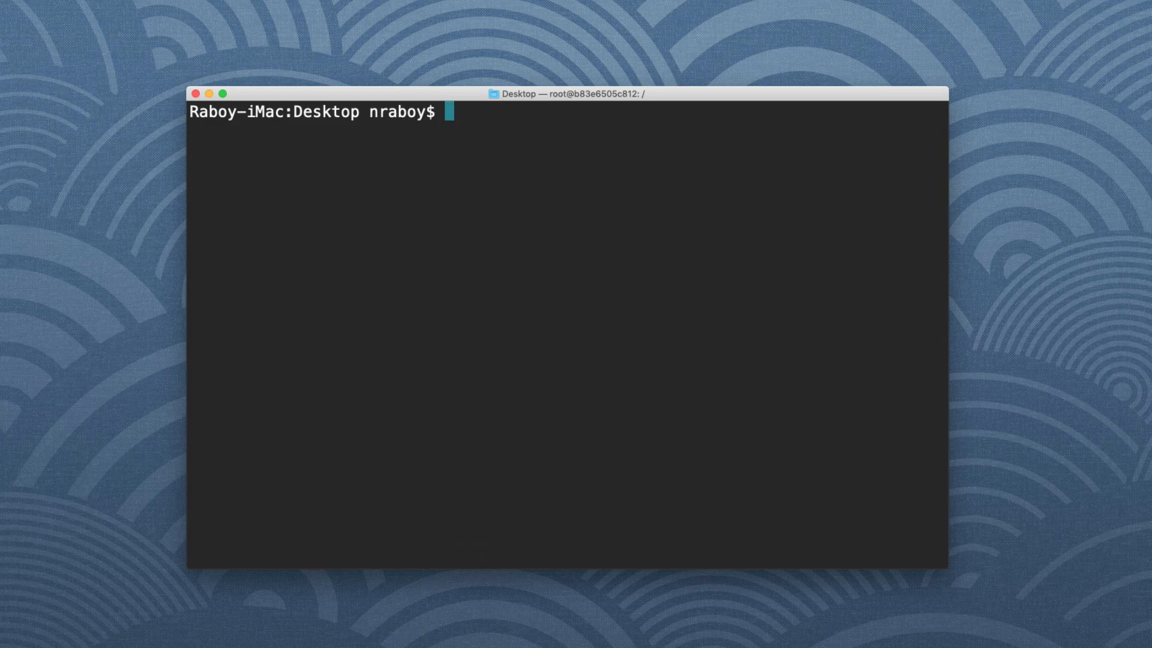
Step: Stop and remove the mongodb container with docker stop and docker rm
{"action": "type", "text": "docker stop mongodb"}
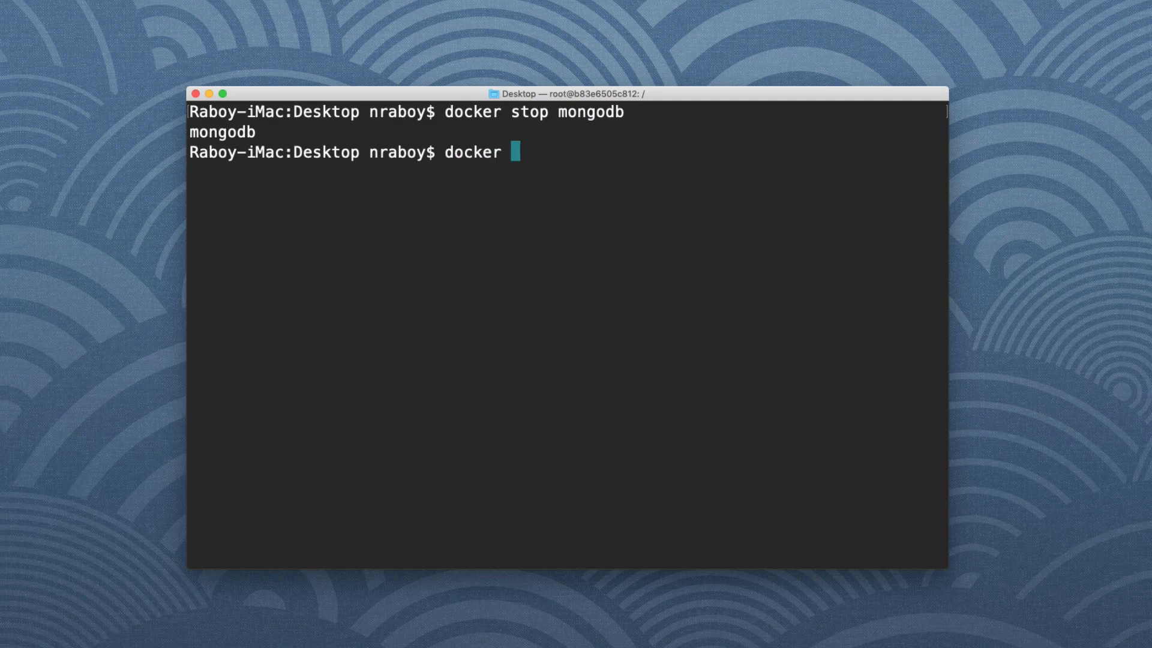
{"action": "type", "text": "r"}
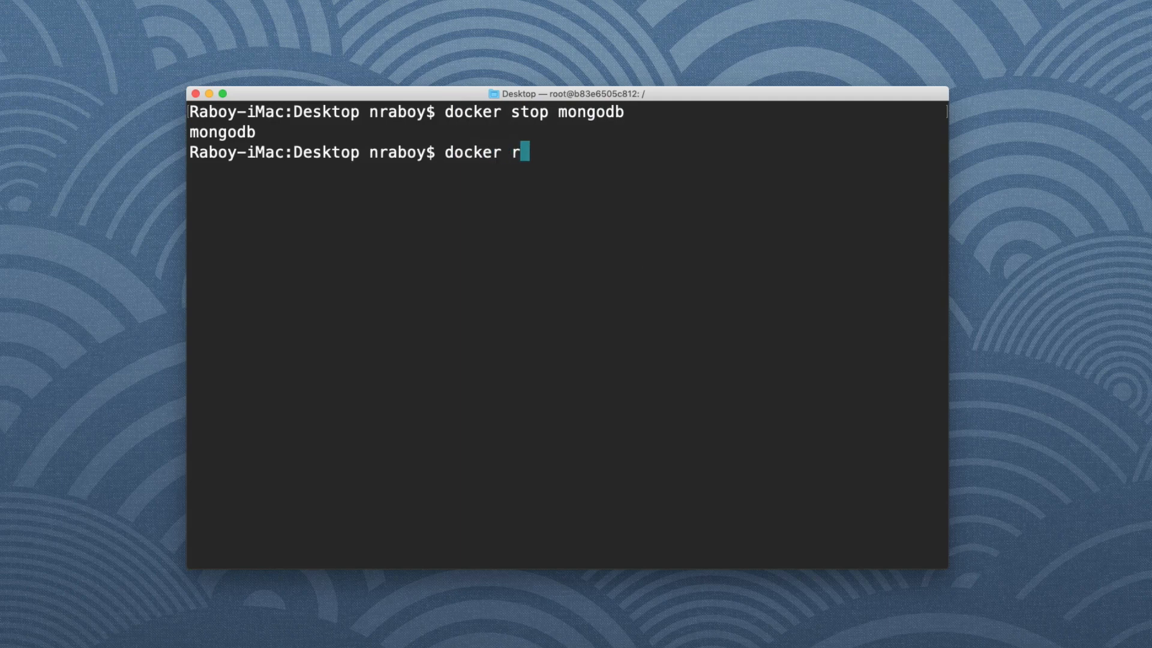
{"action": "type", "text": "m mongod"}
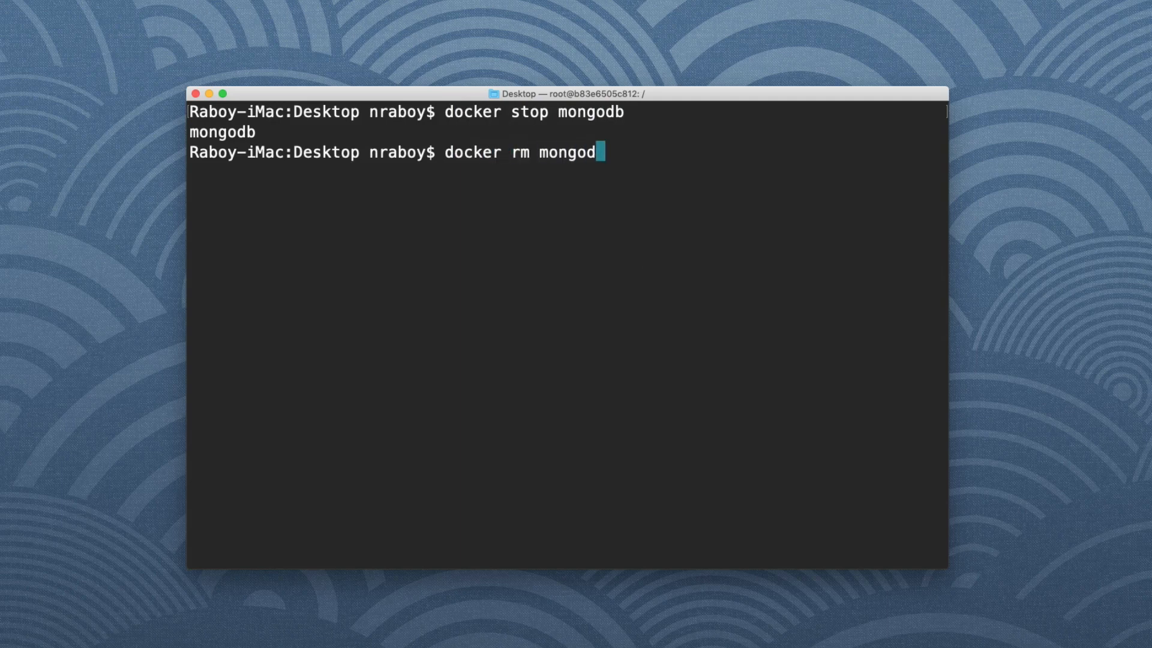
{"action": "key", "text": "Return"}
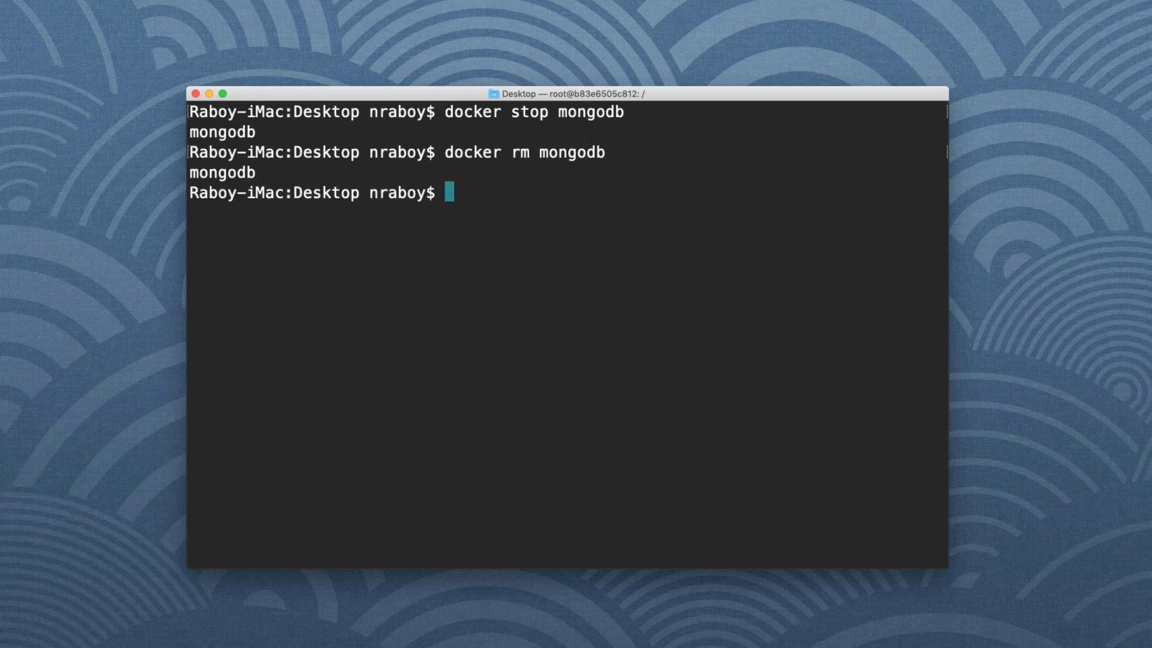